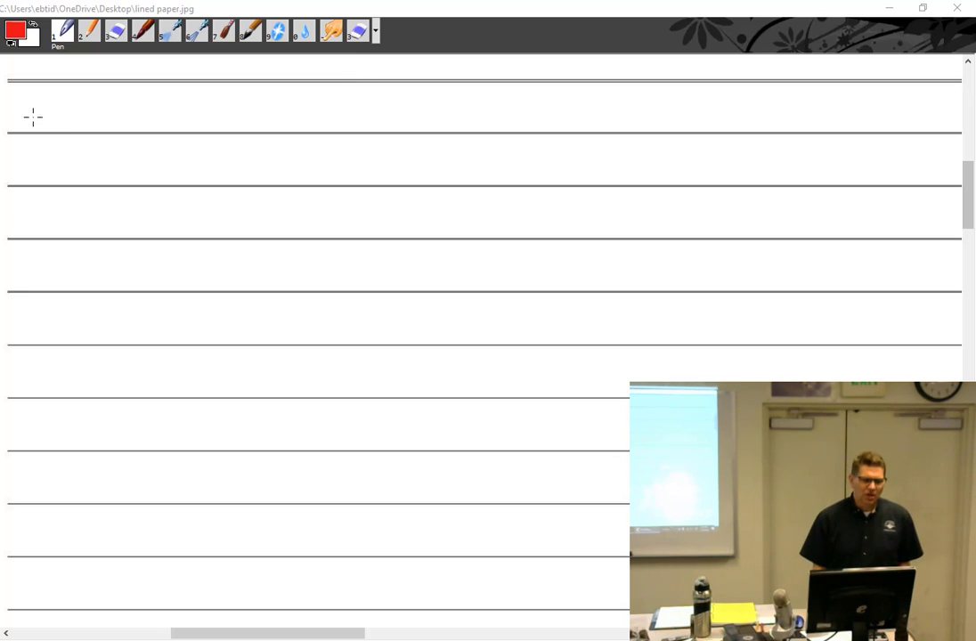
Write a red numeral 1, then the black heading 'Functions of oil' on the first line.
{"action": "left_click_drag", "start_coordinate": [34, 121], "coordinate": [50, 93]}
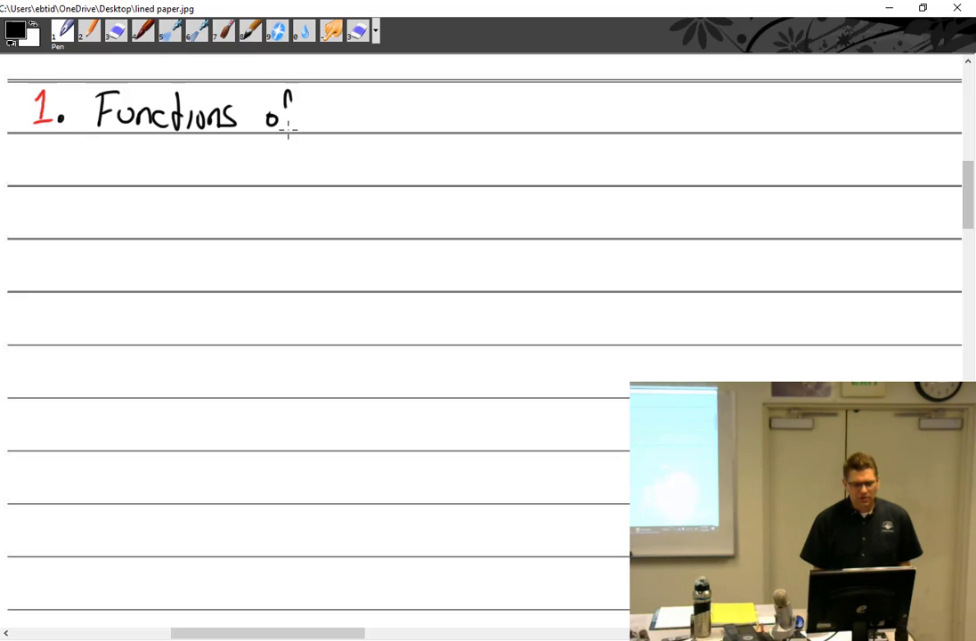
{"action": "type", "text": "oil"}
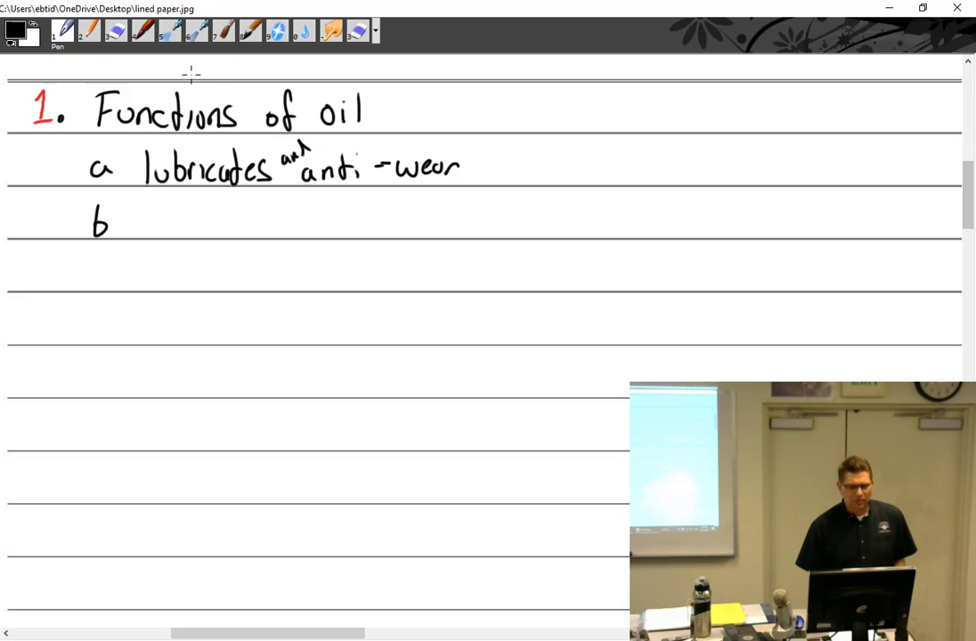
Handwrite item a 'lubricates and anti-wear', add 'properties' above, and begin item b 'maintain'.
{"action": "left_click_drag", "start_coordinate": [187, 80], "coordinate": [258, 75]}
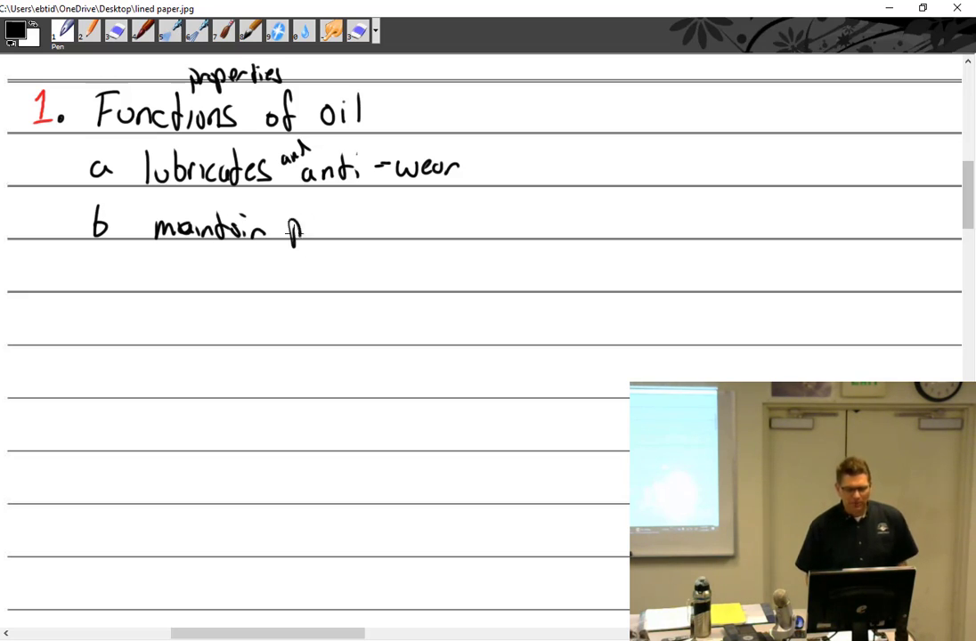
{"action": "left_click_drag", "start_coordinate": [285, 228], "coordinate": [414, 228]}
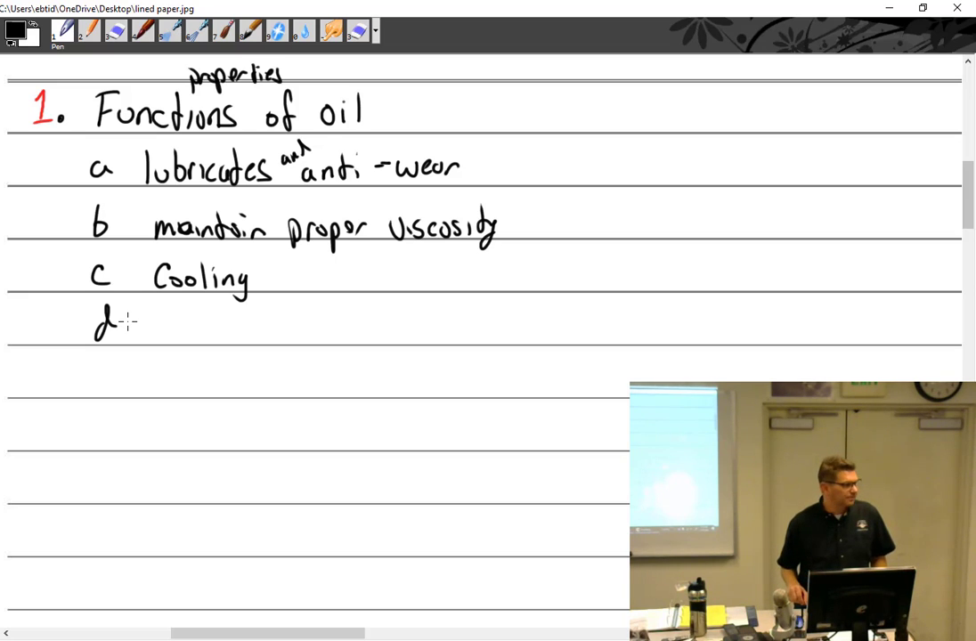
{"action": "mouse_move", "coordinate": [395, 339]}
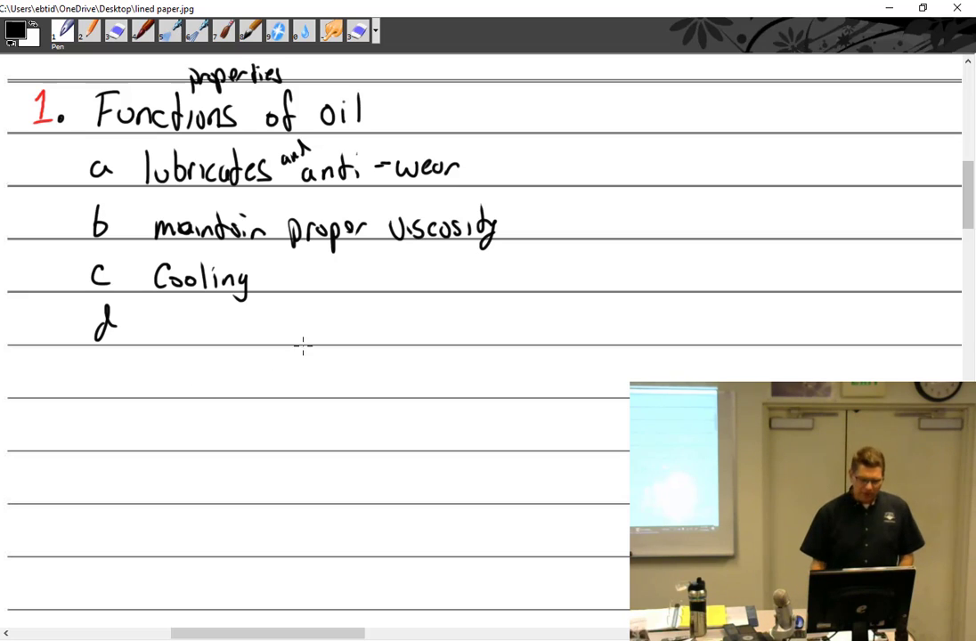
{"action": "mouse_move", "coordinate": [168, 306]}
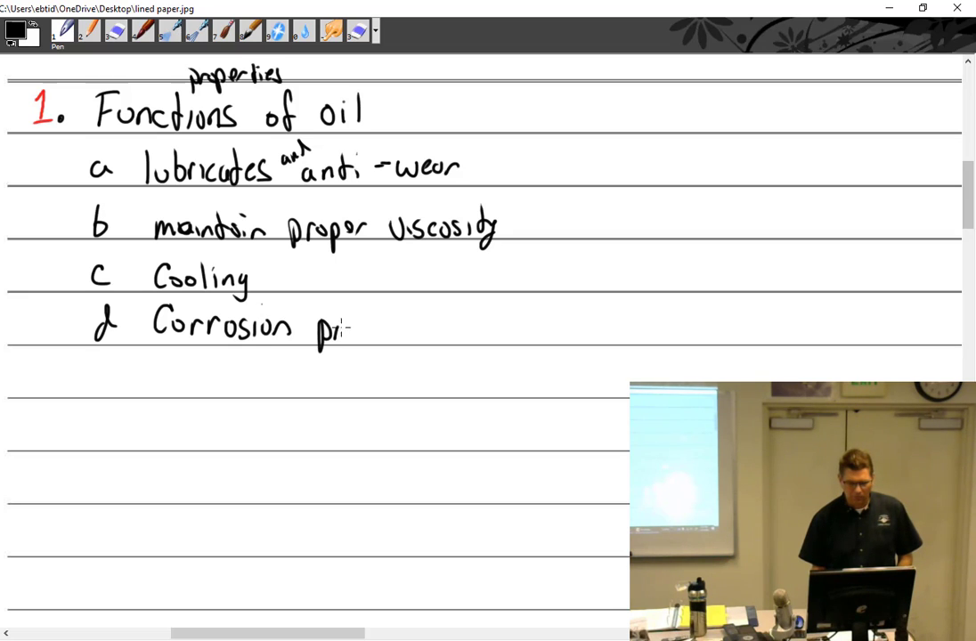
Handwrite items corrosion protection, hydraulic action and g thermal stability.
{"action": "type", "text": "protection"}
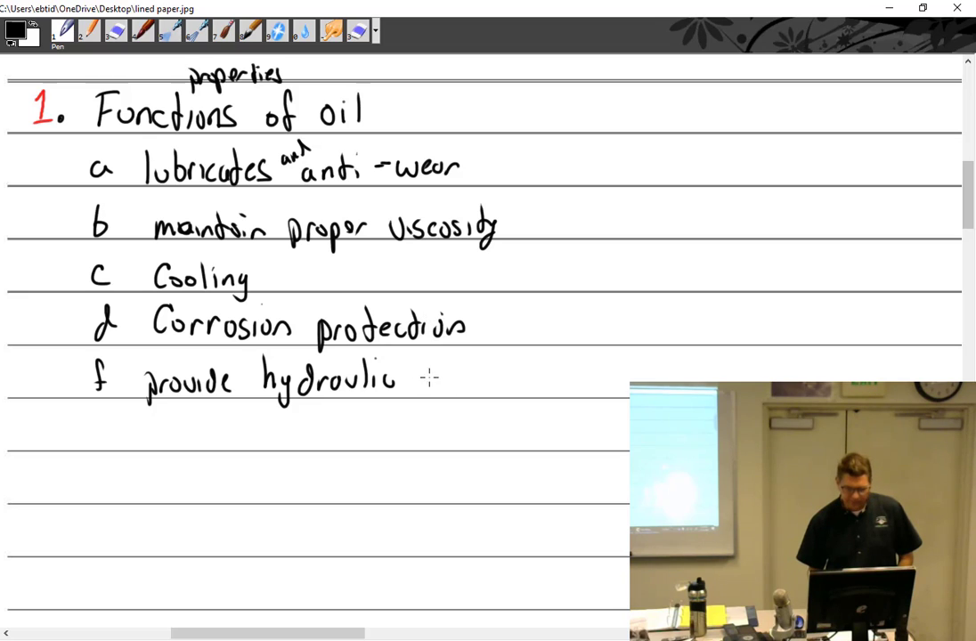
{"action": "type", "text": "action"}
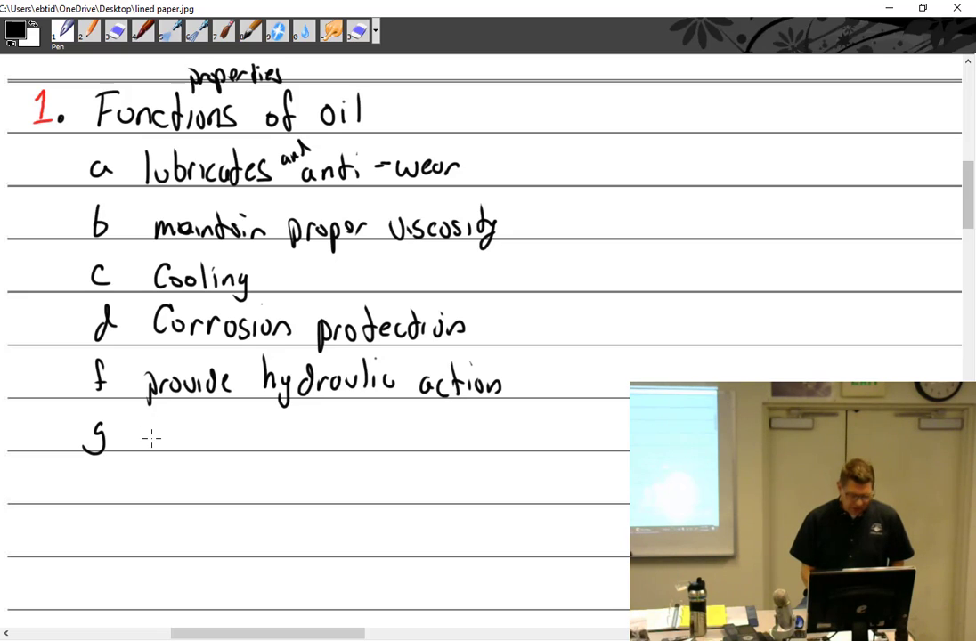
{"action": "type", "text": "ther"}
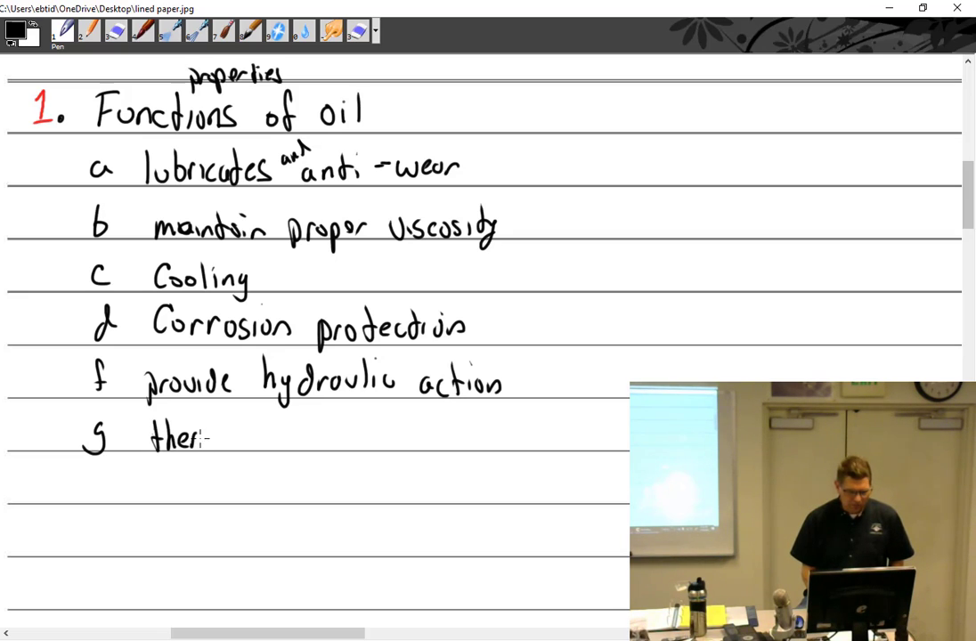
{"action": "type", "text": "thermal St"}
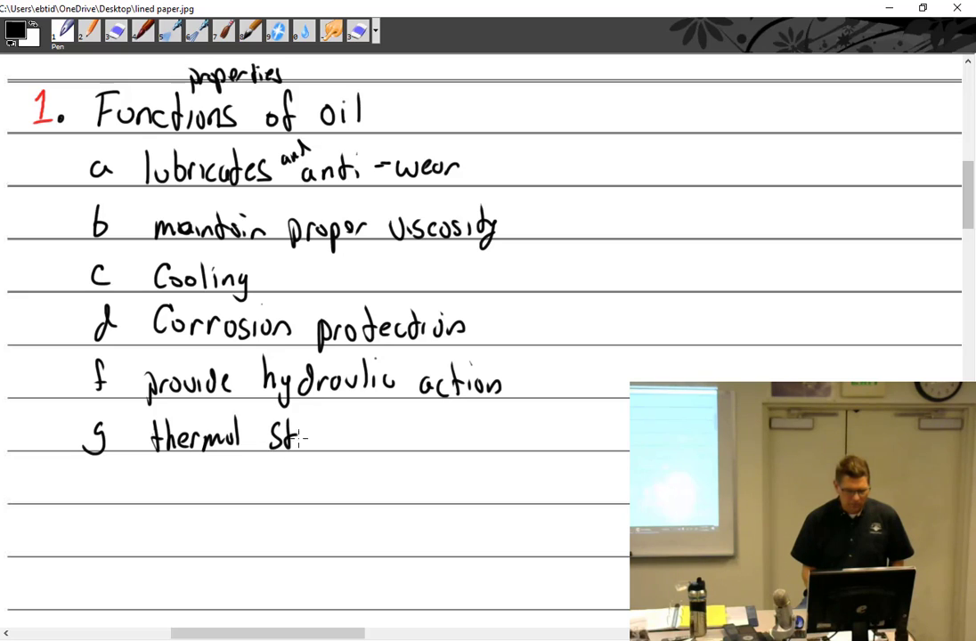
{"action": "type", "text": "Stability"}
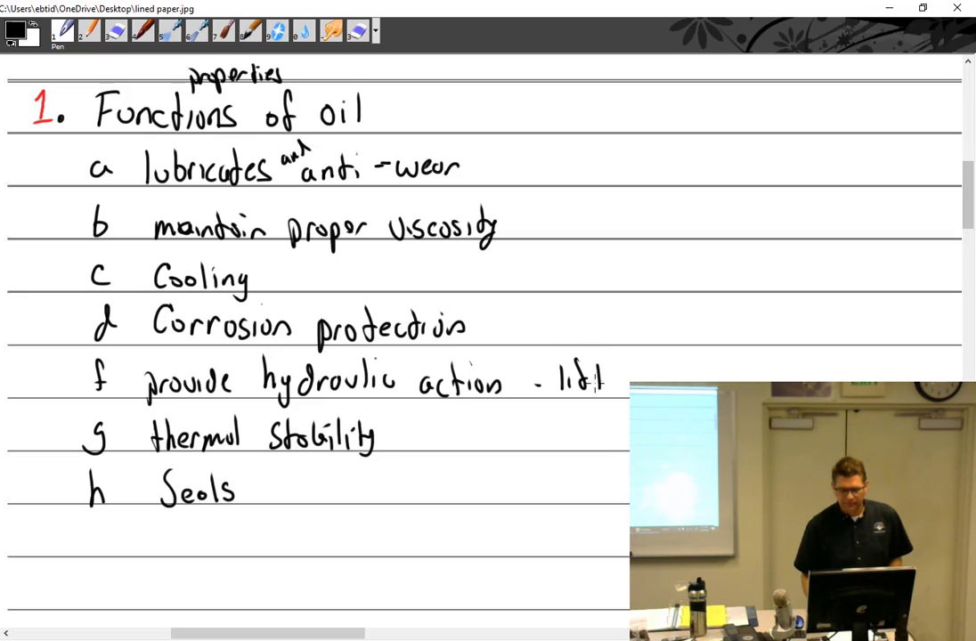
Add '(lifters + prop)' after hydraulic action and write item h 'Seals (rings to cyl wall)'.
{"action": "left_click", "coordinate": [642, 381]}
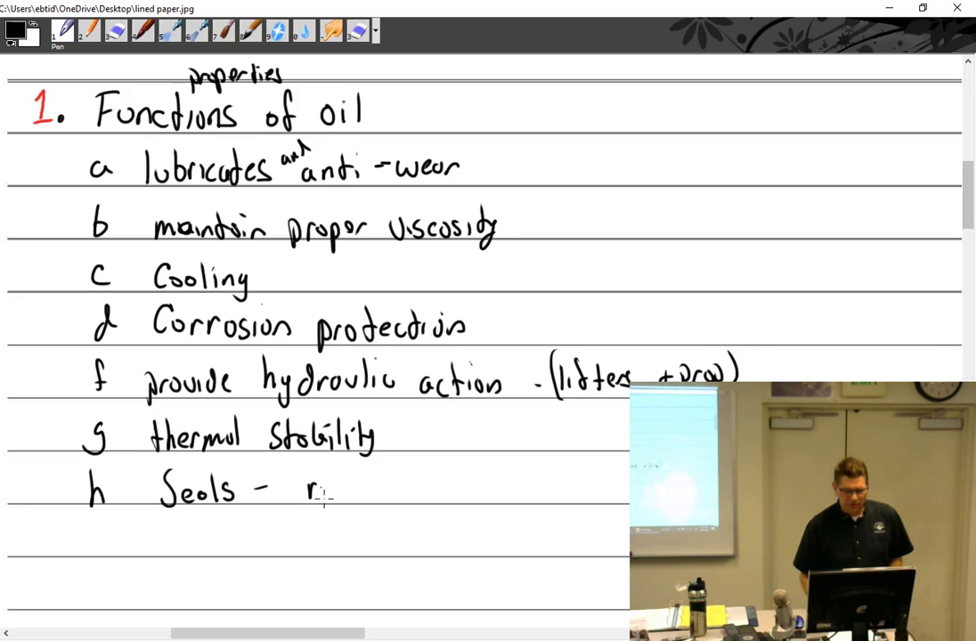
{"action": "type", "text": "rings to"}
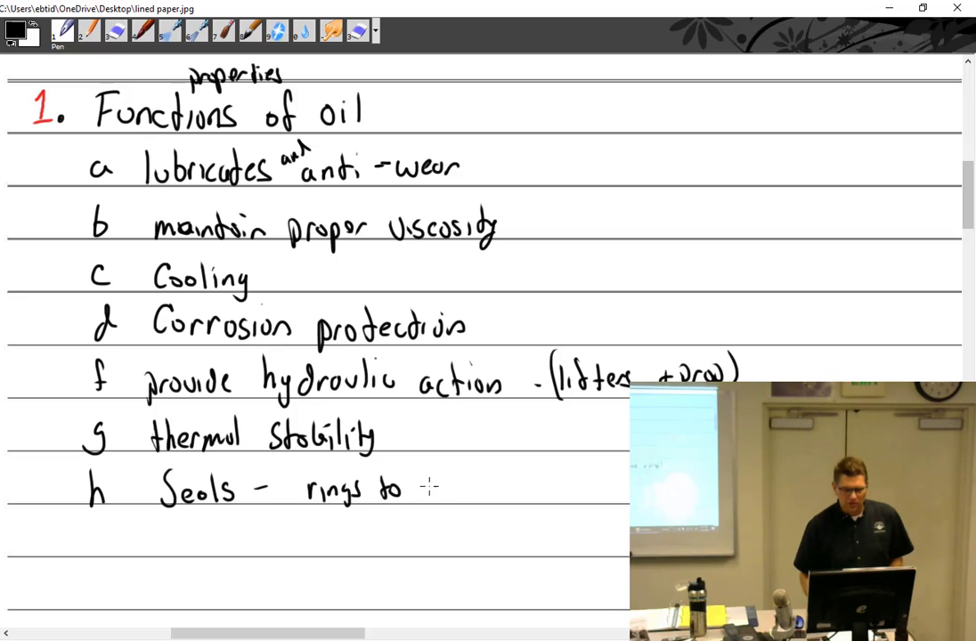
{"action": "type", "text": "cyl wall)"}
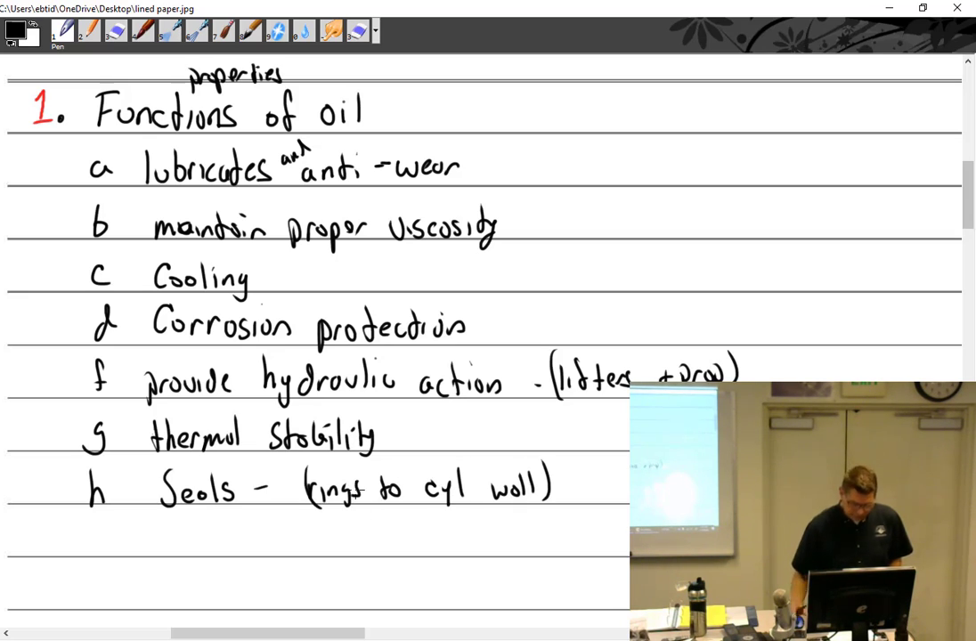
{"action": "scroll", "scroll_direction": "down", "scroll_amount": 3}
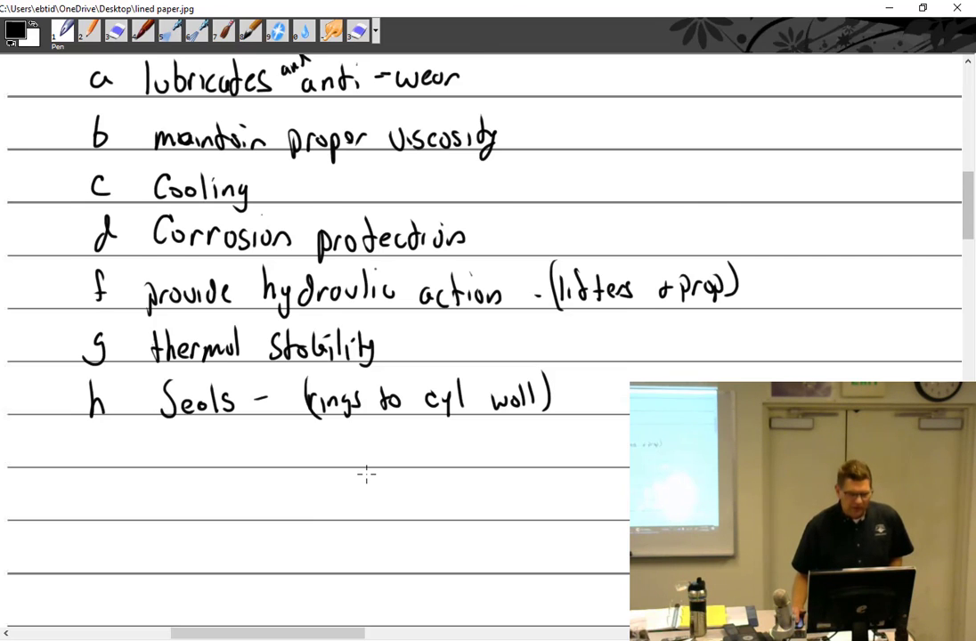
Handwrite heading '2 Lubricant' and begin its definition 'natural or artificial substance'.
{"action": "scroll", "scroll_direction": "down", "scroll_amount": 3}
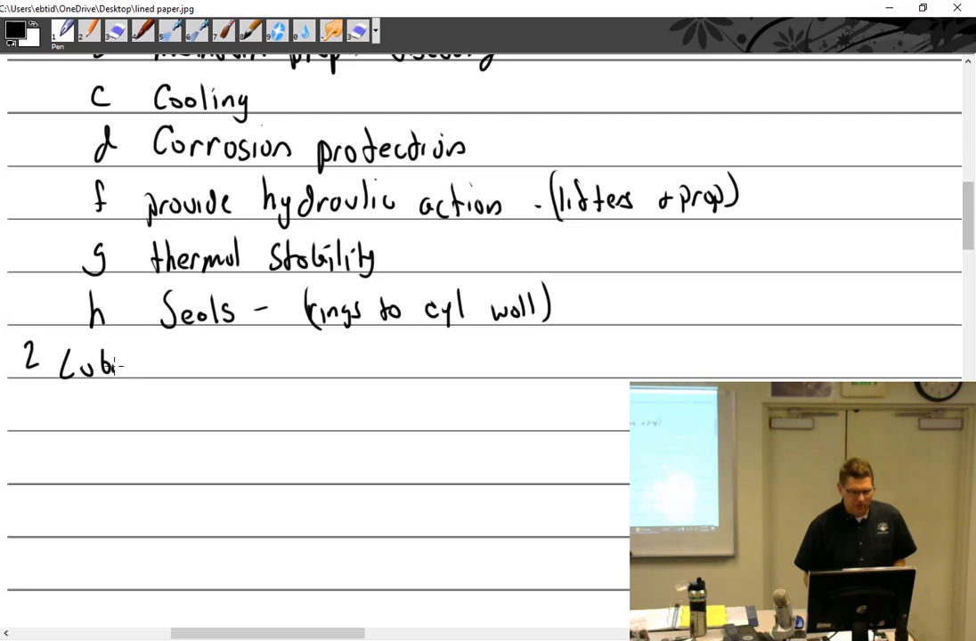
{"action": "type", "text": "ricant"}
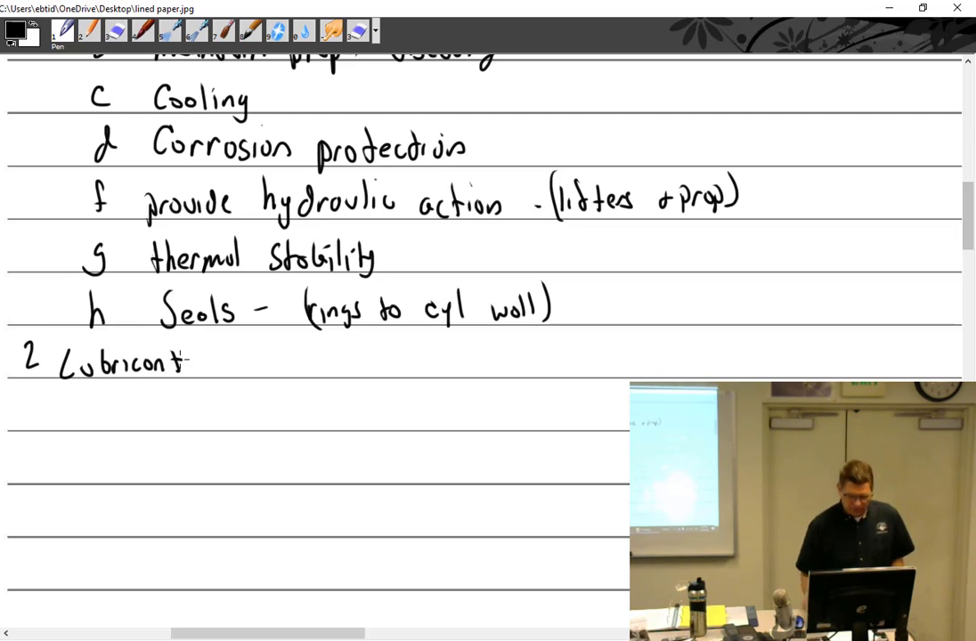
{"action": "scroll", "scroll_direction": "down", "scroll_amount": 3}
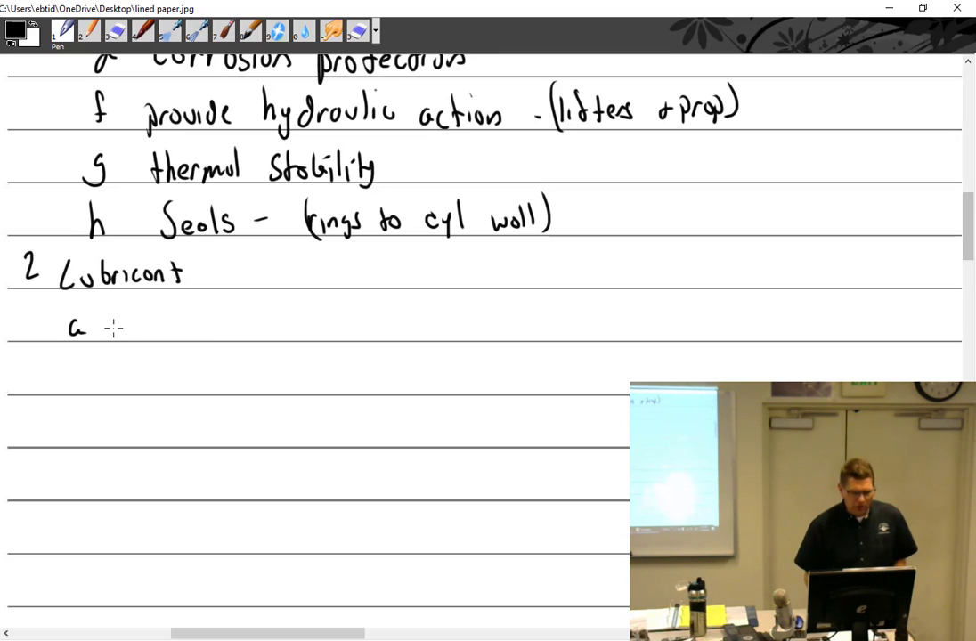
{"action": "type", "text": "natural"}
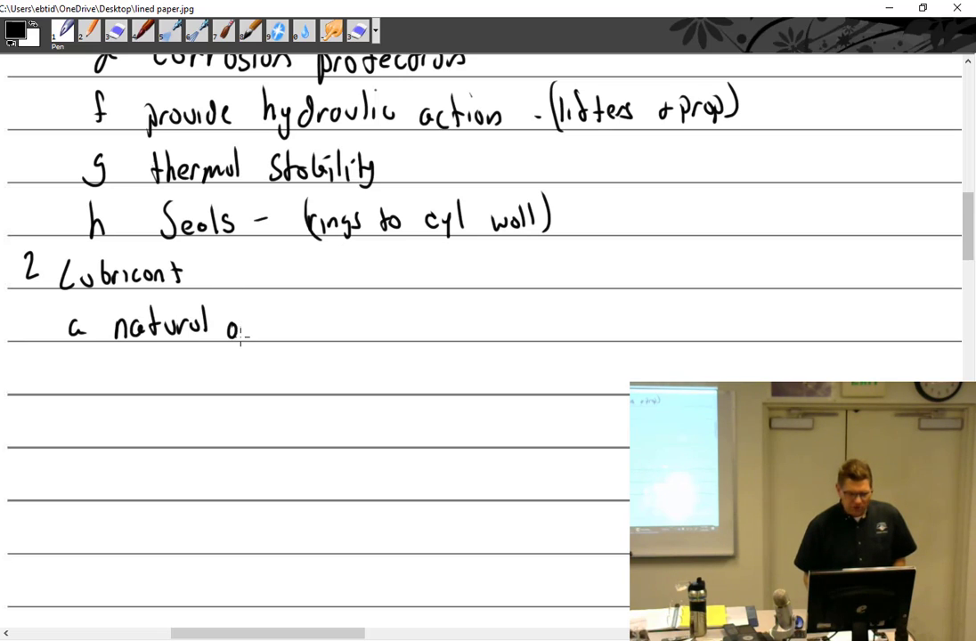
{"action": "type", "text": "or artificia"}
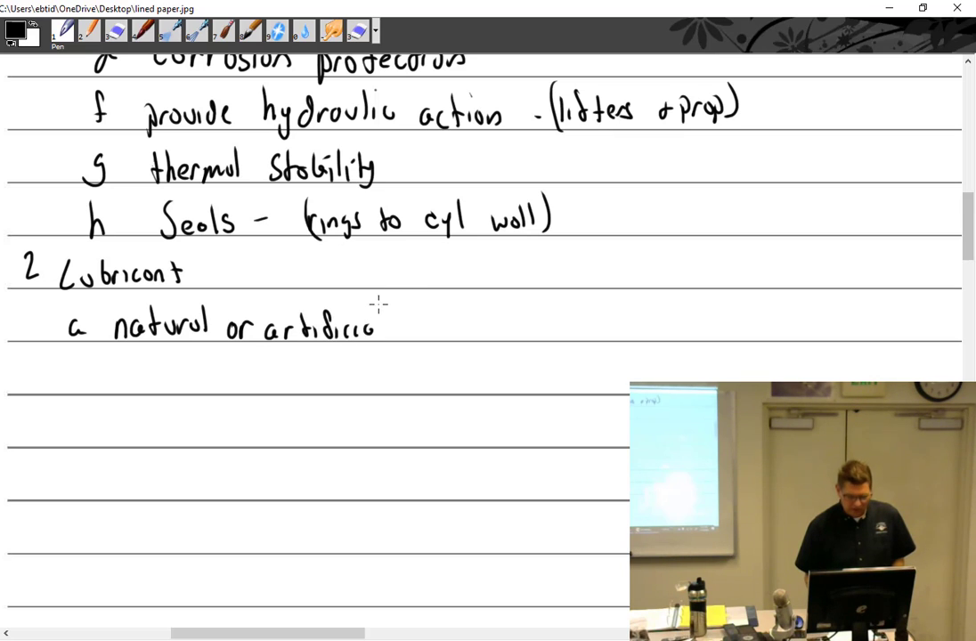
{"action": "type", "text": "substance having"}
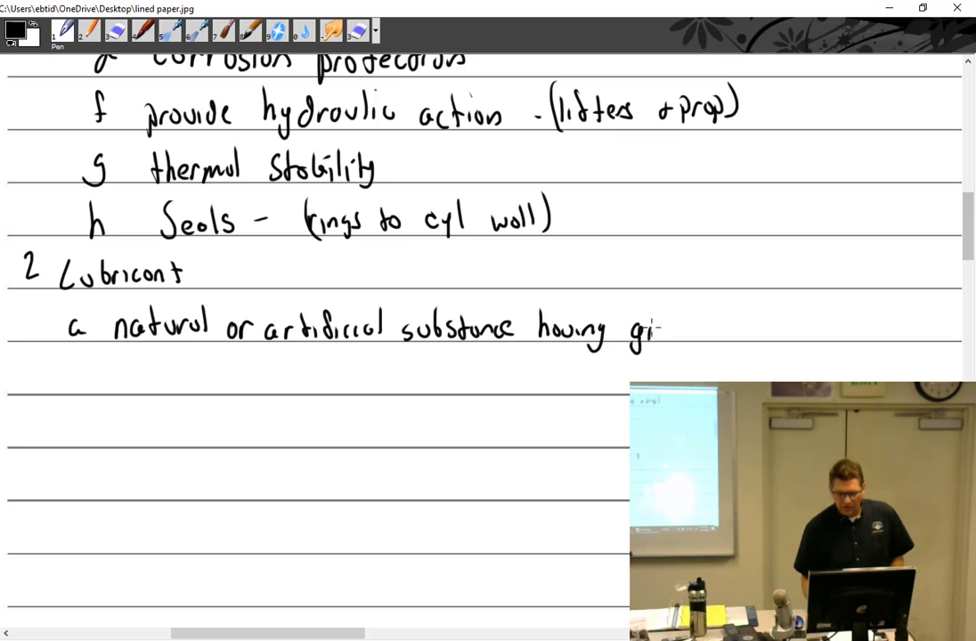
Continue 'greasy or oil properties which reduce friction' and start sub-point ii 'prevent rust or c'.
{"action": "type", "text": "greosy or"}
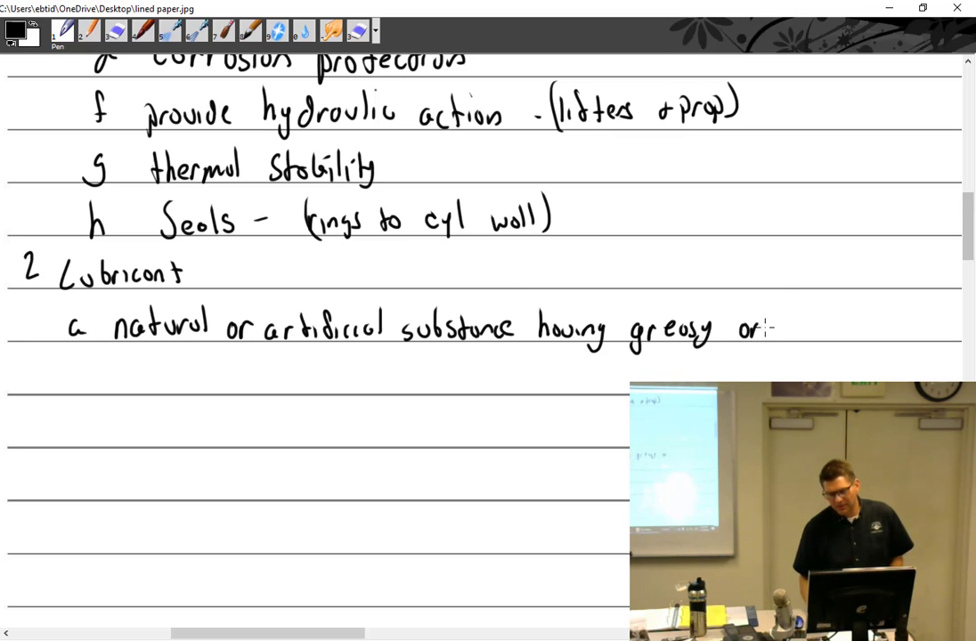
{"action": "type", "text": "oil"}
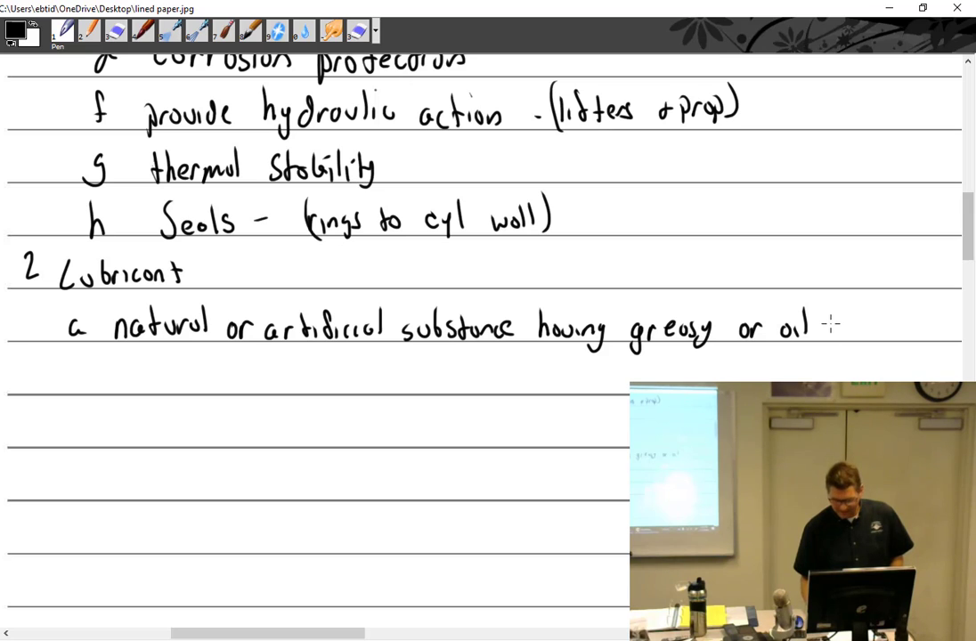
{"action": "type", "text": "properties"}
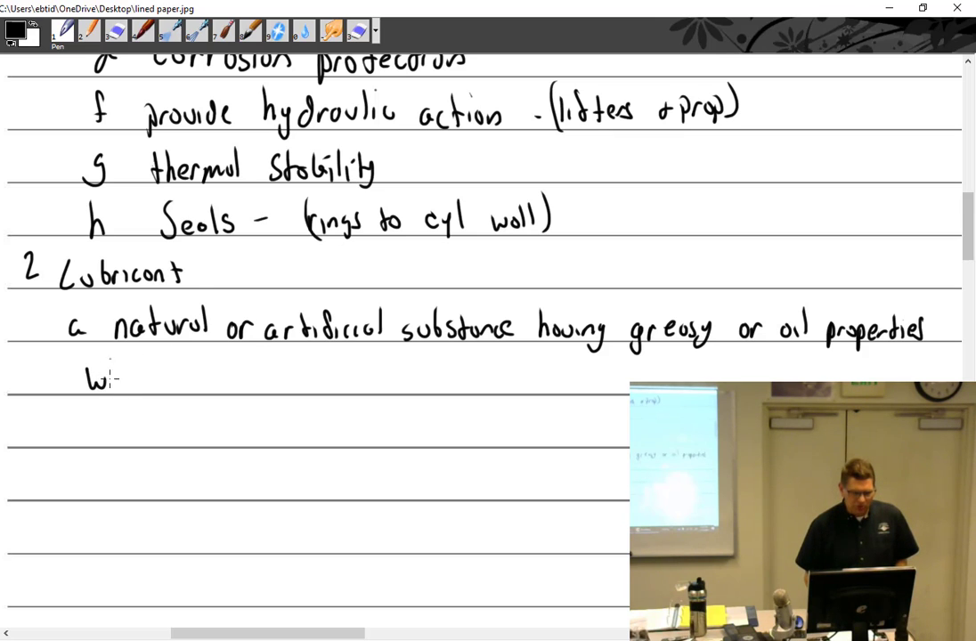
{"action": "type", "text": "which con be used to"}
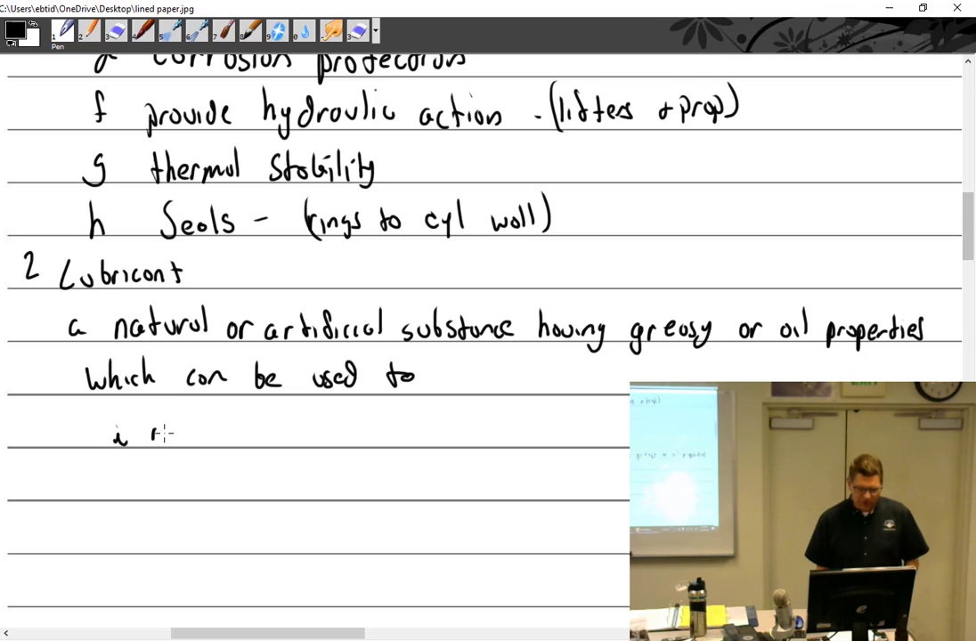
{"action": "type", "text": "reduce friction between moving parts"}
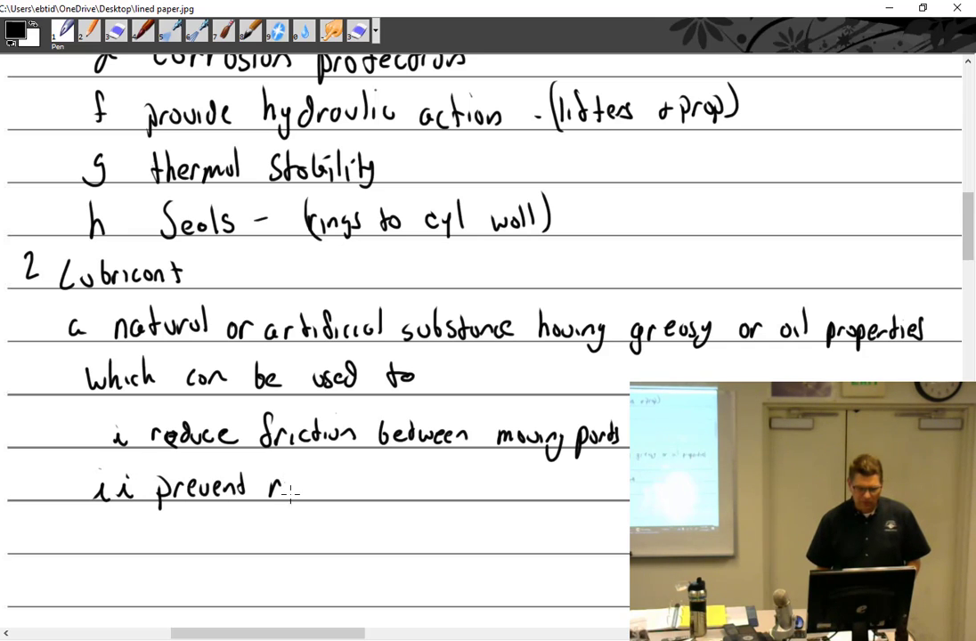
{"action": "type", "text": "rust or c"}
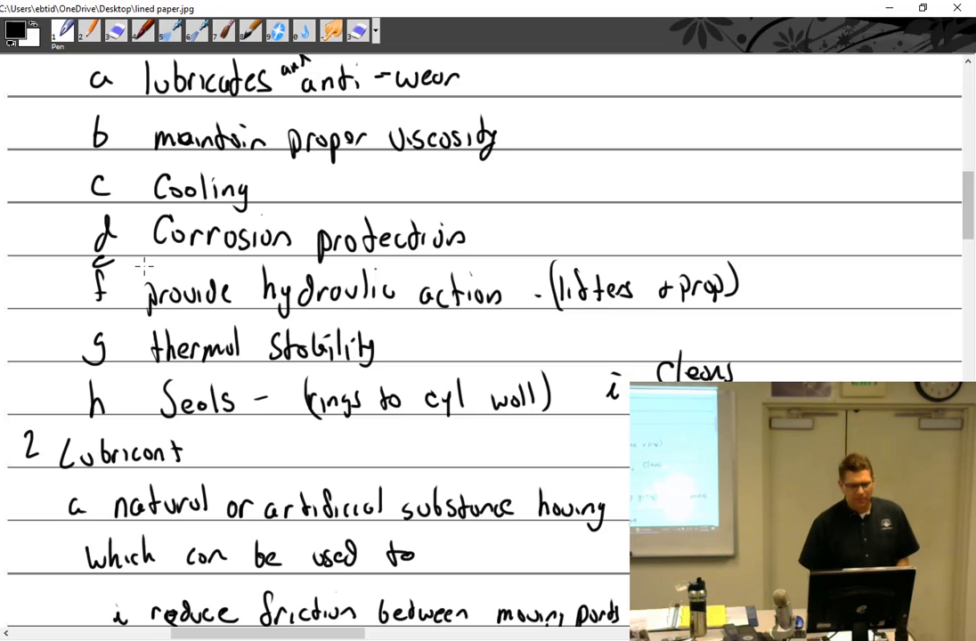
Finish sub-point ii as 'prevent rust or corrosion' and move down for heading 3.
{"action": "type", "text": "Clr"}
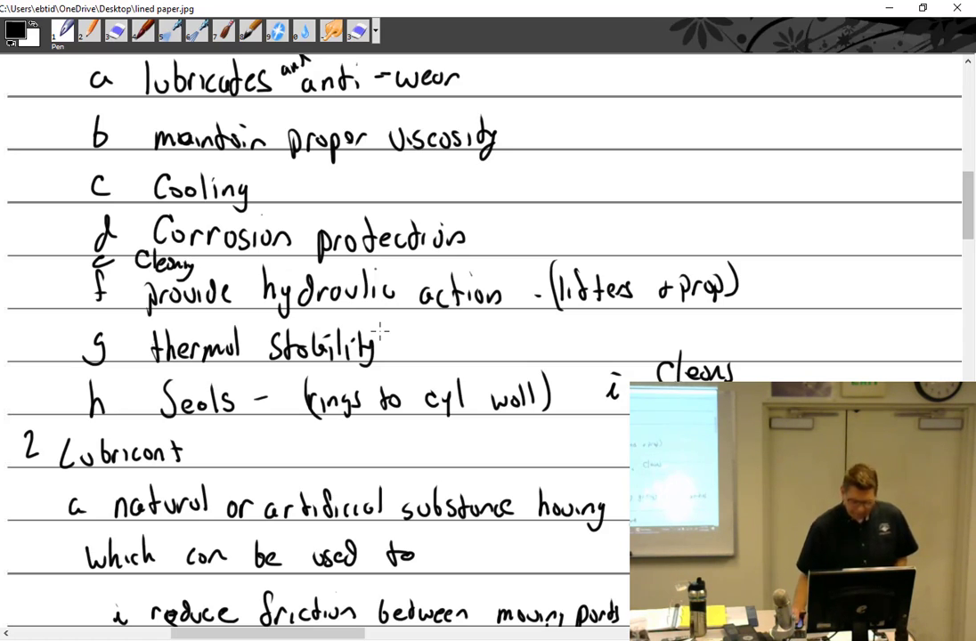
{"action": "scroll", "scroll_direction": "down", "scroll_amount": 3}
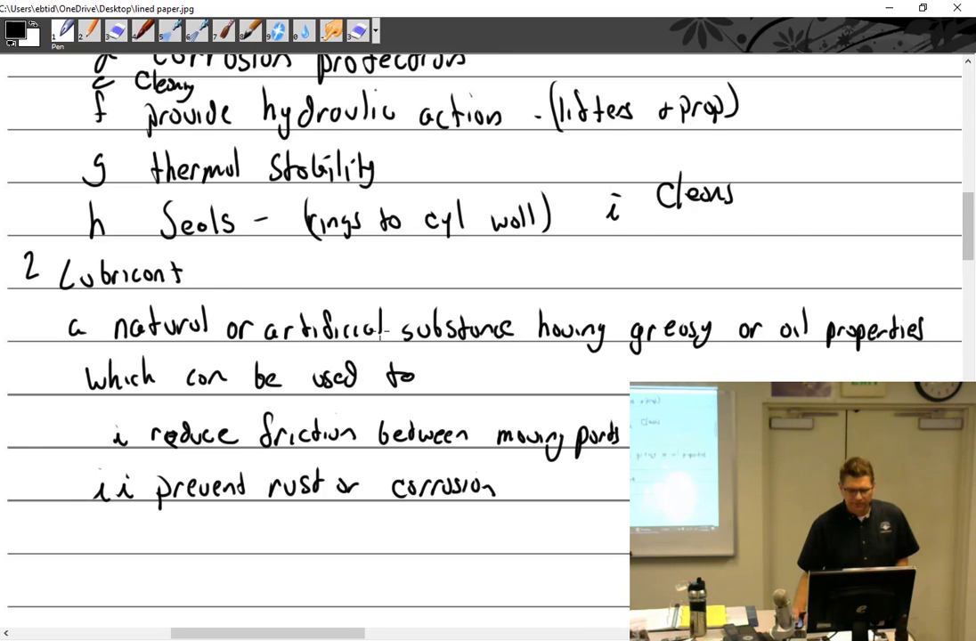
{"action": "scroll", "scroll_direction": "down", "scroll_amount": 3}
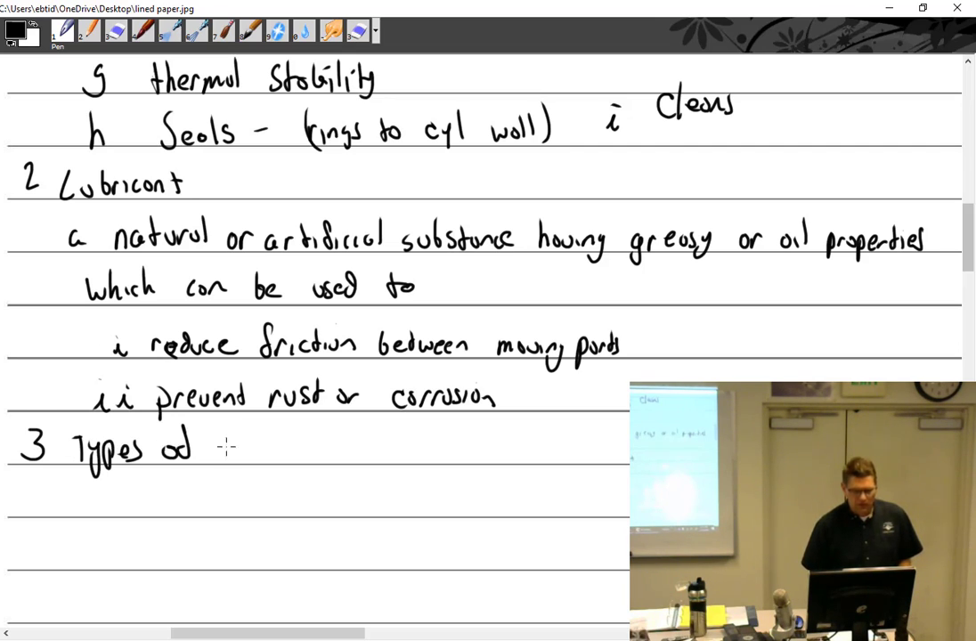
Handwrite '3 Types of oils', 'a Animal', 'i Made from animals' and begin sub-item 1.
{"action": "type", "text": "oil"}
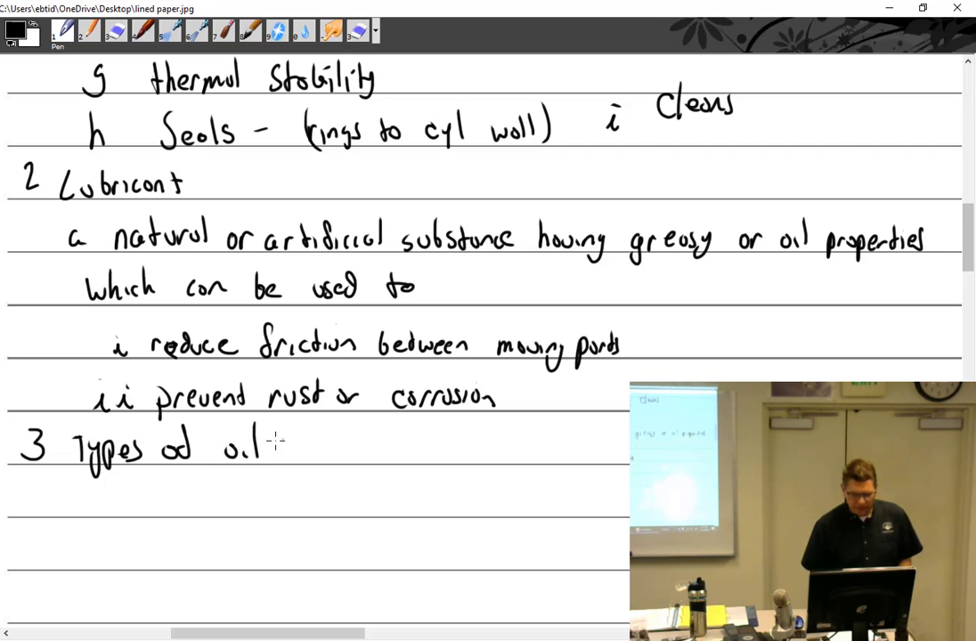
{"action": "type", "text": "s"}
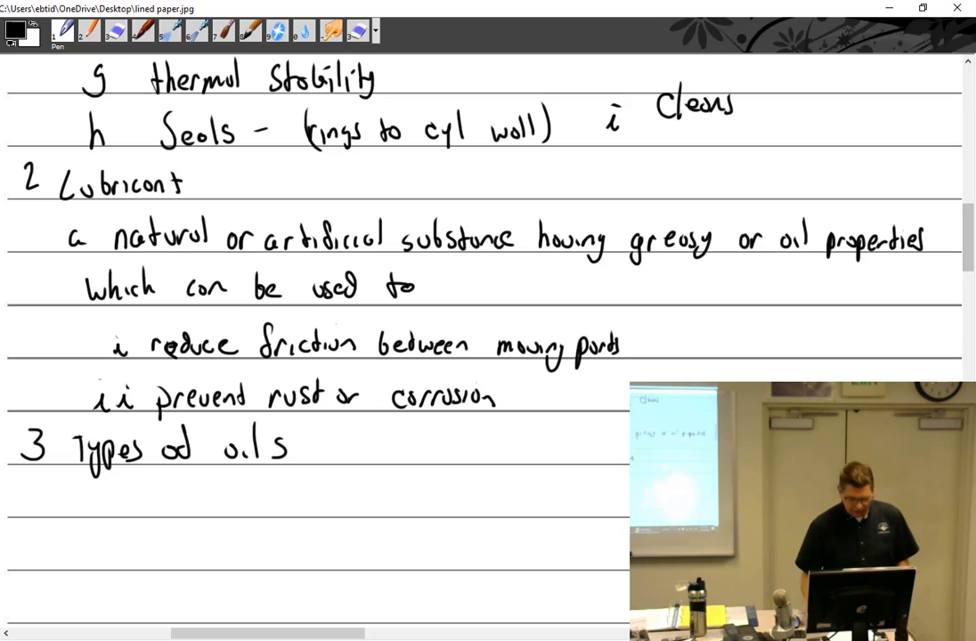
{"action": "key", "text": "alt+tab"}
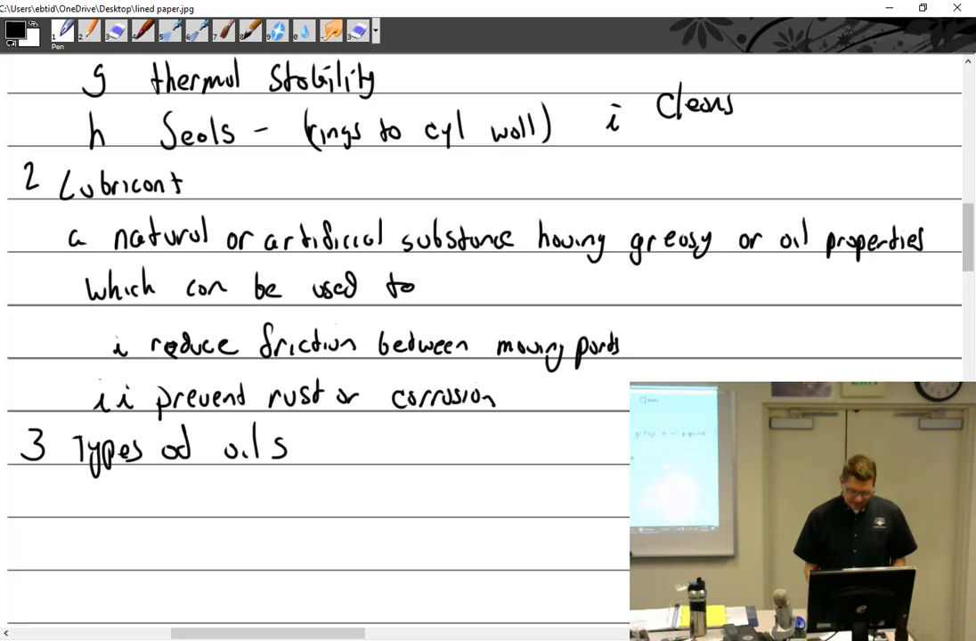
{"action": "type", "text": "a Anim"}
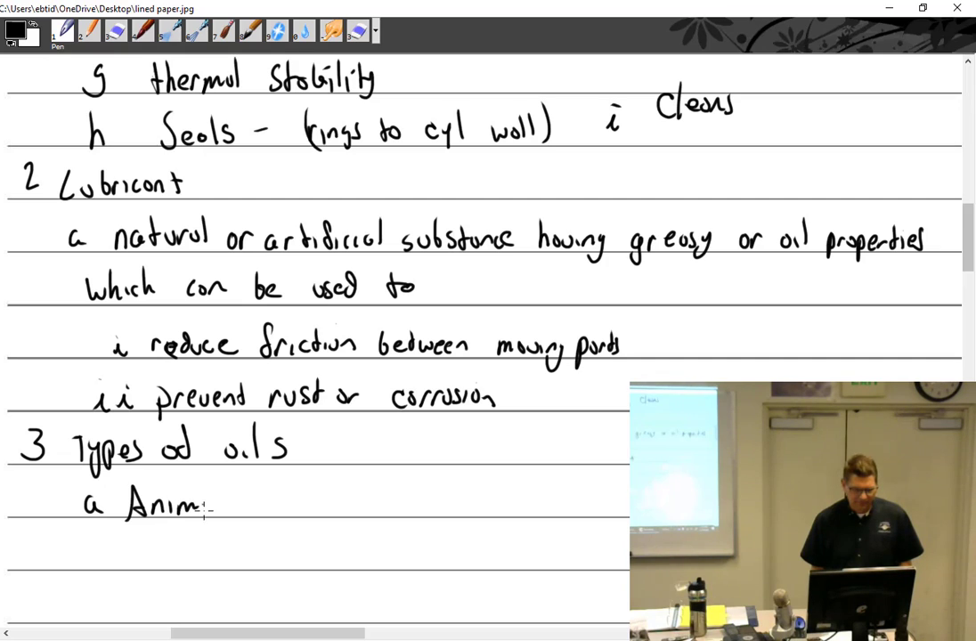
{"action": "type", "text": "al"}
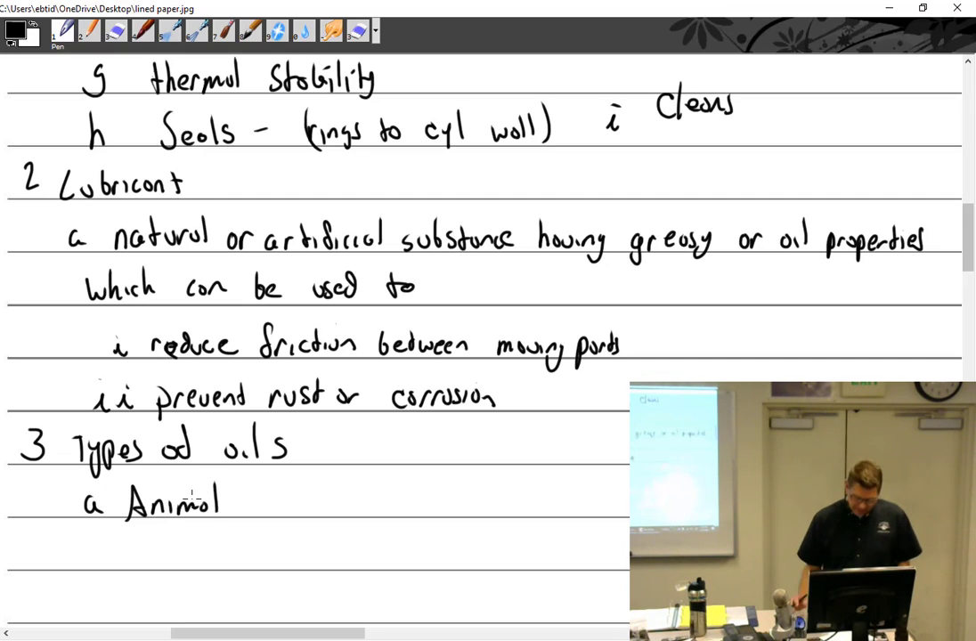
{"action": "scroll", "scroll_direction": "down", "scroll_amount": 3}
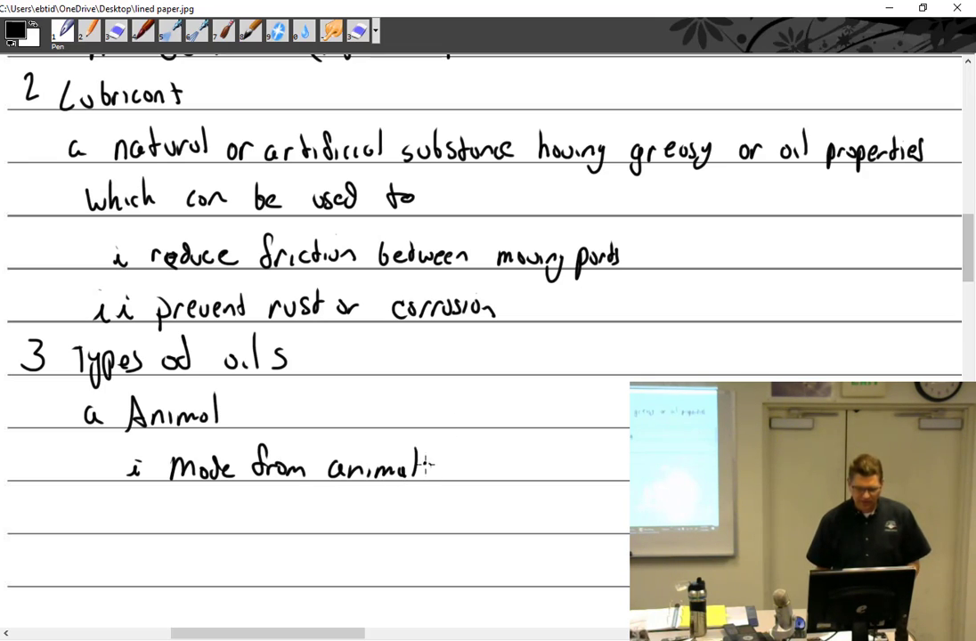
{"action": "scroll", "scroll_direction": "down", "scroll_amount": 3}
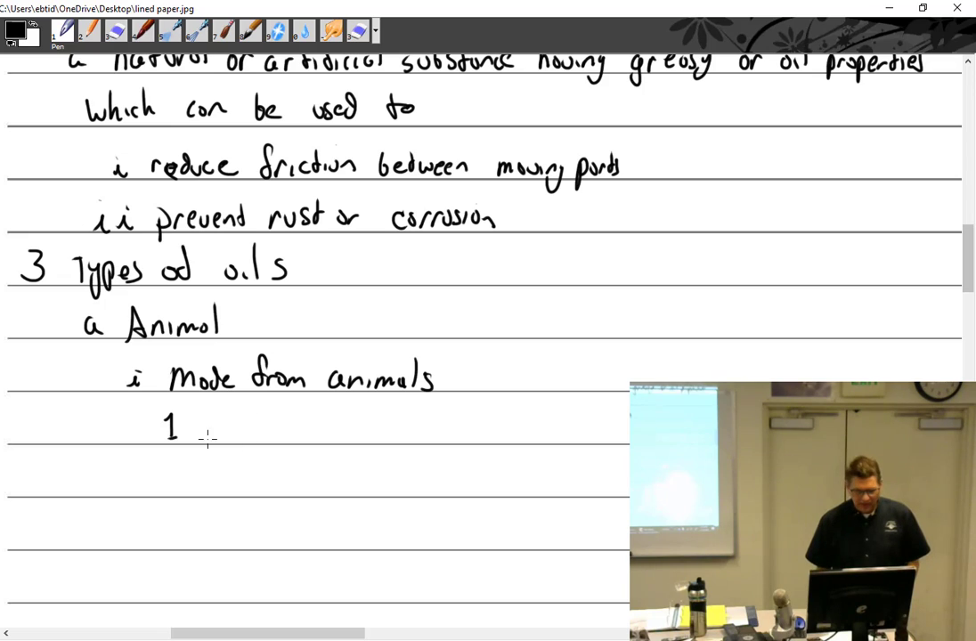
Handwrite '1 Tallow oil (cow fat)' and '2 lard oil (pig fat)', then show the cow and pig photos.
{"action": "type", "text": "Tallow oil (cow fat"}
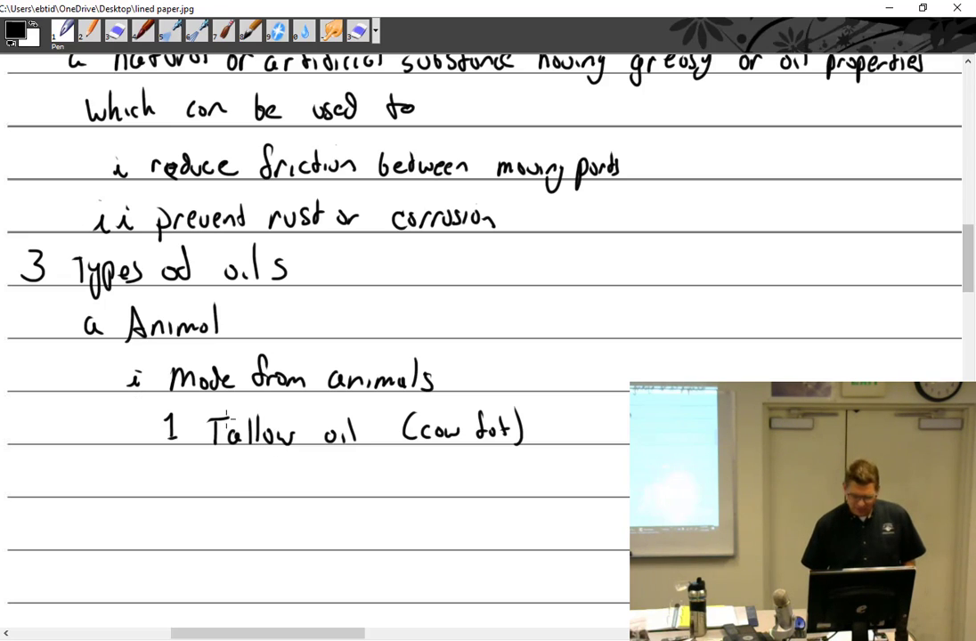
{"action": "type", "text": "2"}
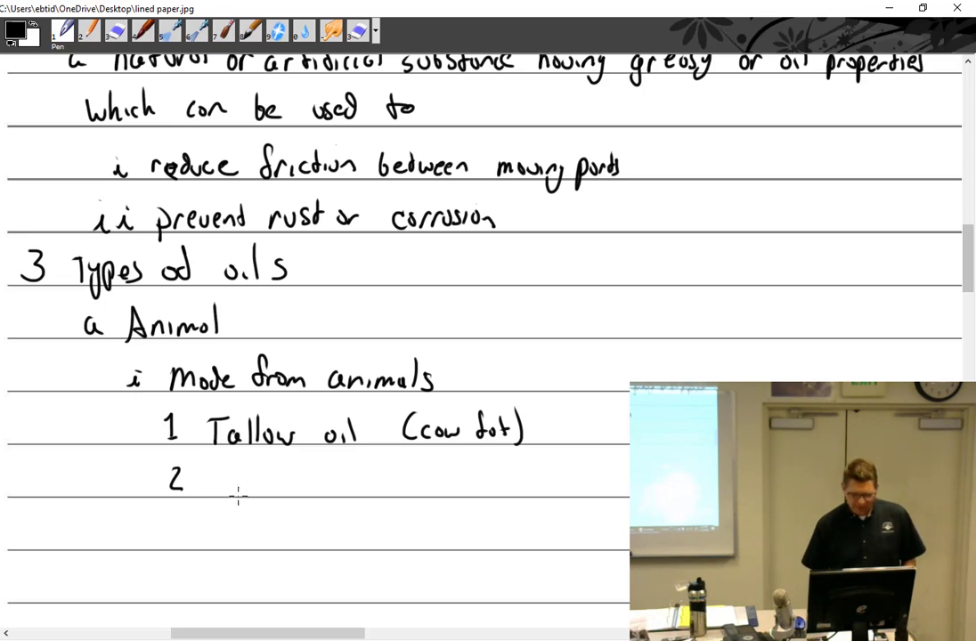
{"action": "type", "text": "lard oil (pig fat"}
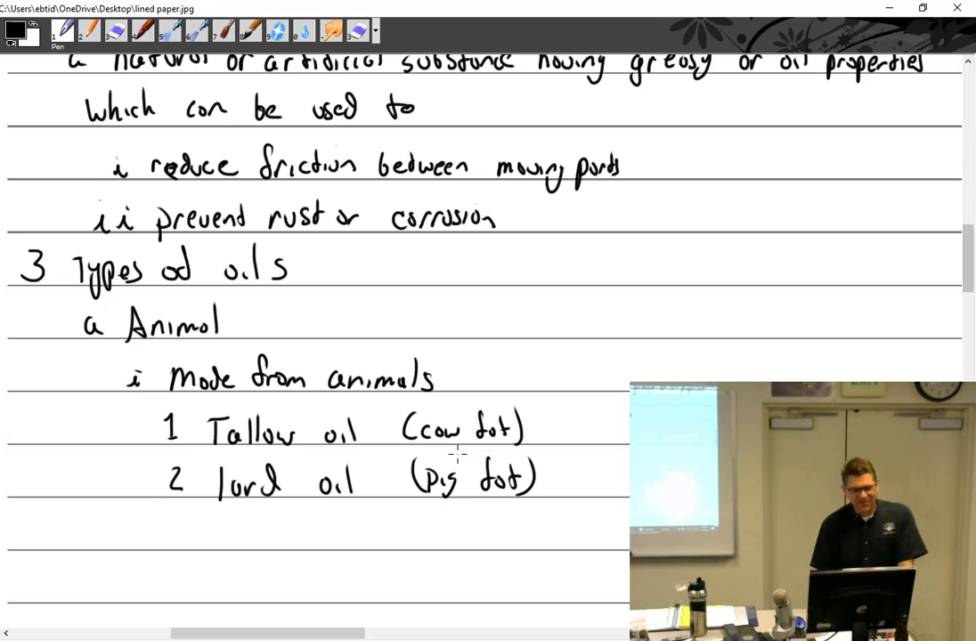
{"action": "key", "text": "alt+tab"}
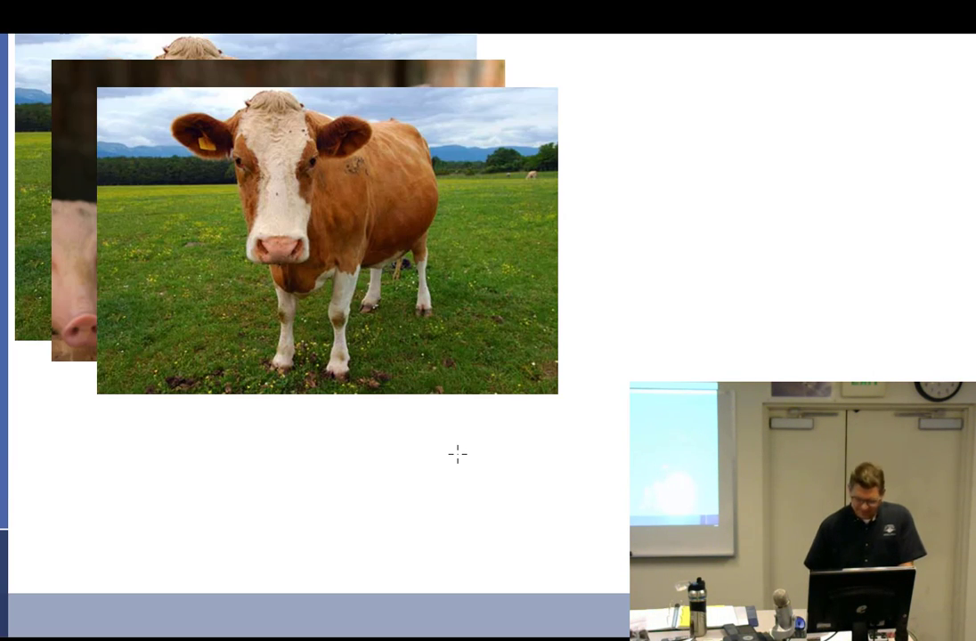
Return from the cow photo in the image viewer to the handwritten notes.
{"action": "key", "text": "alt+tab"}
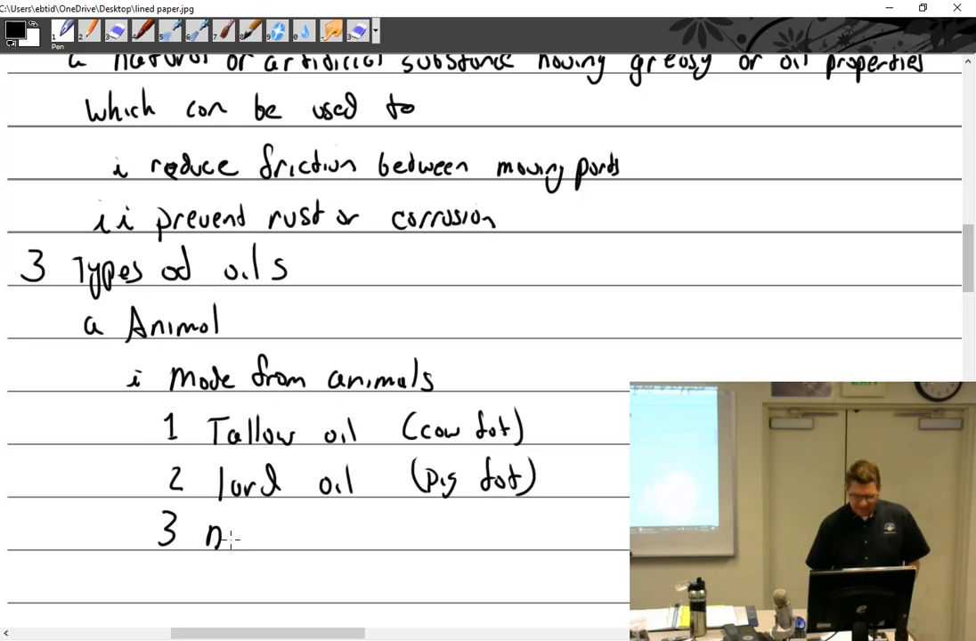
Handwrite '3 neat's foot oil (shin bone and feet but not hooves of cows)' and begin item 4.
{"action": "type", "text": "eats"}
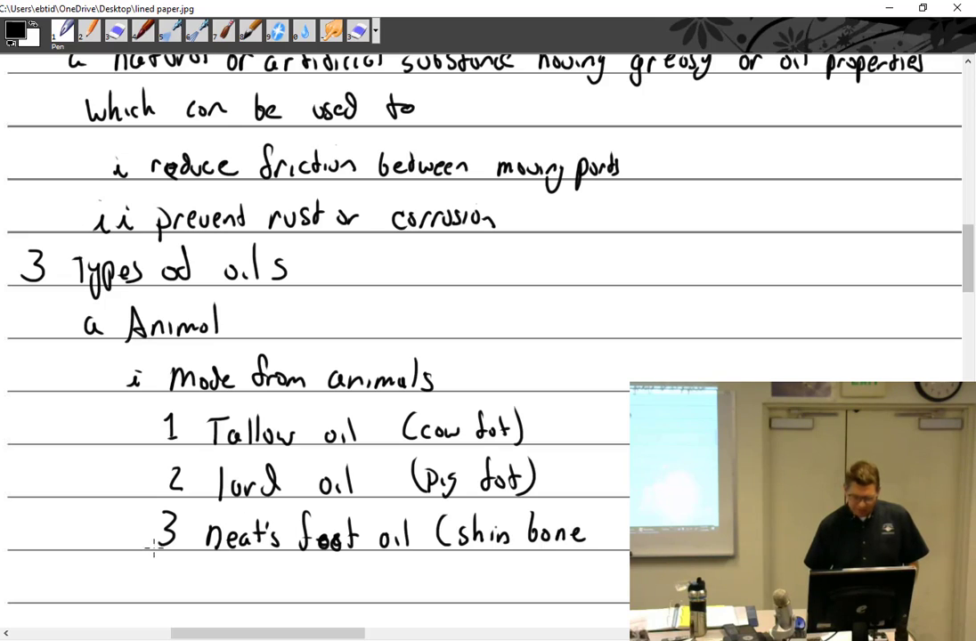
{"action": "mouse_move", "coordinate": [182, 577]}
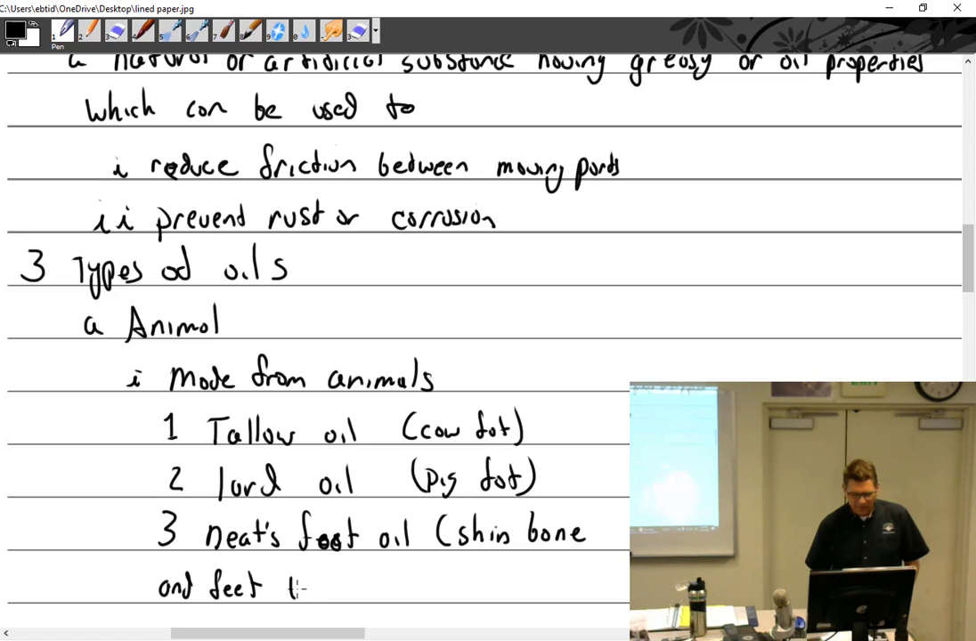
{"action": "type", "text": "but not"}
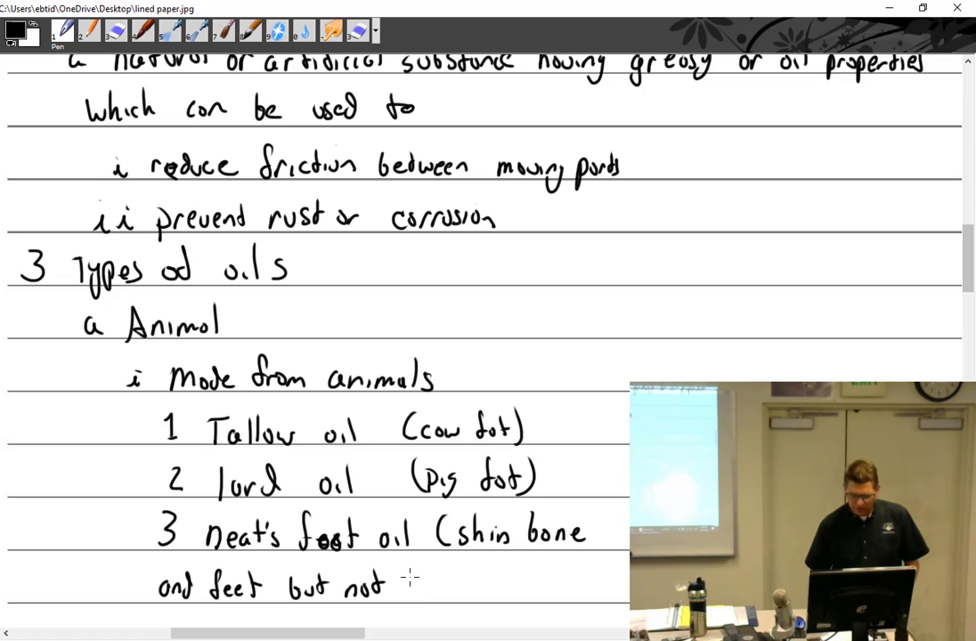
{"action": "type", "text": "hooves"}
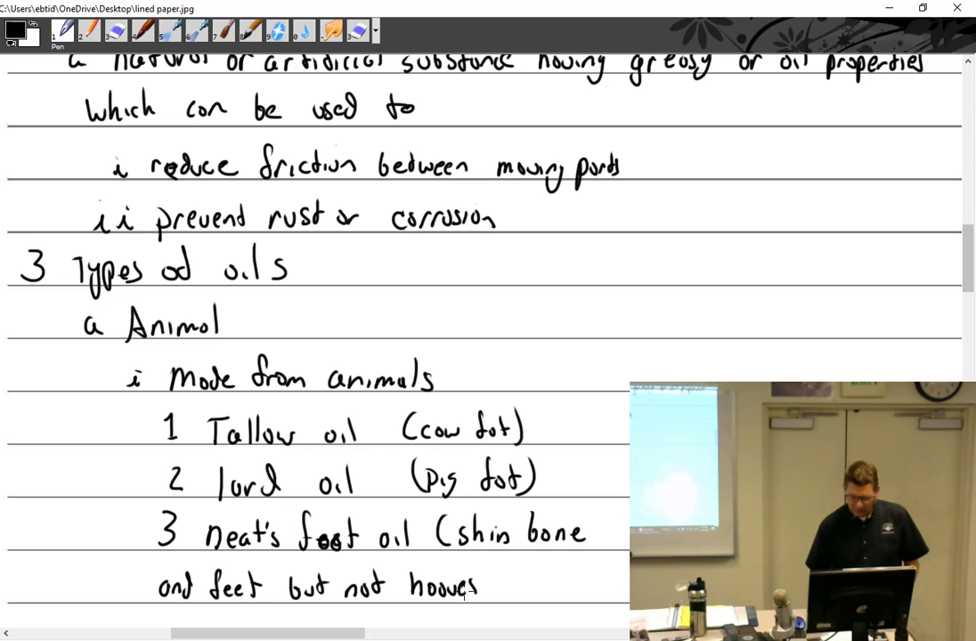
{"action": "type", "text": "od cows)"}
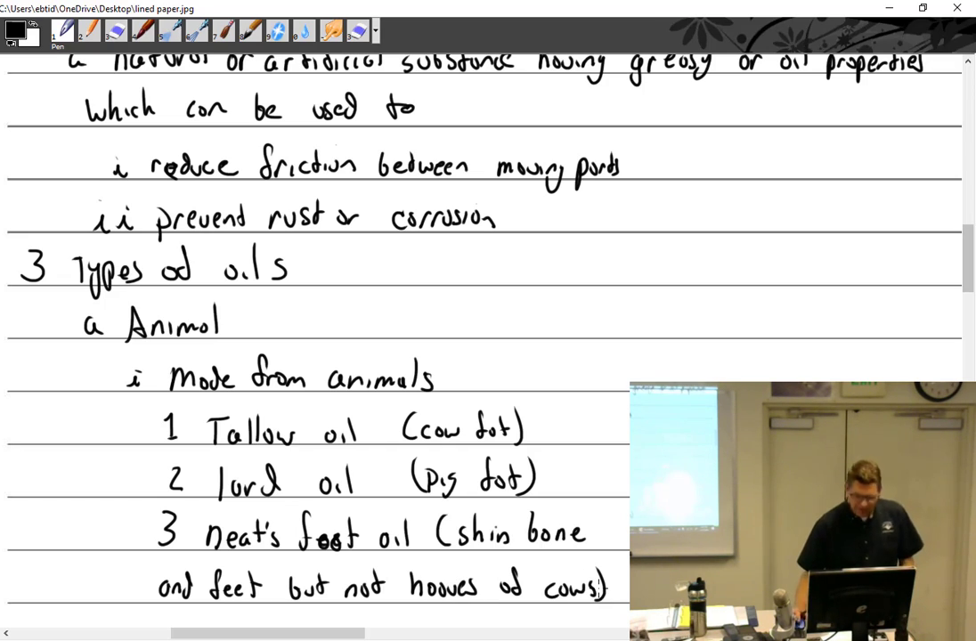
{"action": "scroll", "scroll_direction": "down", "scroll_amount": 3}
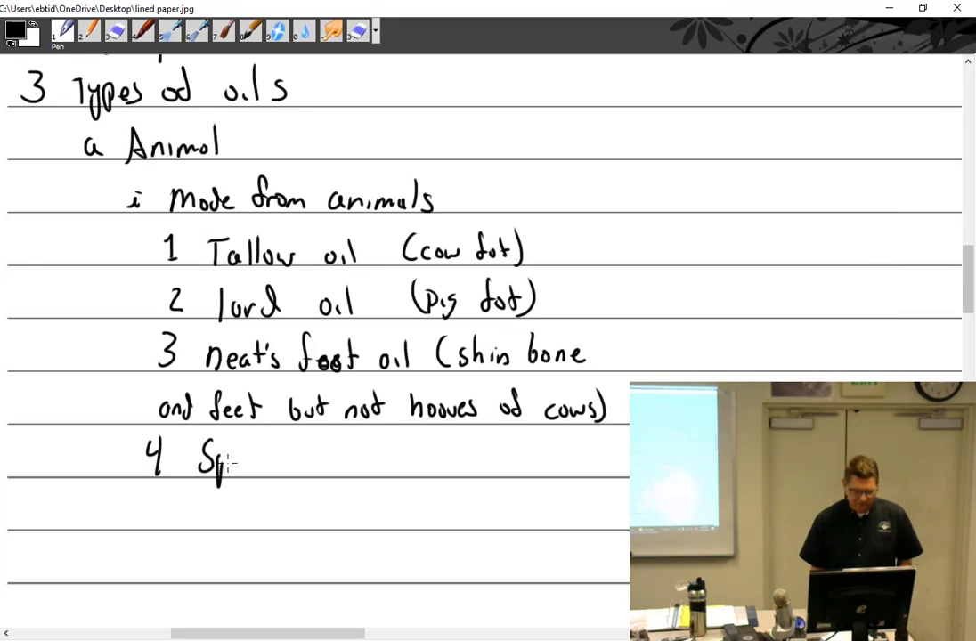
Handwrite '4 Sperm oil (whale)', '5 Porpoise oil' and crossed-out '6 Baby oil?? NO, mineral oil', then begin ii.
{"action": "type", "text": "Sperm o"}
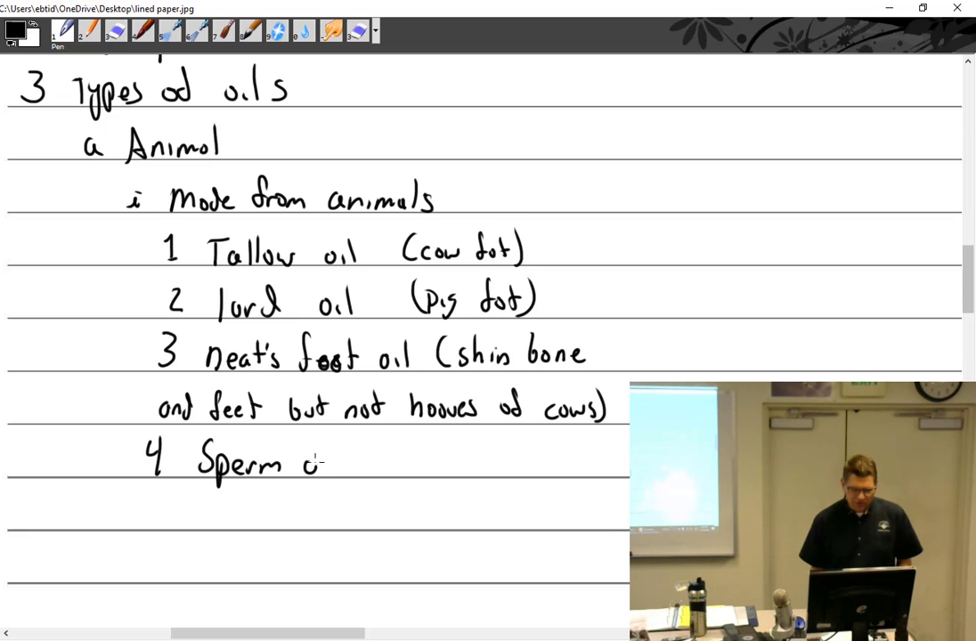
{"action": "type", "text": "oil w"}
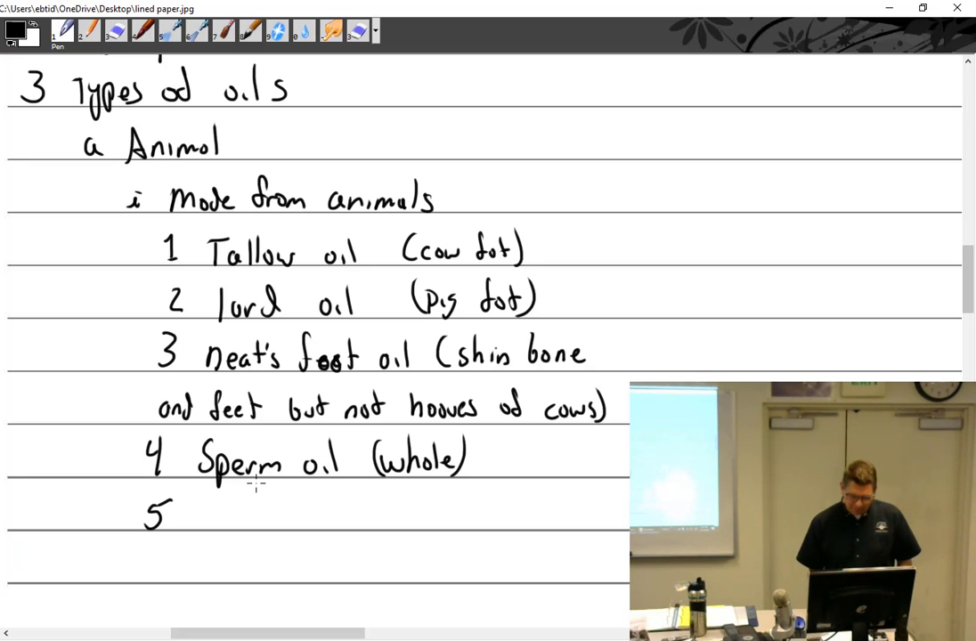
{"action": "type", "text": "Por"}
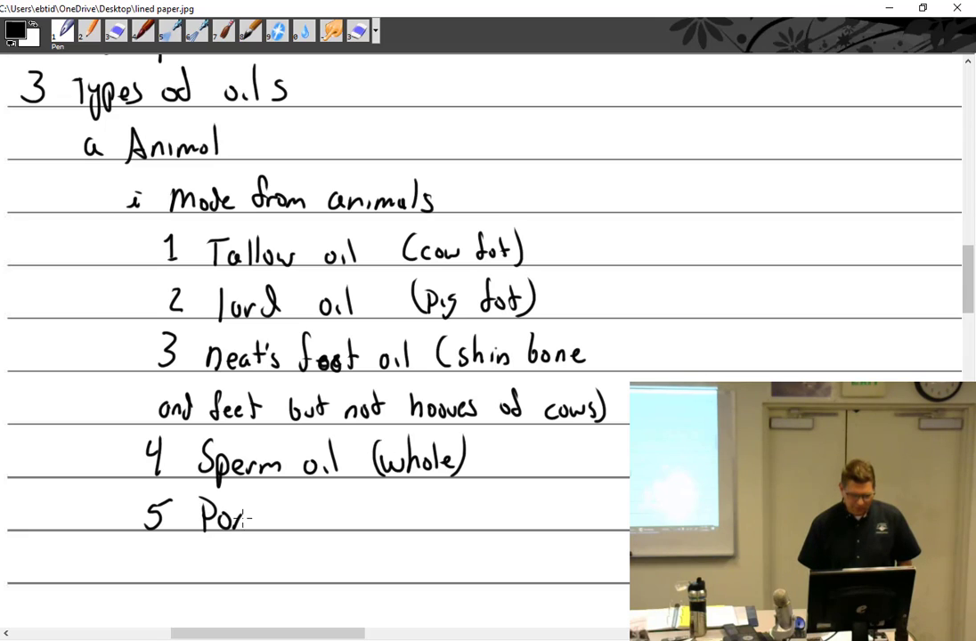
{"action": "type", "text": "por"}
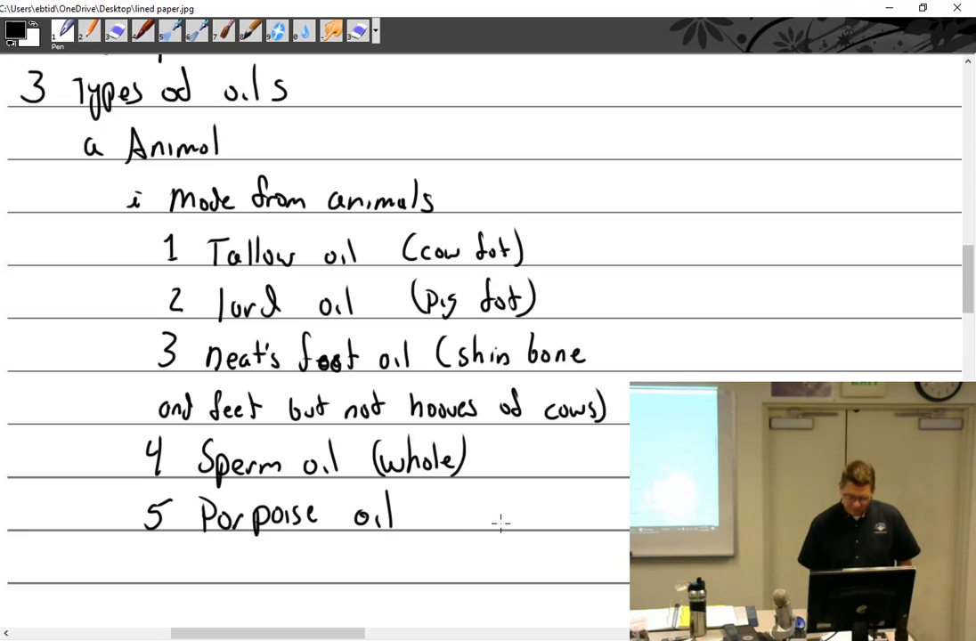
{"action": "mouse_move", "coordinate": [413, 561]}
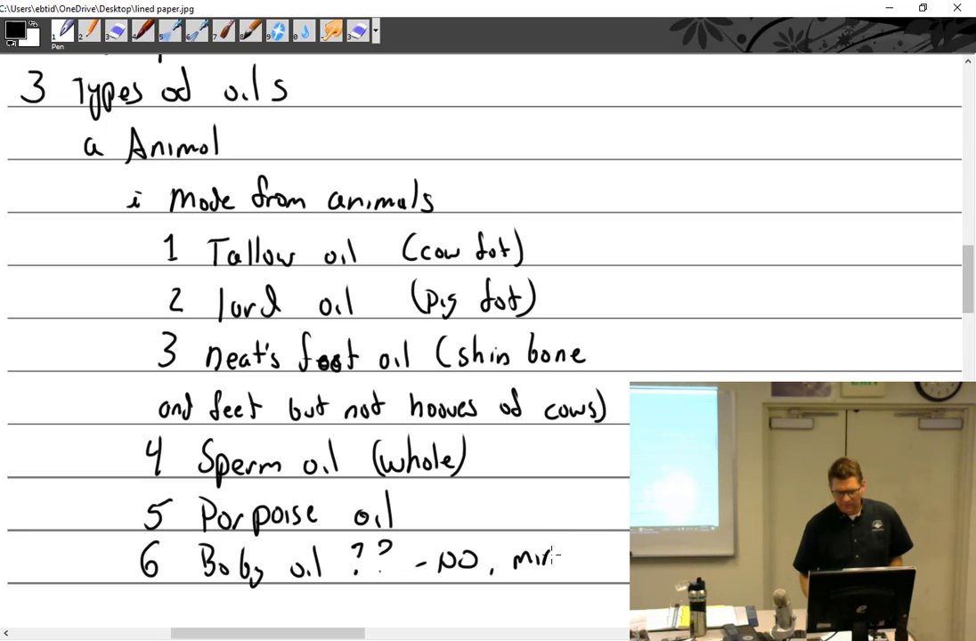
{"action": "type", "text": "mineral oil"}
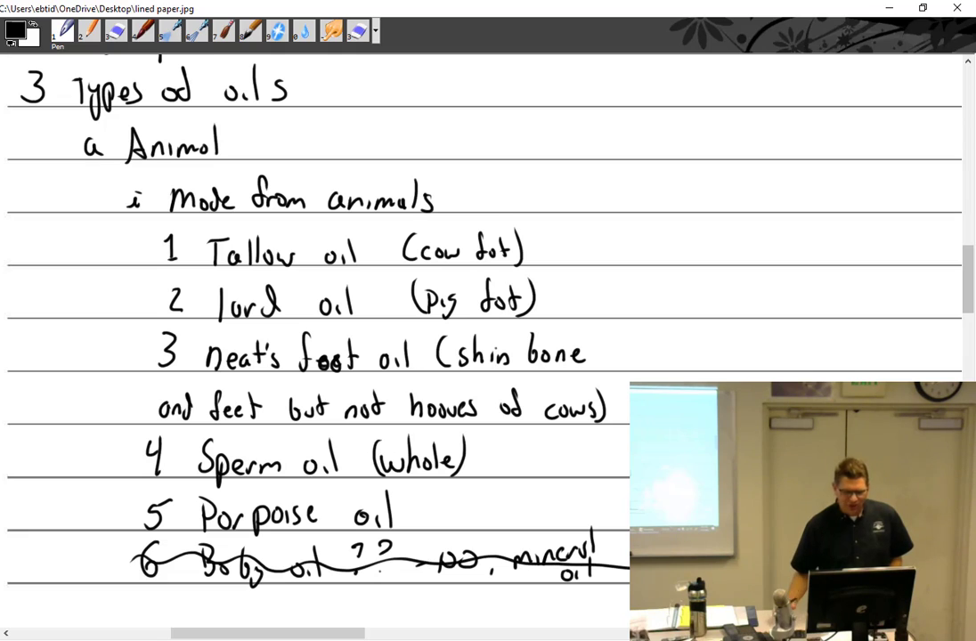
{"action": "scroll", "scroll_direction": "down", "scroll_amount": 3}
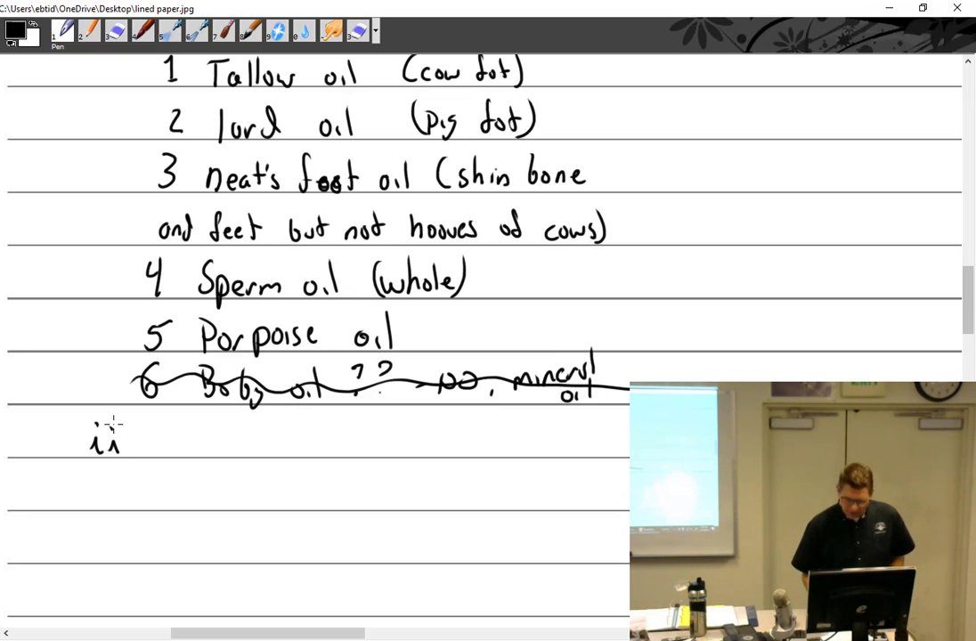
Handwrite point ii 'Can not be used for internal combustion engines'.
{"action": "left_click_drag", "start_coordinate": [146, 442], "coordinate": [175, 446]}
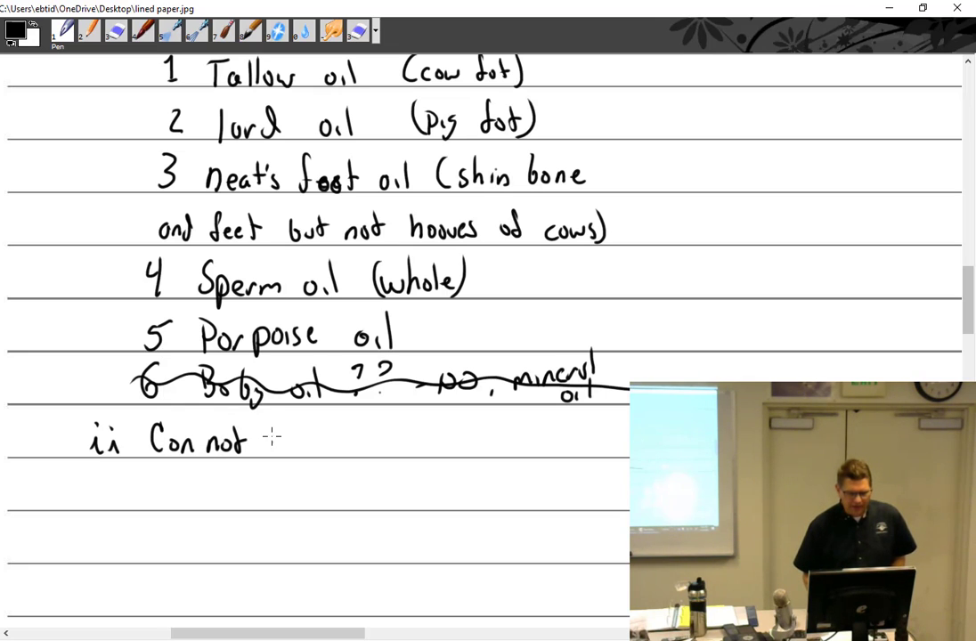
{"action": "type", "text": "be used for internal combust"}
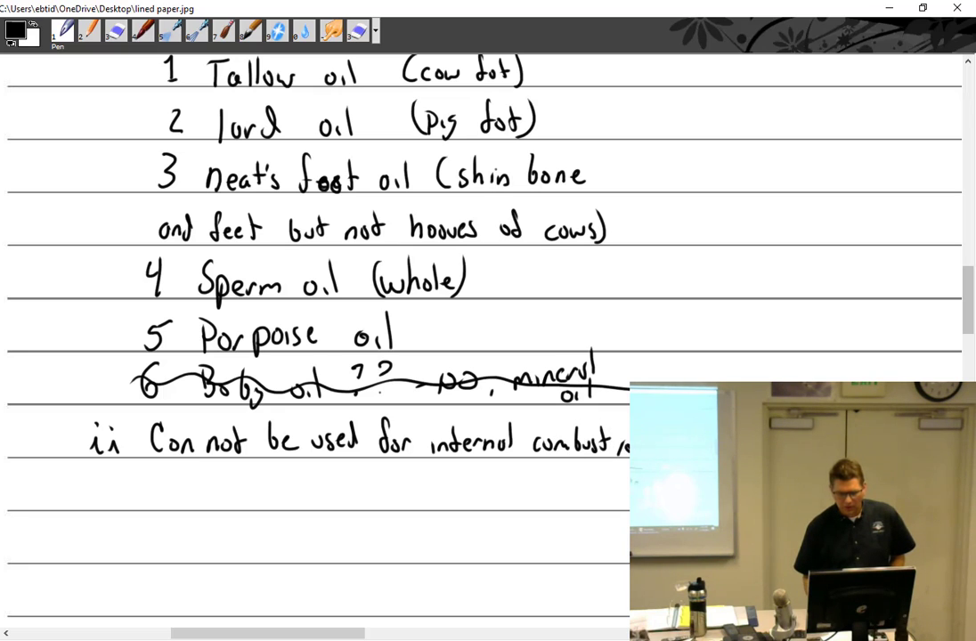
{"action": "scroll", "scroll_direction": "down", "scroll_amount": 3}
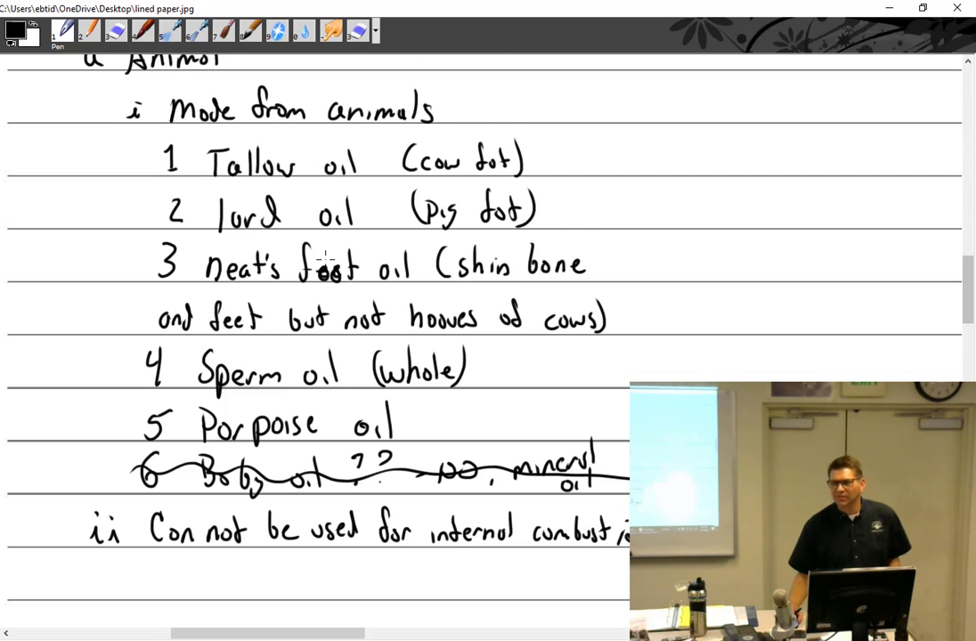
{"action": "scroll", "scroll_direction": "down", "scroll_amount": 3}
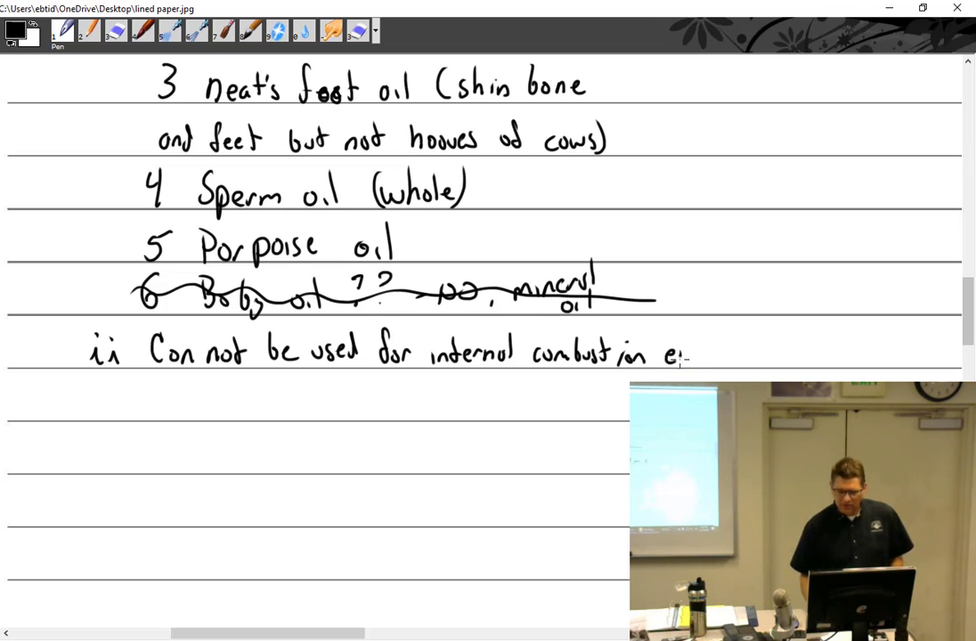
{"action": "left_click_drag", "start_coordinate": [695, 353], "coordinate": [745, 356]}
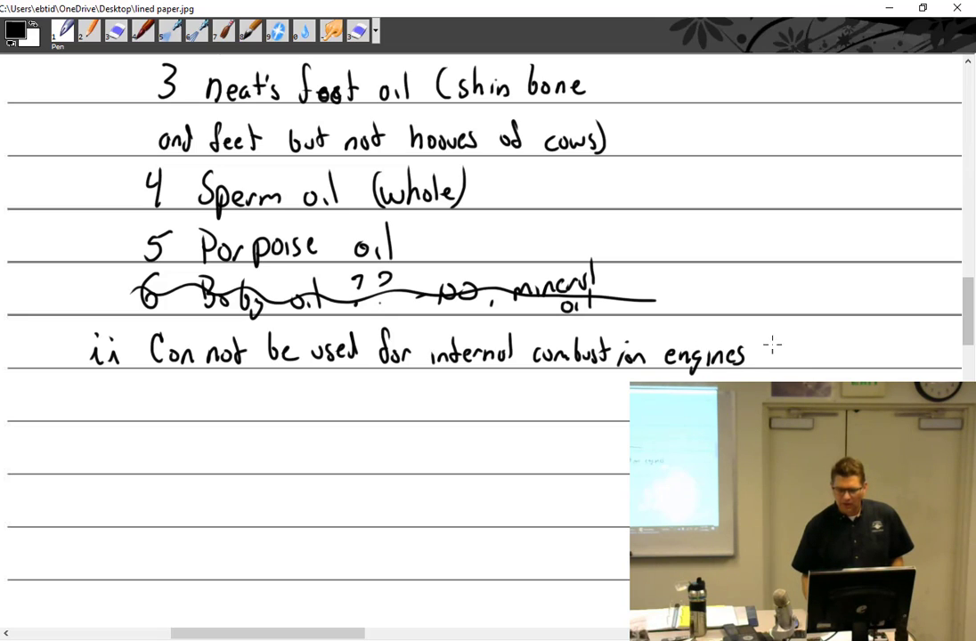
Add 'because they produce fatty acids at high temp' and begin iii 'lower coefficient of friction'.
{"action": "type", "text": "becouse"}
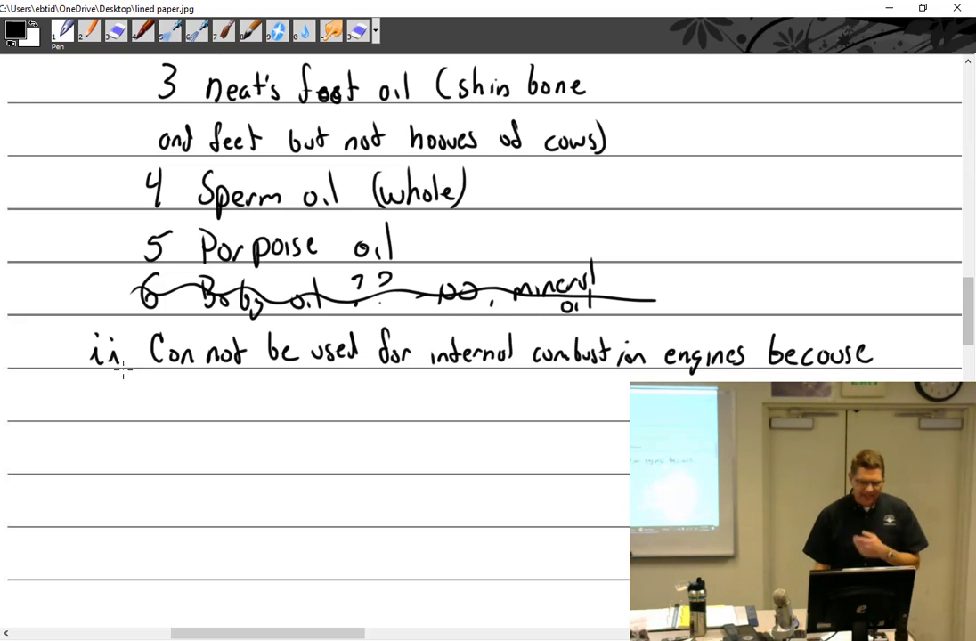
{"action": "type", "text": "they"}
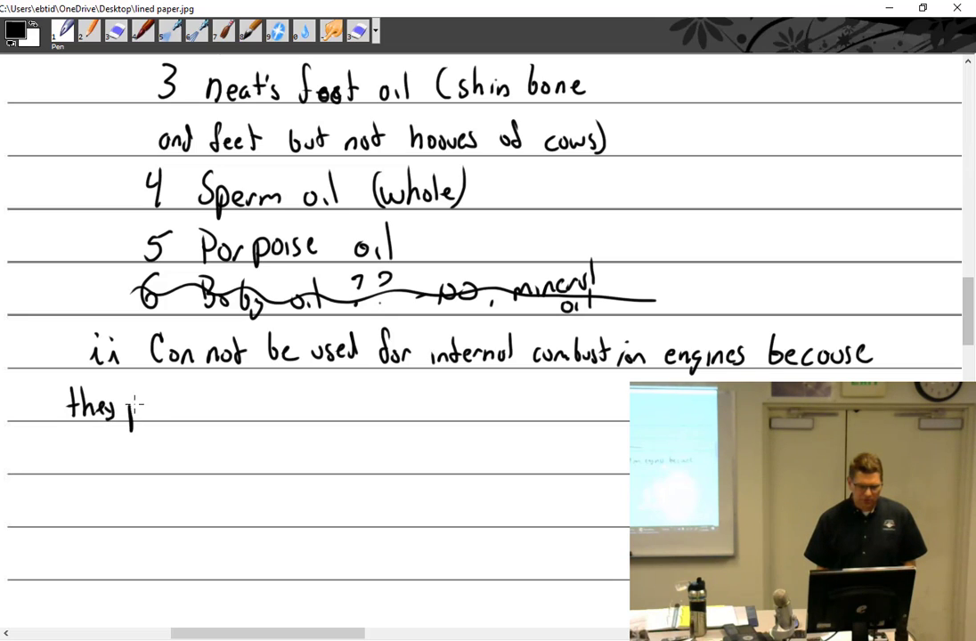
{"action": "type", "text": "produce"}
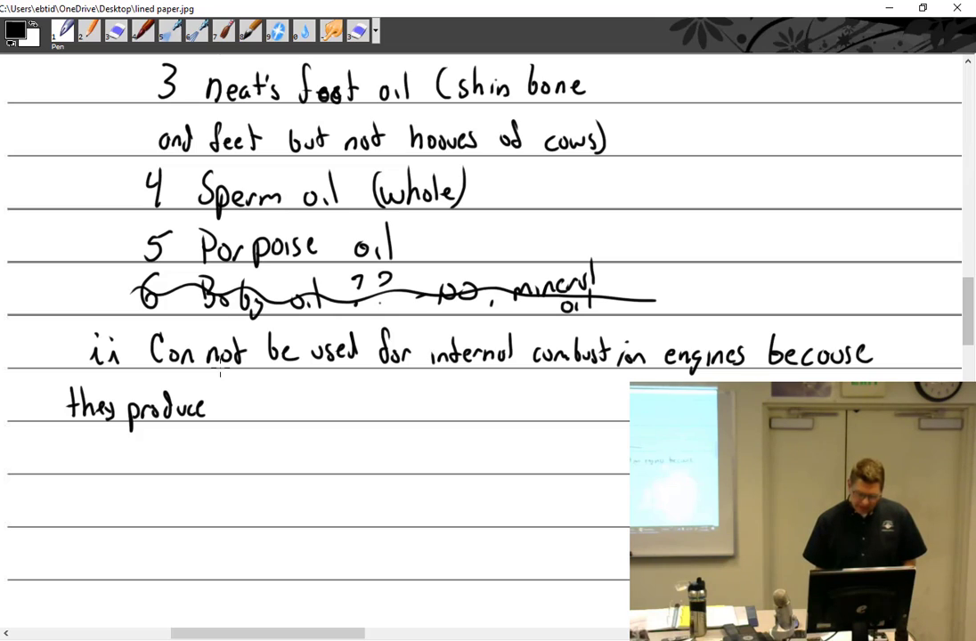
{"action": "type", "text": "fotty acids at high temp"}
{"action": "type", "text": "iii lower co"}
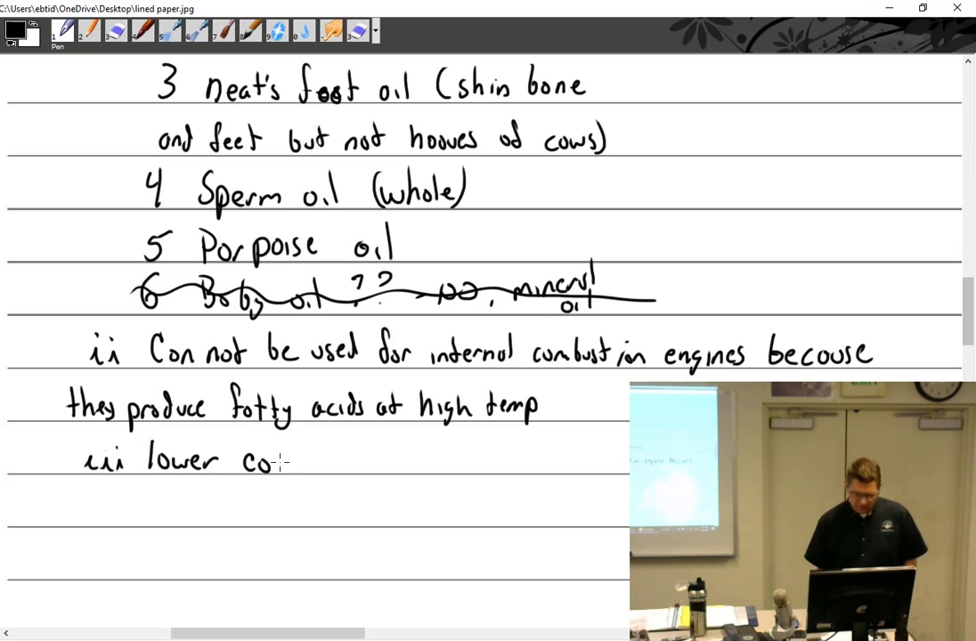
{"action": "type", "text": "efficient o"}
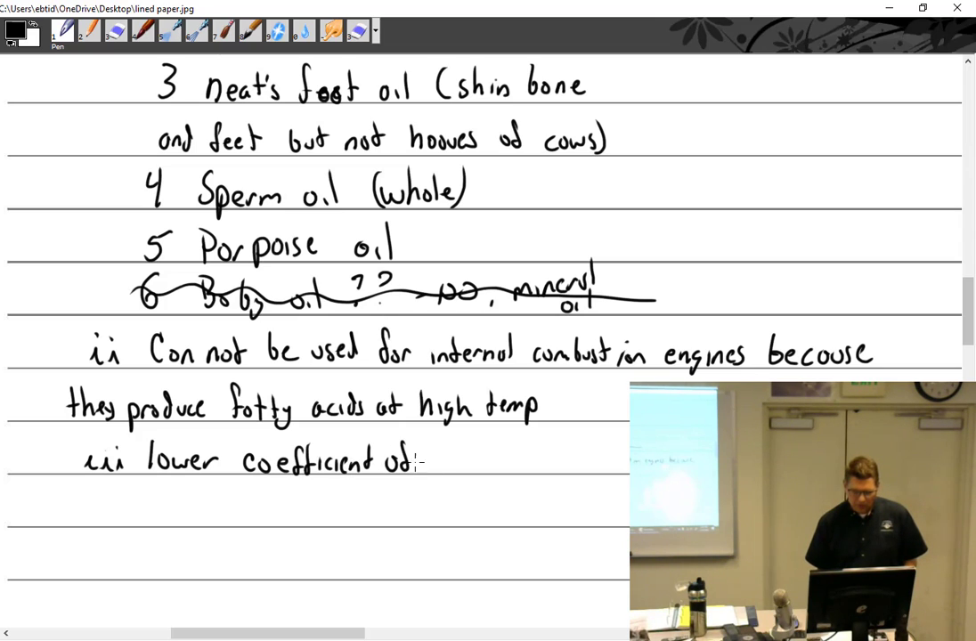
{"action": "type", "text": "friction than"}
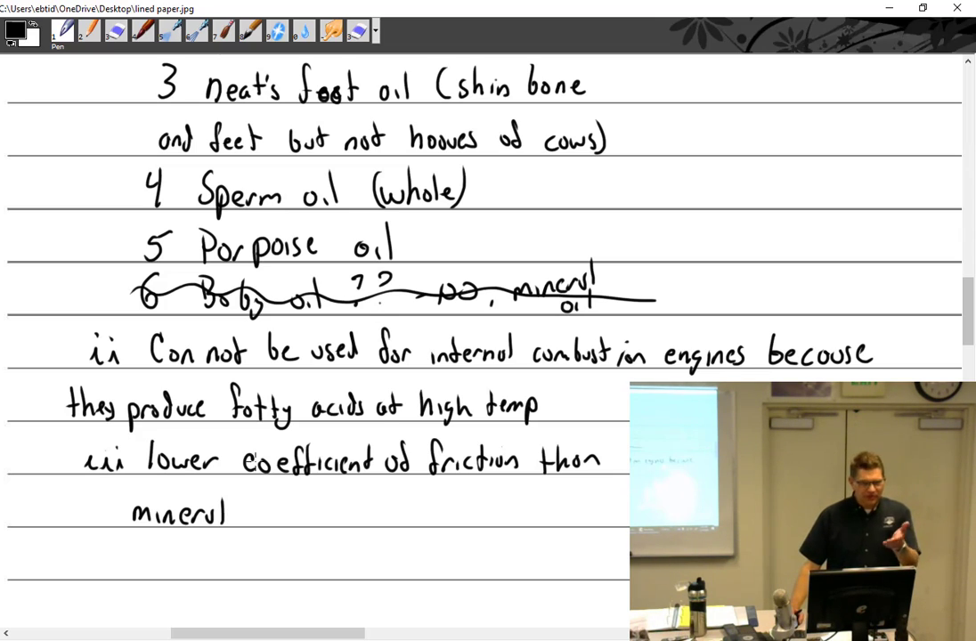
Finish 'than mineral', then write heading '6 Vegetable' with point i 'made from plants'.
{"action": "scroll", "scroll_direction": "down", "scroll_amount": 3}
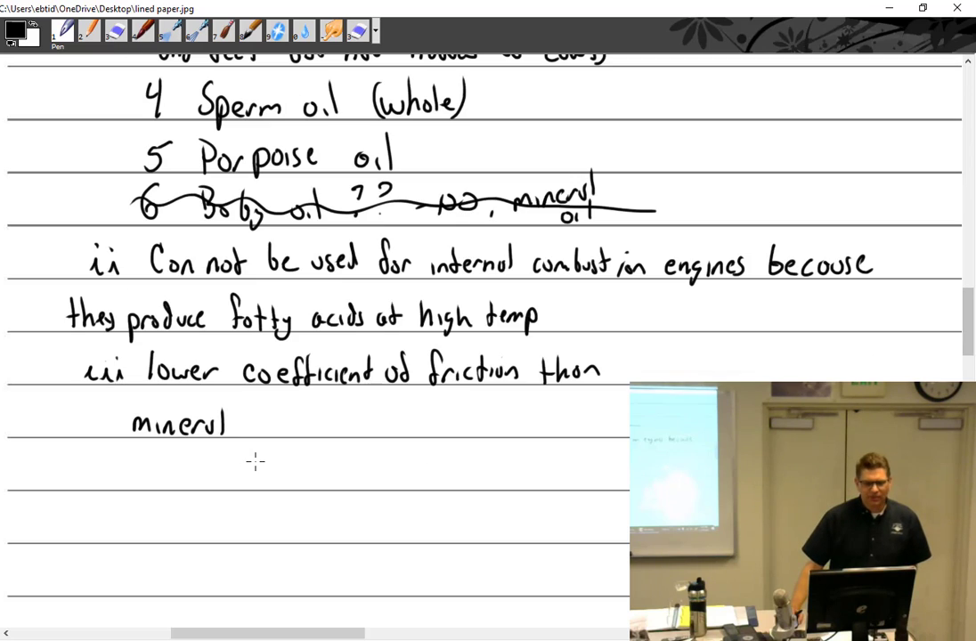
{"action": "mouse_move", "coordinate": [63, 397]}
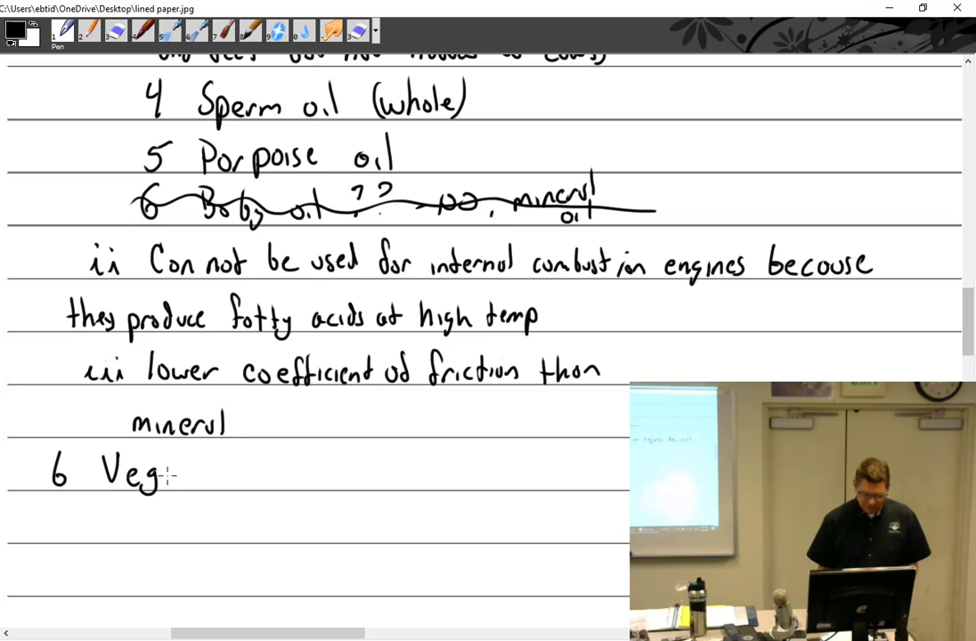
{"action": "type", "text": "etable"}
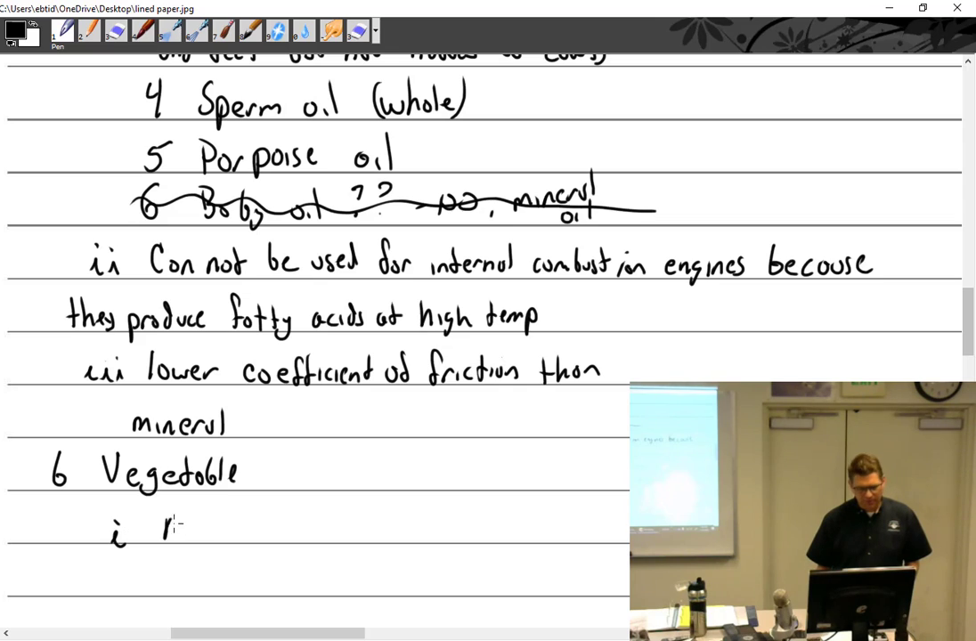
{"action": "type", "text": "mode dr"}
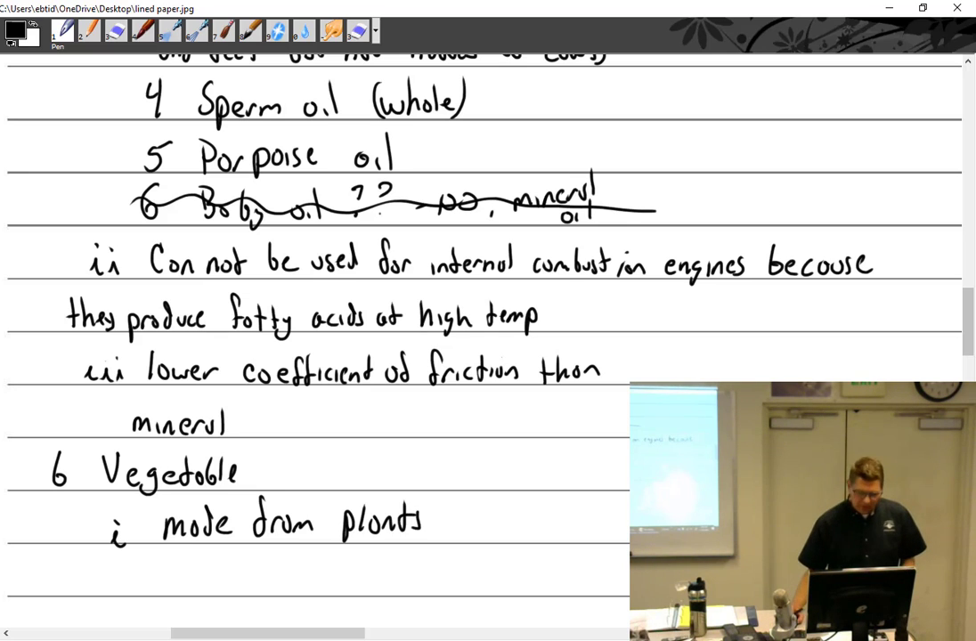
{"action": "scroll", "scroll_direction": "down", "scroll_amount": 3}
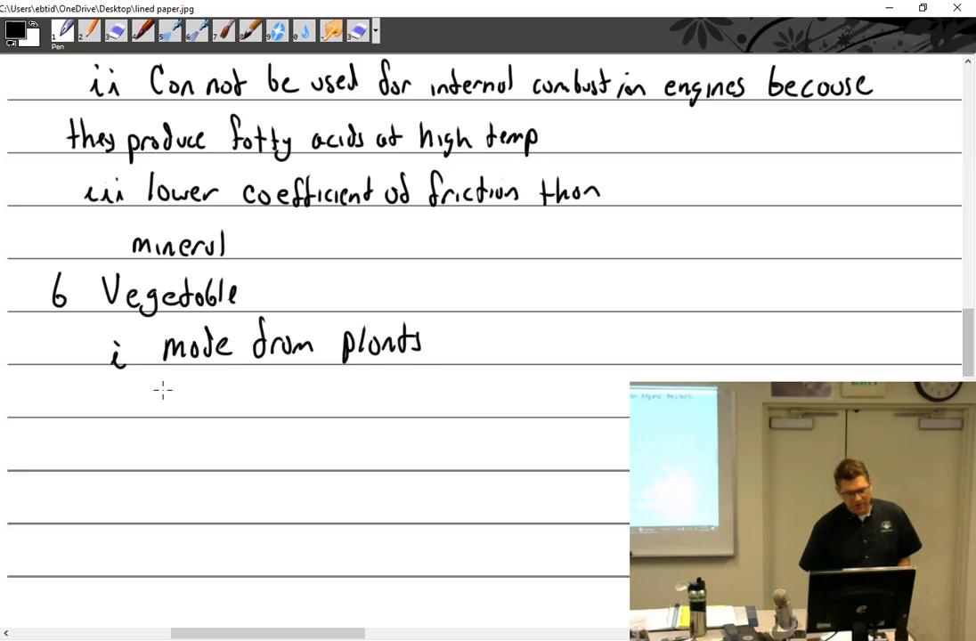
List vegetable oils 1 Castor oil (castor beans) and 2 Olive oil.
{"action": "type", "text": "1"}
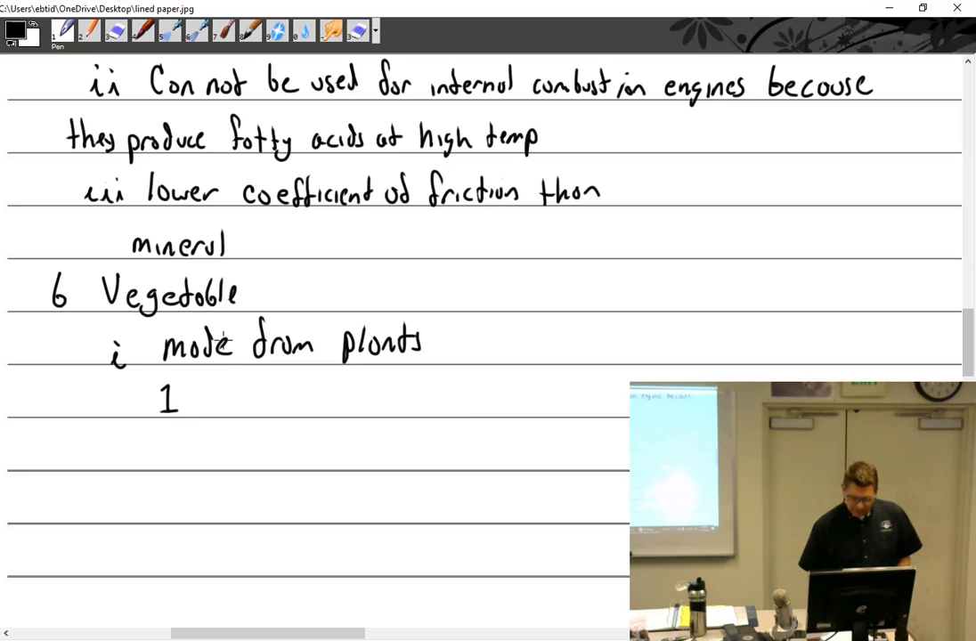
{"action": "type", "text": "Costor oil"}
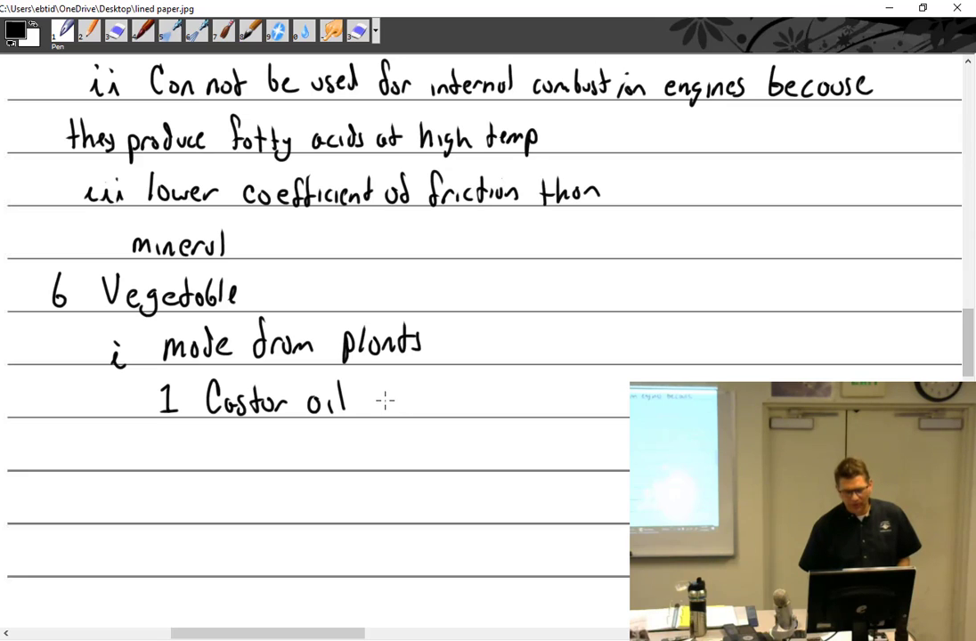
{"action": "type", "text": "castor beans)"}
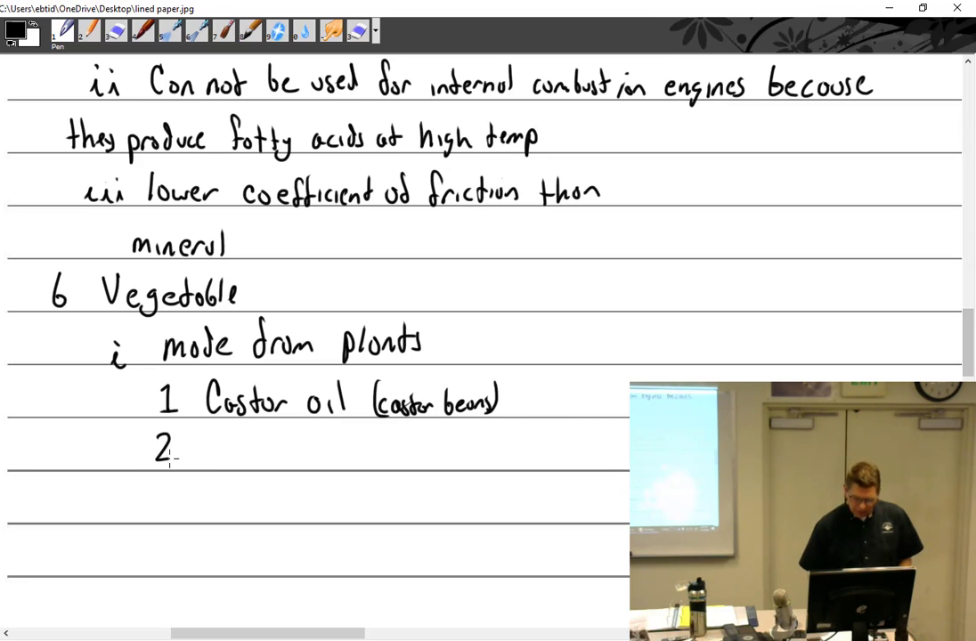
{"action": "type", "text": "Olive oil"}
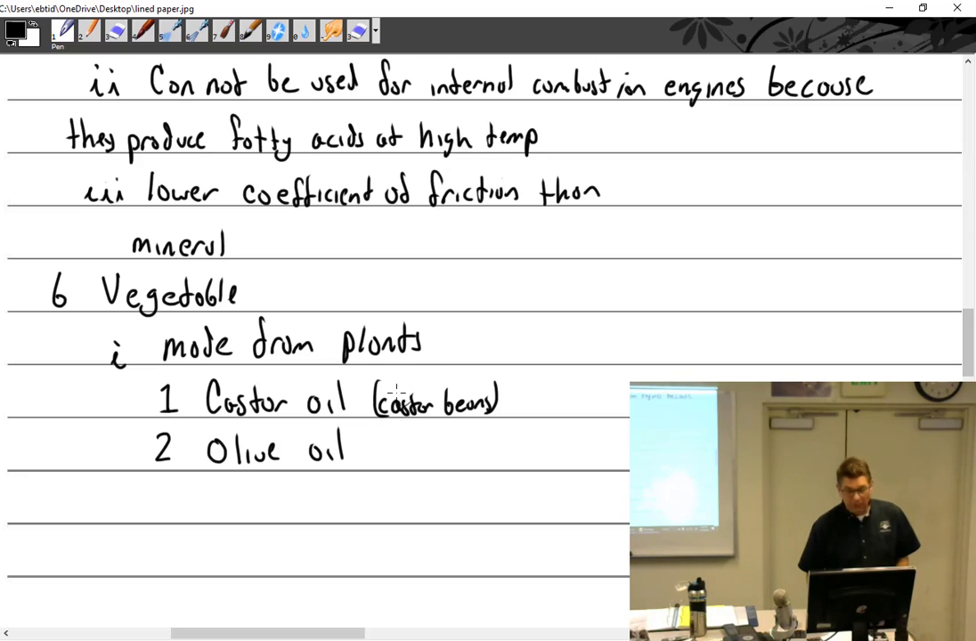
{"action": "mouse_move", "coordinate": [388, 447]}
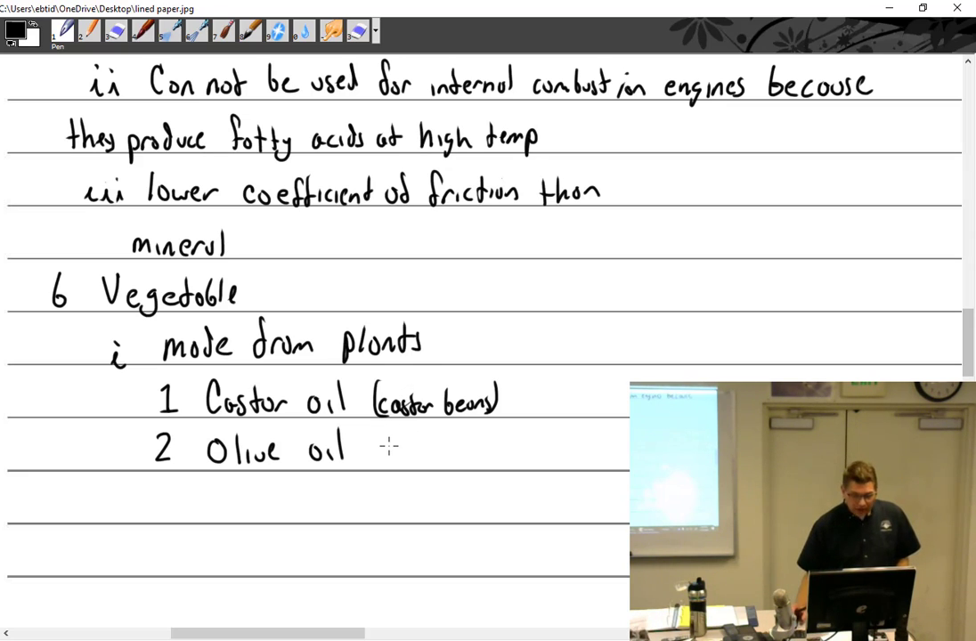
Continue the list with 3 Rapeseed oil and 4 Cotton Seed oil, starting point ii 'Oxidize'.
{"action": "scroll", "scroll_direction": "down", "scroll_amount": 3}
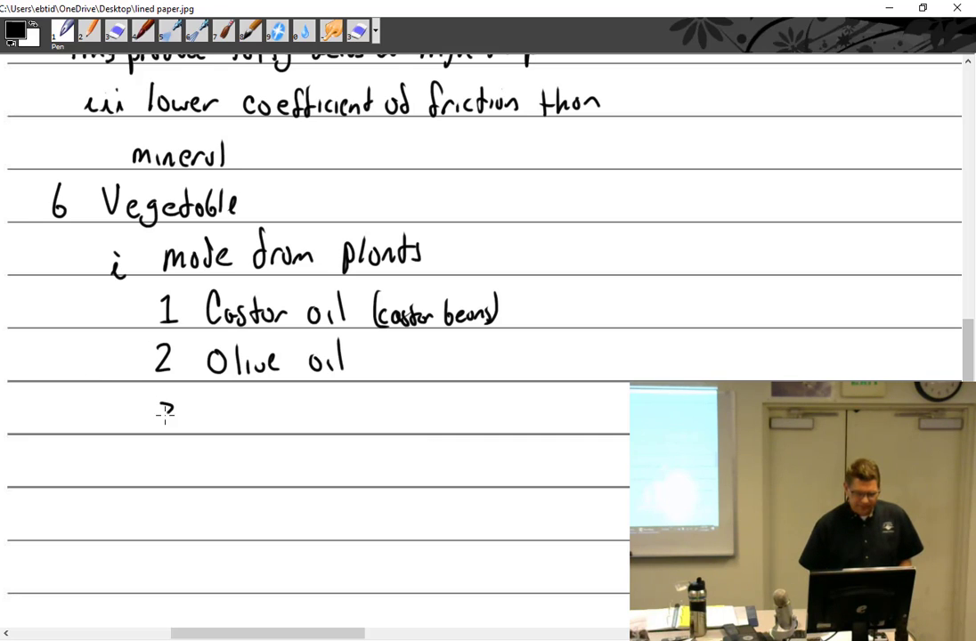
{"action": "left_click_drag", "start_coordinate": [161, 413], "coordinate": [222, 409]}
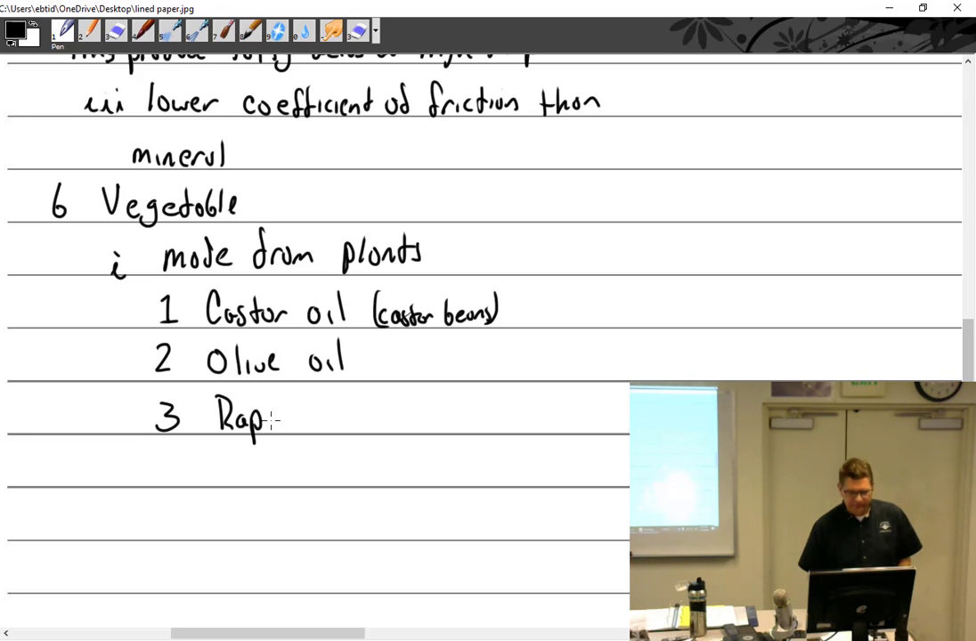
{"action": "type", "text": "eseed"}
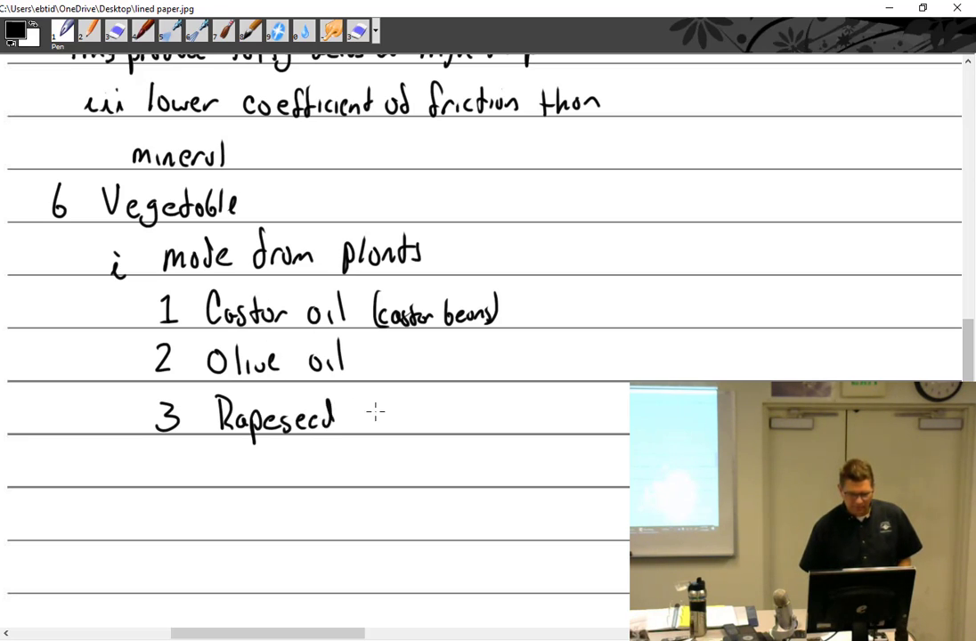
{"action": "type", "text": "oil"}
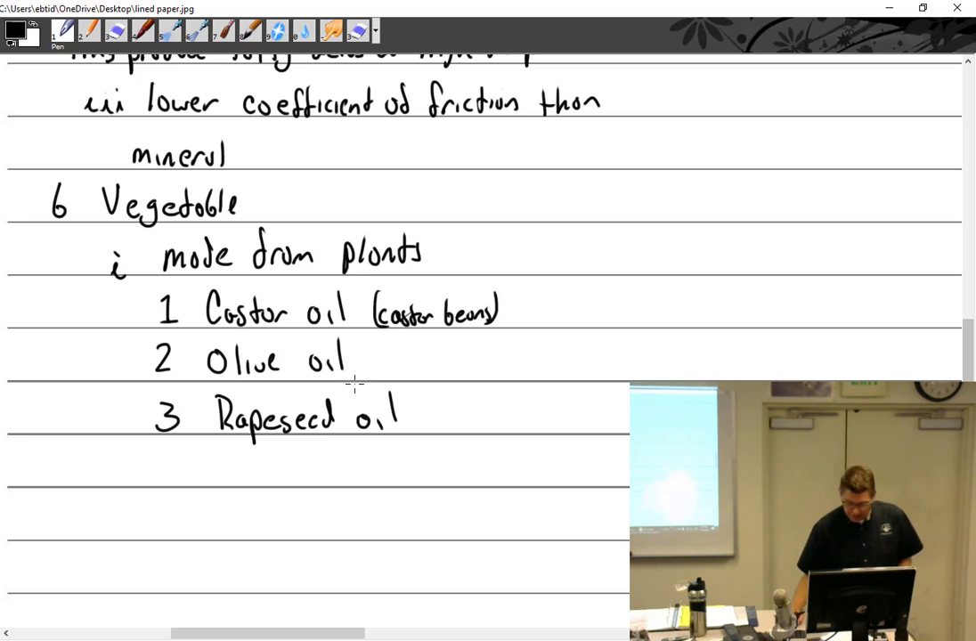
{"action": "scroll", "scroll_direction": "down", "scroll_amount": 3}
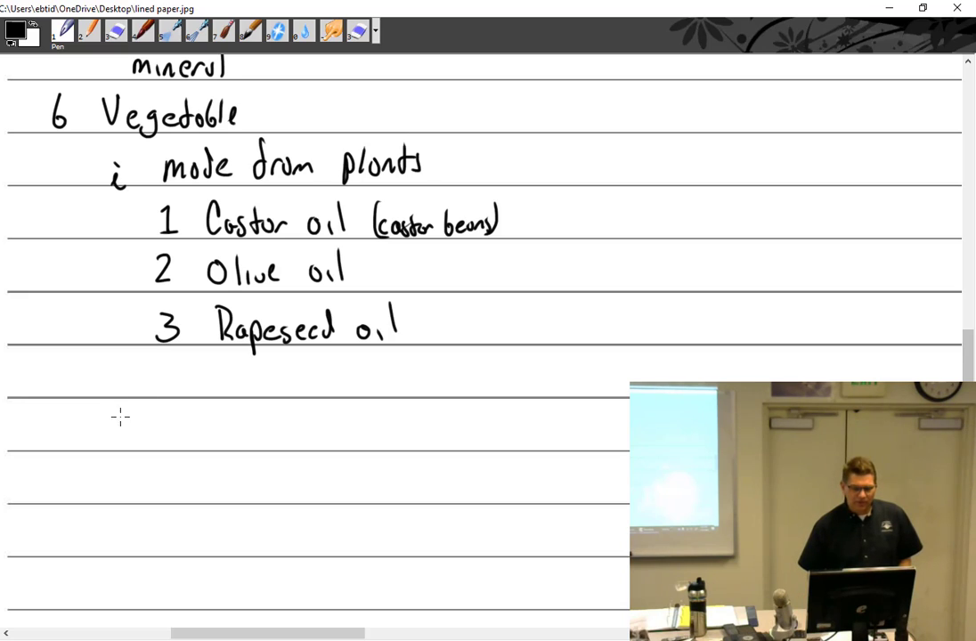
{"action": "type", "text": "4 Cod"}
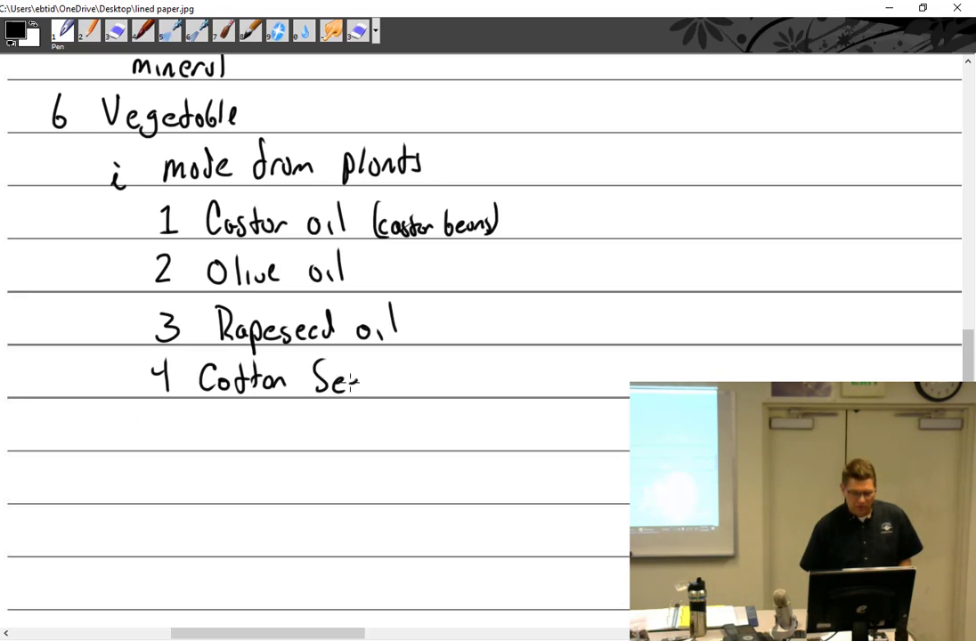
{"action": "type", "text": "eed oil"}
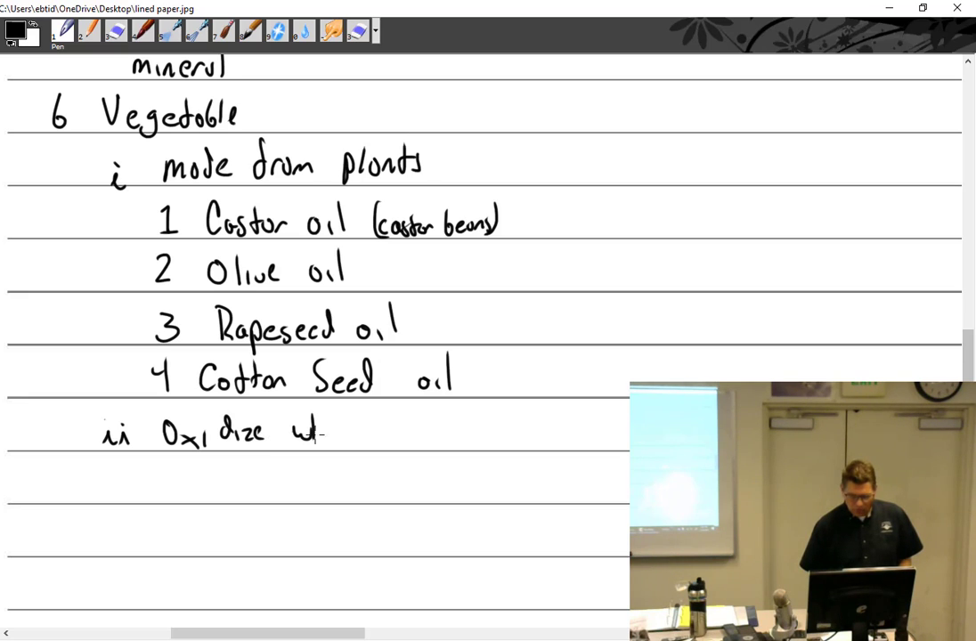
Complete point ii 'Oxidize when exposed to air and cause gummy conditions in the engine'.
{"action": "type", "text": "when exposed to"}
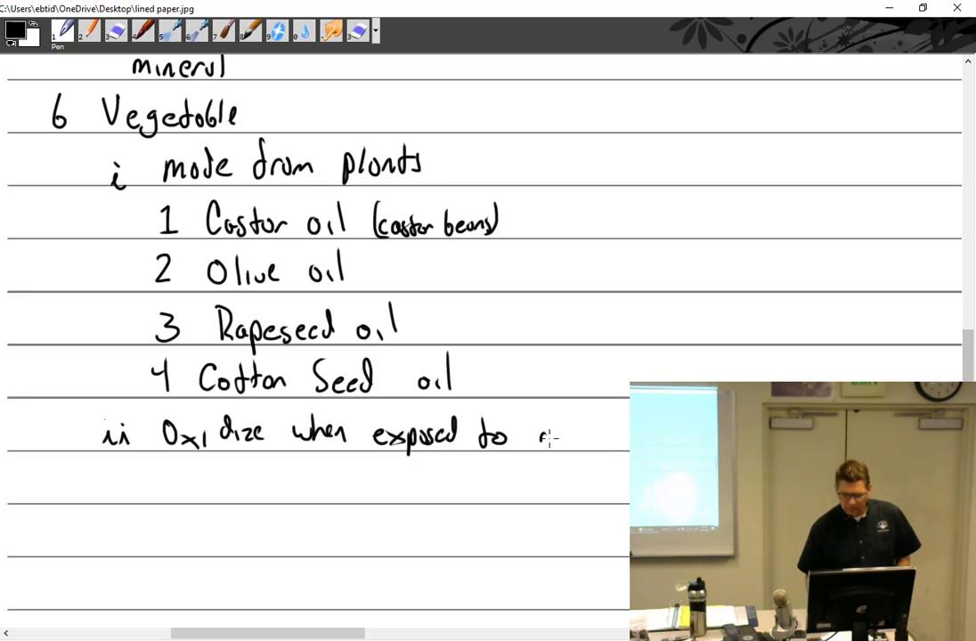
{"action": "type", "text": "air"}
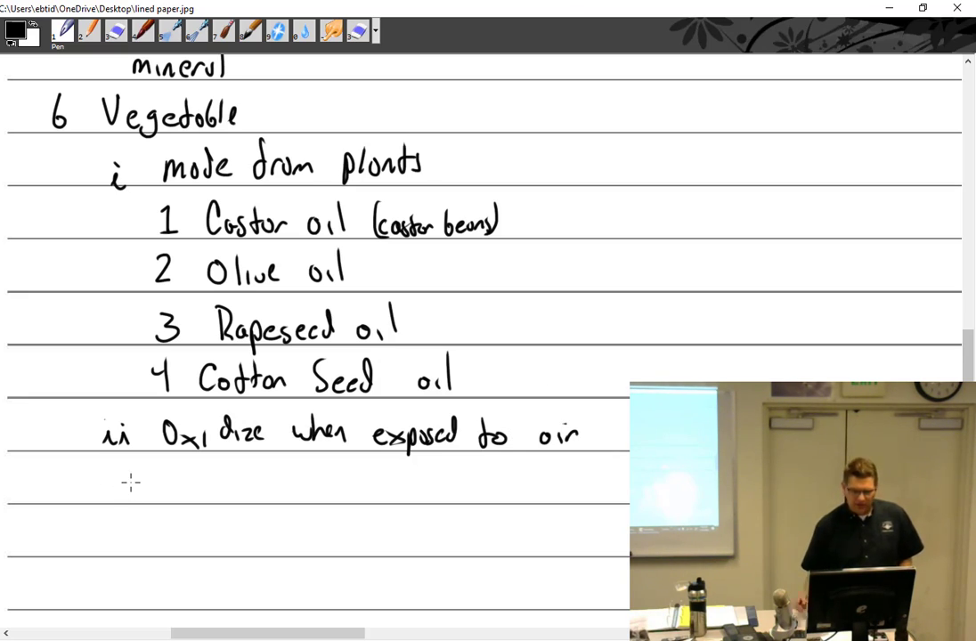
{"action": "scroll", "scroll_direction": "down", "scroll_amount": 3}
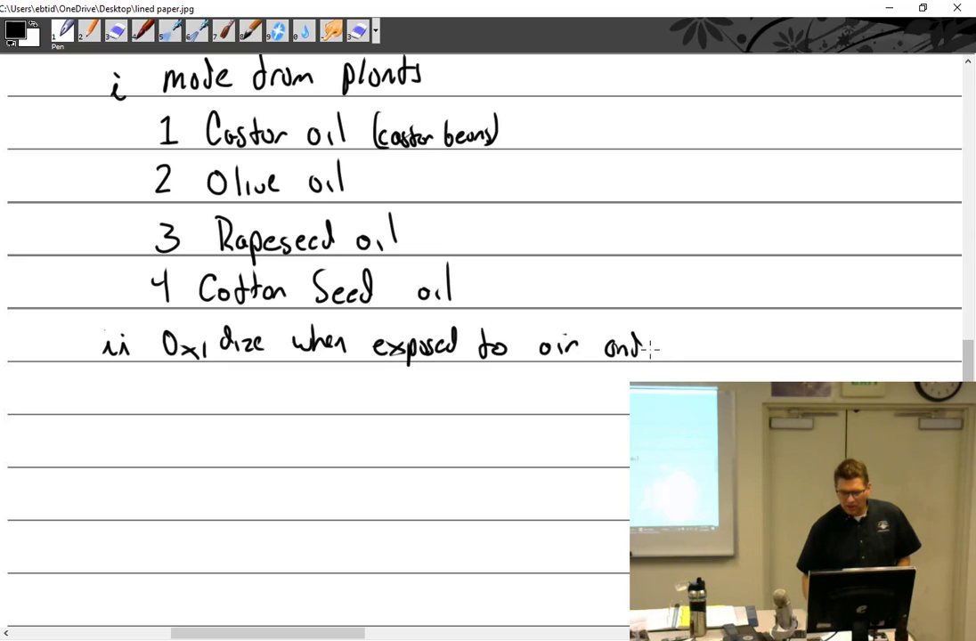
{"action": "type", "text": "couse"}
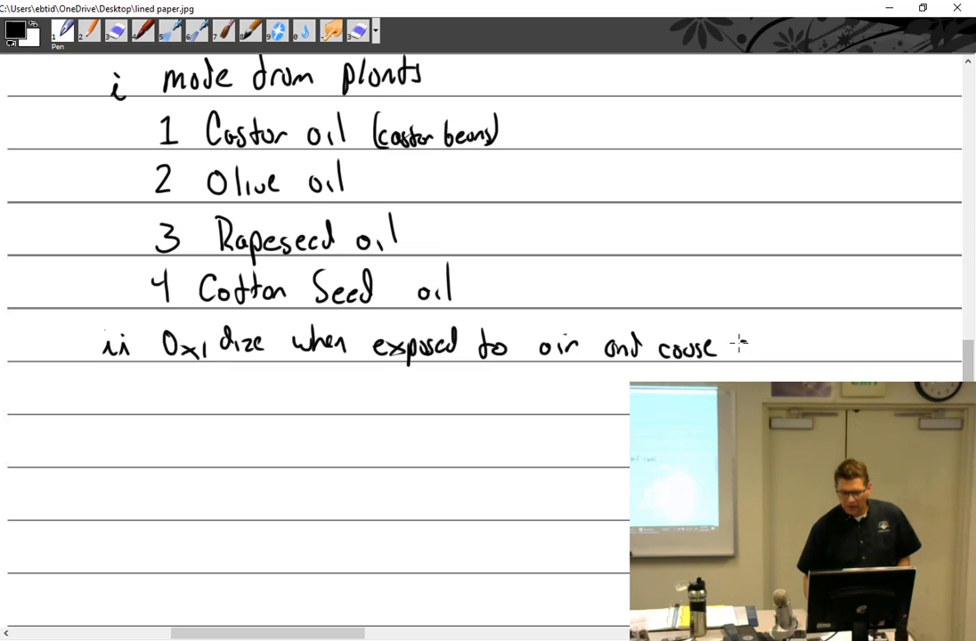
{"action": "type", "text": "gummy conditions"}
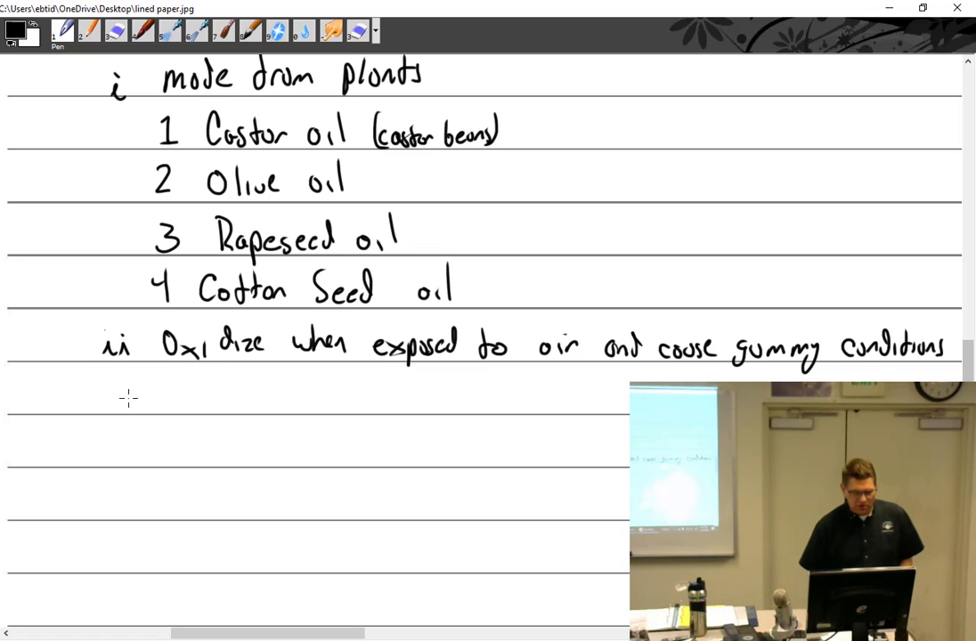
{"action": "left_click_drag", "start_coordinate": [121, 399], "coordinate": [205, 399]}
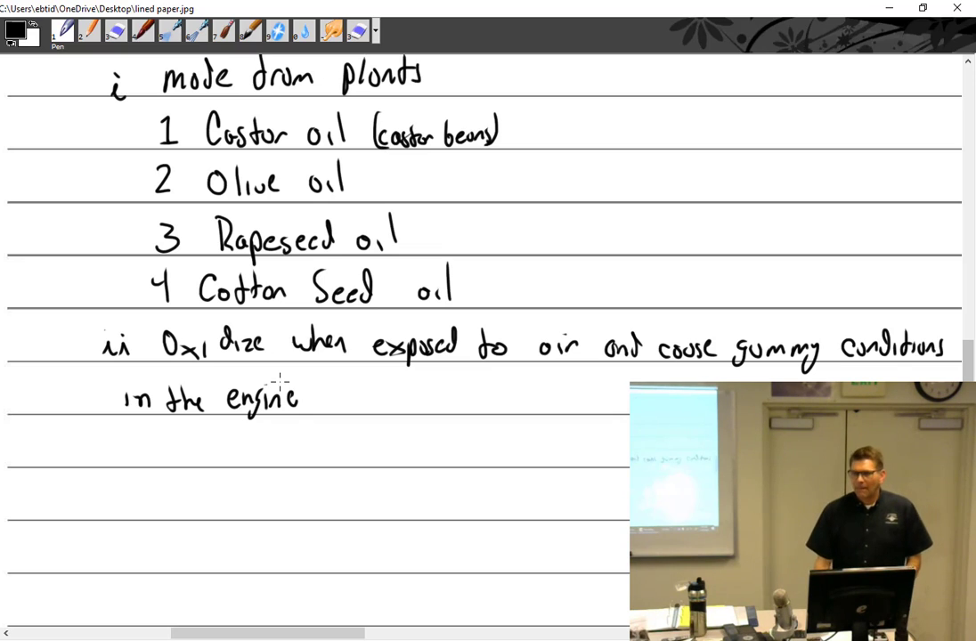
{"action": "mouse_move", "coordinate": [534, 441]}
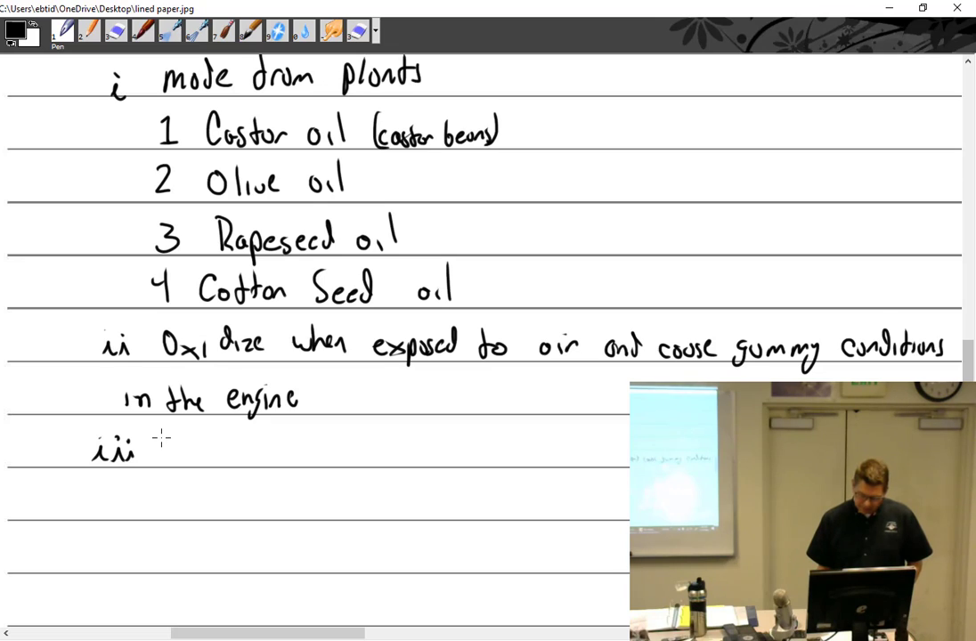
Write iii 'Causes steel to wear rapidly', iv 'lower coefficient of friction than mineral', and heading 'C mineral'.
{"action": "type", "text": "Causes steel to"}
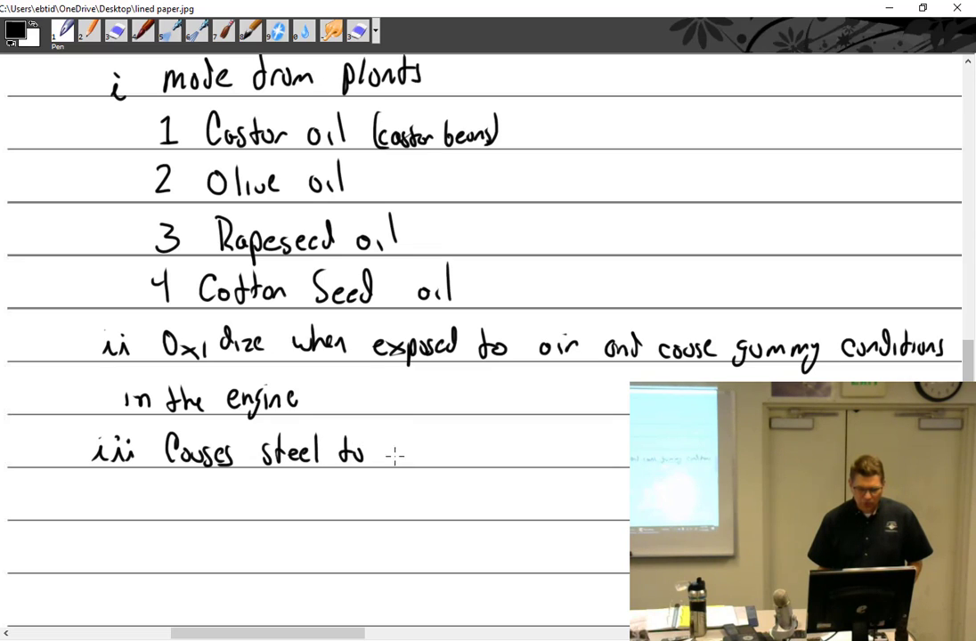
{"action": "type", "text": "wear rapidly"}
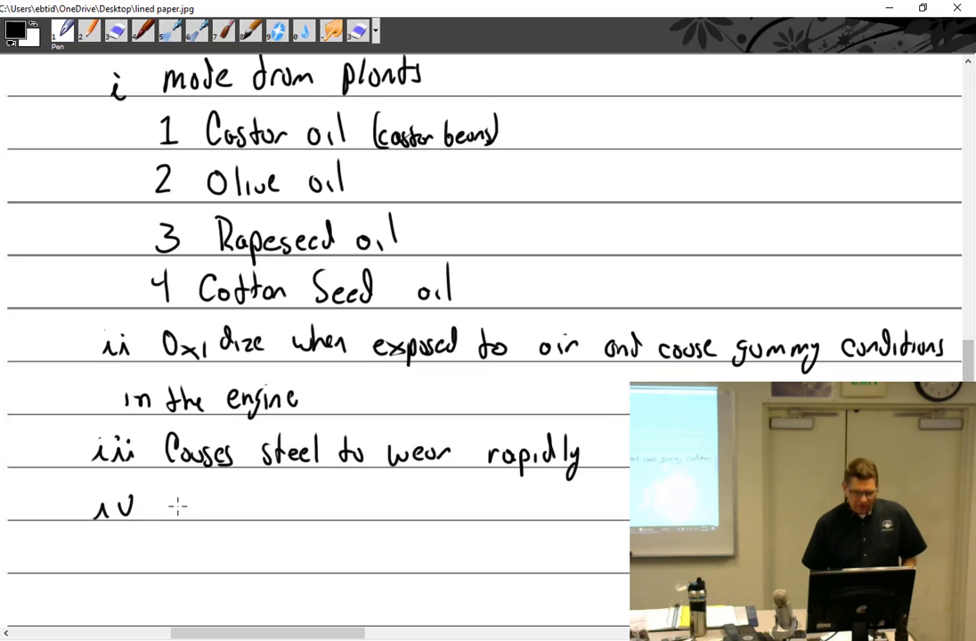
{"action": "type", "text": "lower coefficient of friction than"}
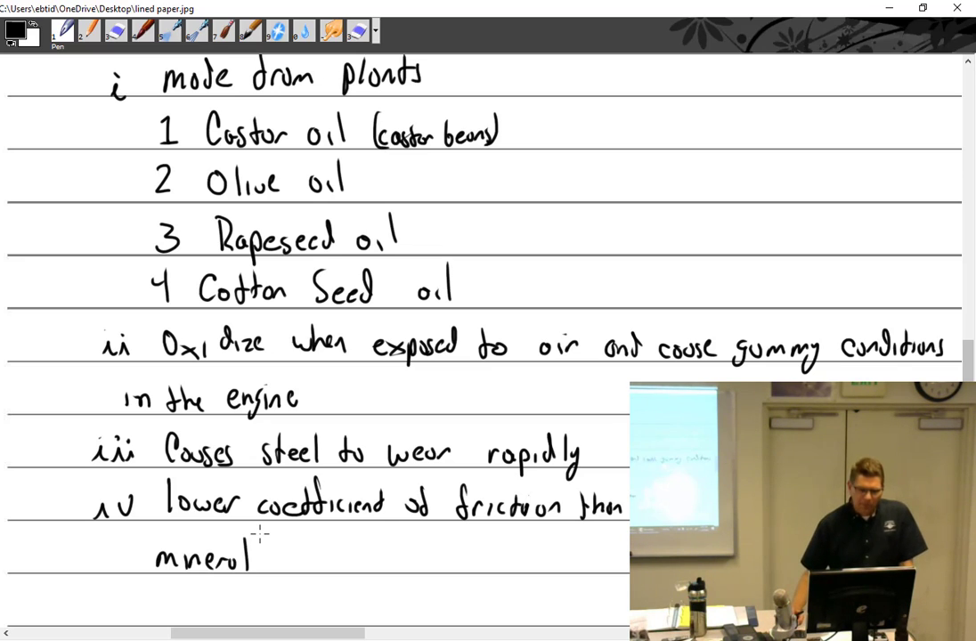
{"action": "scroll", "scroll_direction": "down", "scroll_amount": 3}
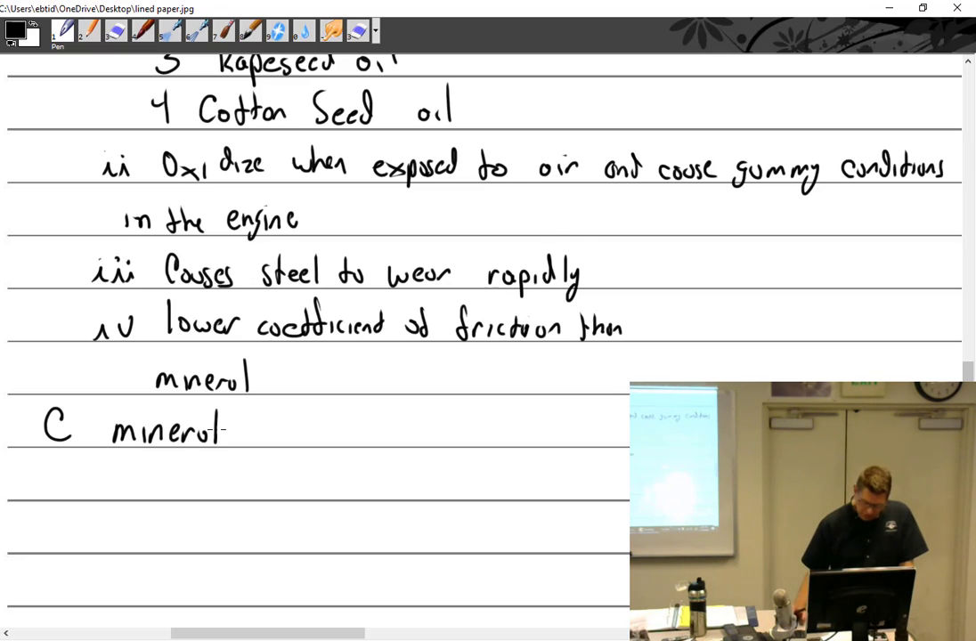
Write i 'Primarily used in combustion engines', ii 'classified as solid, semi solid, and fluid', iii 'Solid'.
{"action": "scroll", "scroll_direction": "down", "scroll_amount": 3}
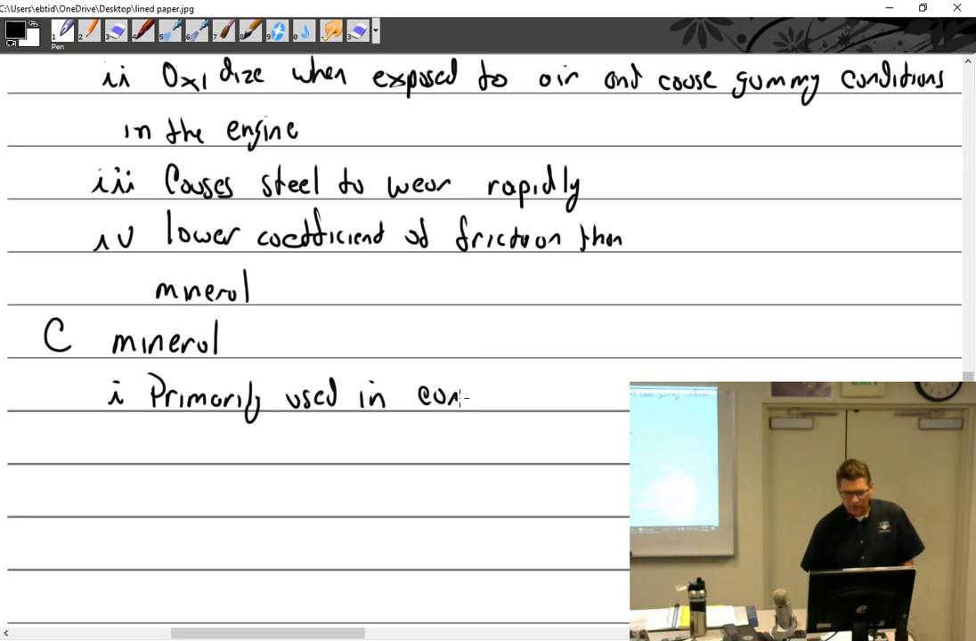
{"action": "type", "text": "combustion"}
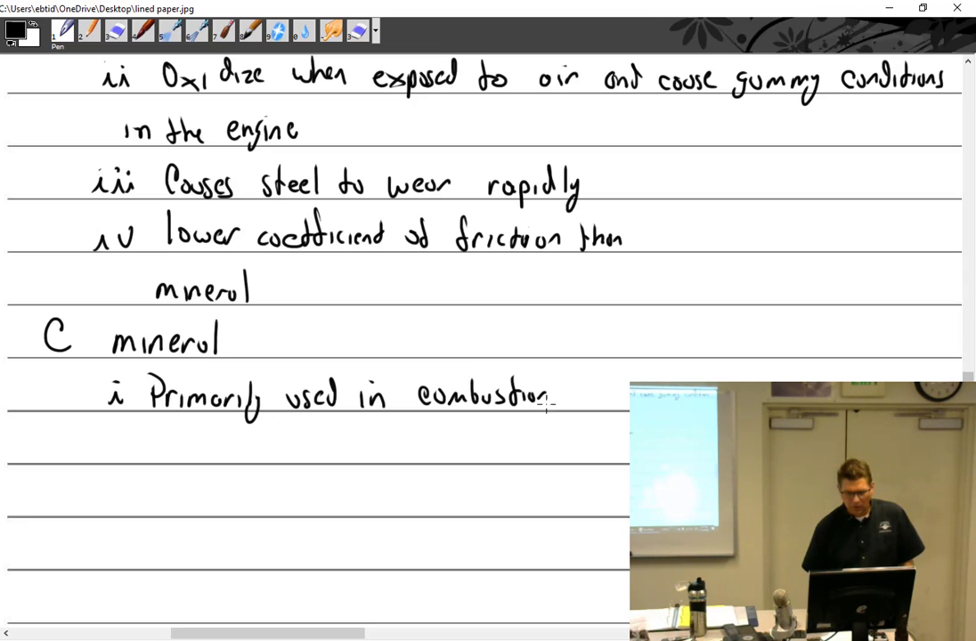
{"action": "type", "text": "eng"}
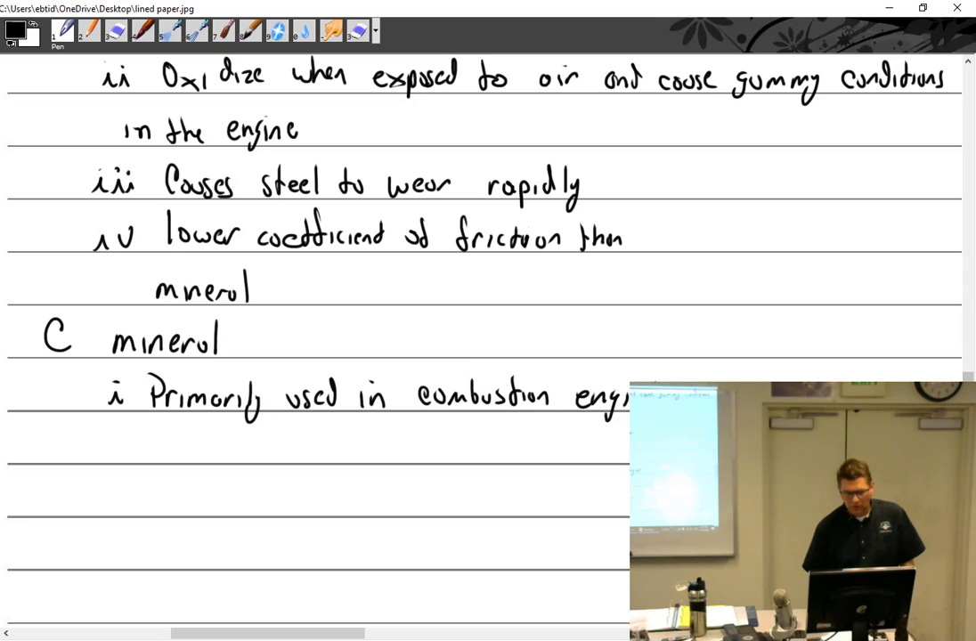
{"action": "scroll", "scroll_direction": "down", "scroll_amount": 3}
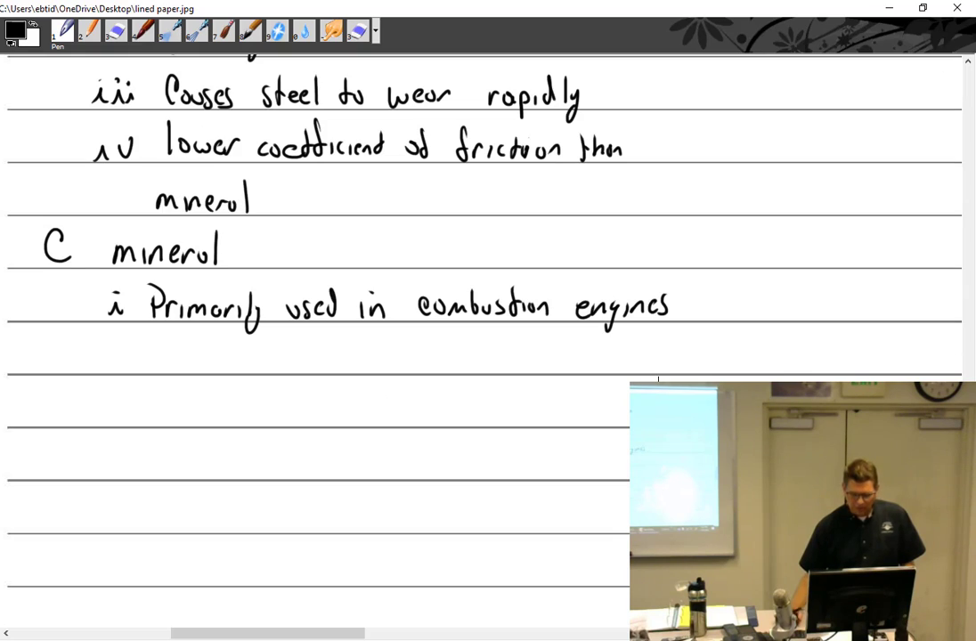
{"action": "mouse_move", "coordinate": [98, 363]}
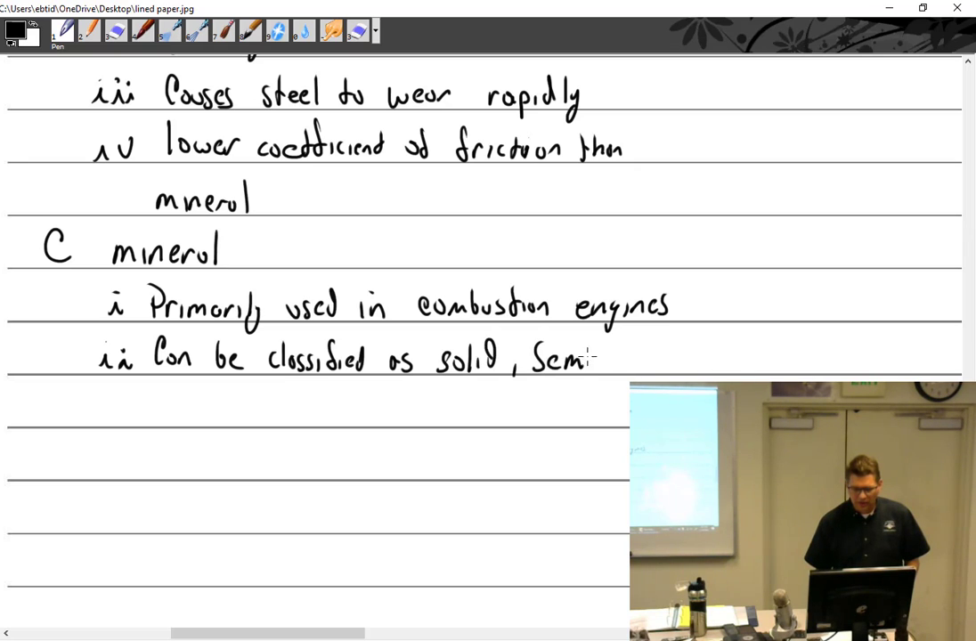
{"action": "type", "text": "solid, and fluid"}
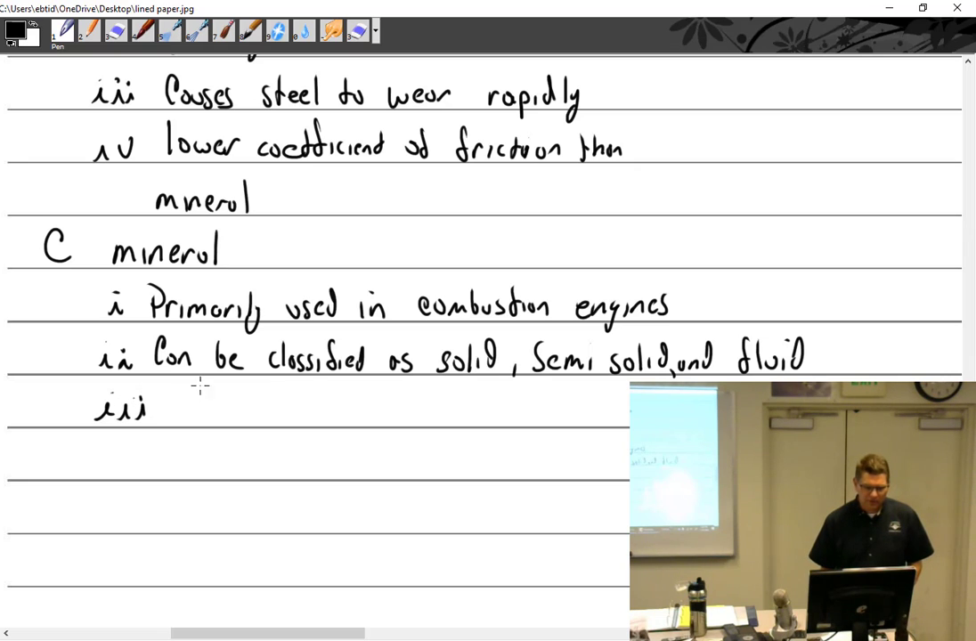
{"action": "type", "text": "Solid"}
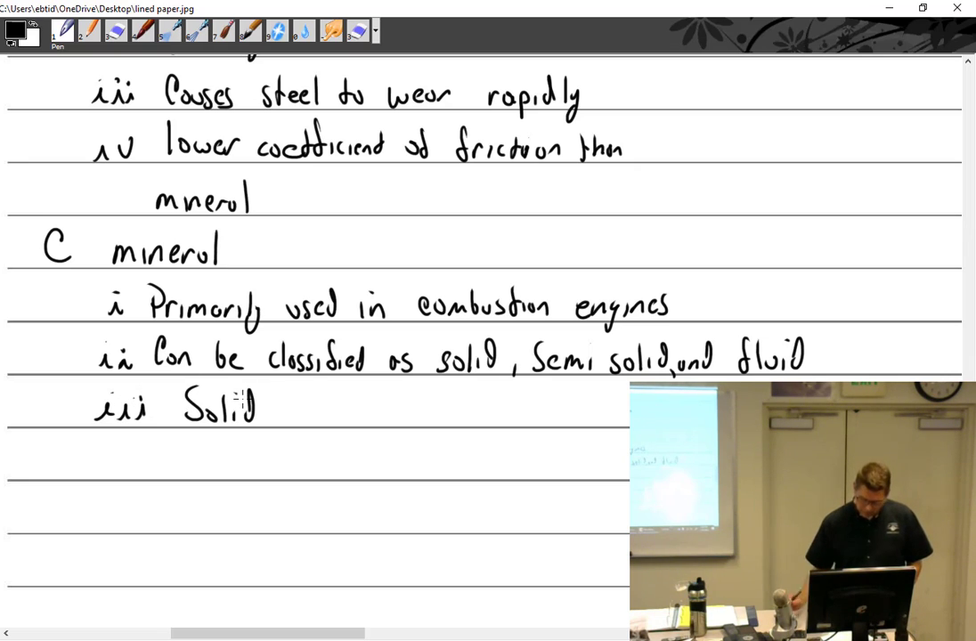
Under Solid write '1 graphite, Mica, Soapstone' and '2 Does not dissipate heat well'.
{"action": "scroll", "scroll_direction": "down", "scroll_amount": 3}
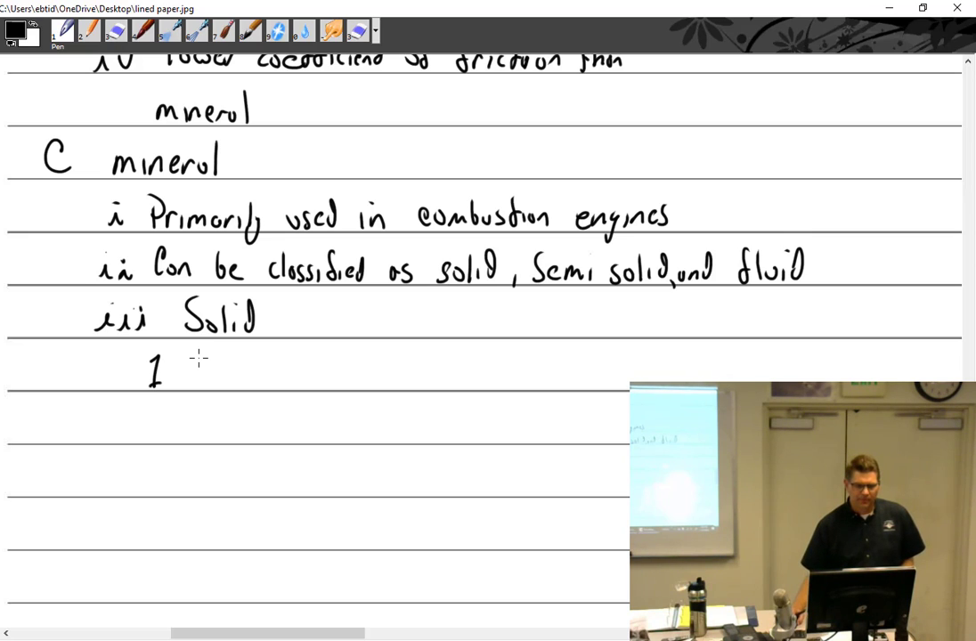
{"action": "scroll", "scroll_direction": "down", "scroll_amount": 3}
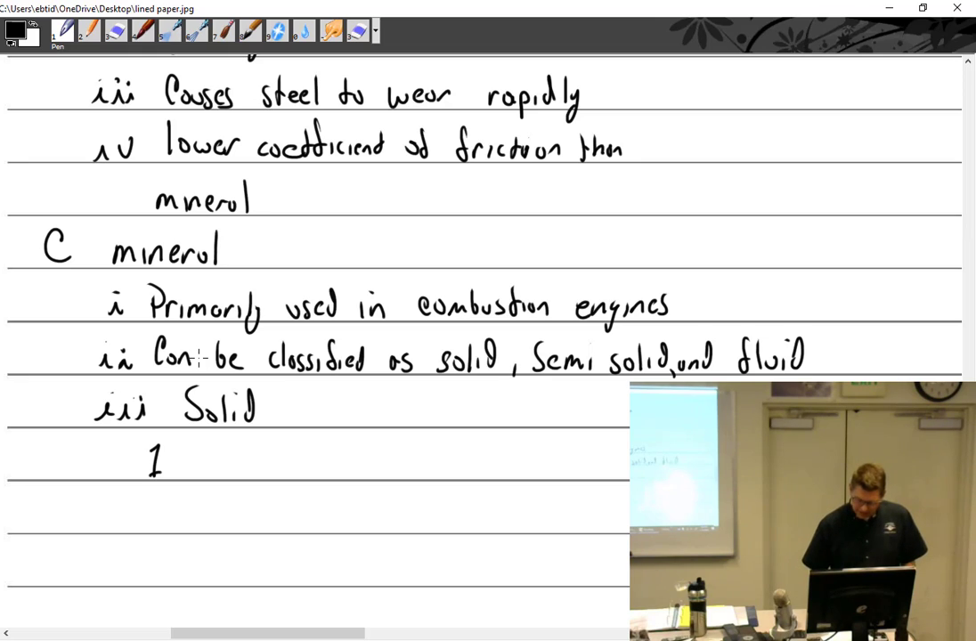
{"action": "type", "text": "g"}
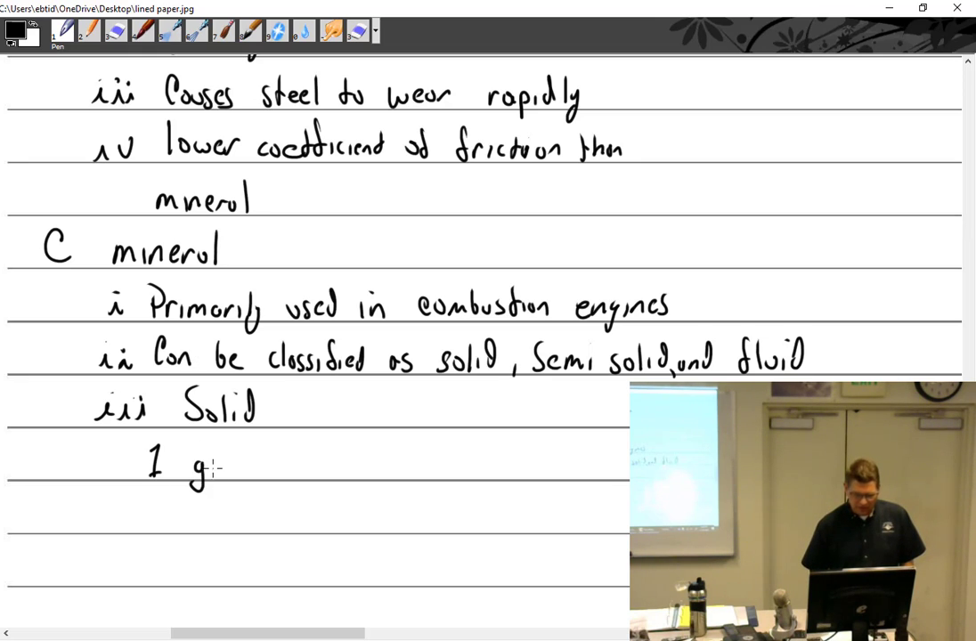
{"action": "type", "text": "raphite, Mi"}
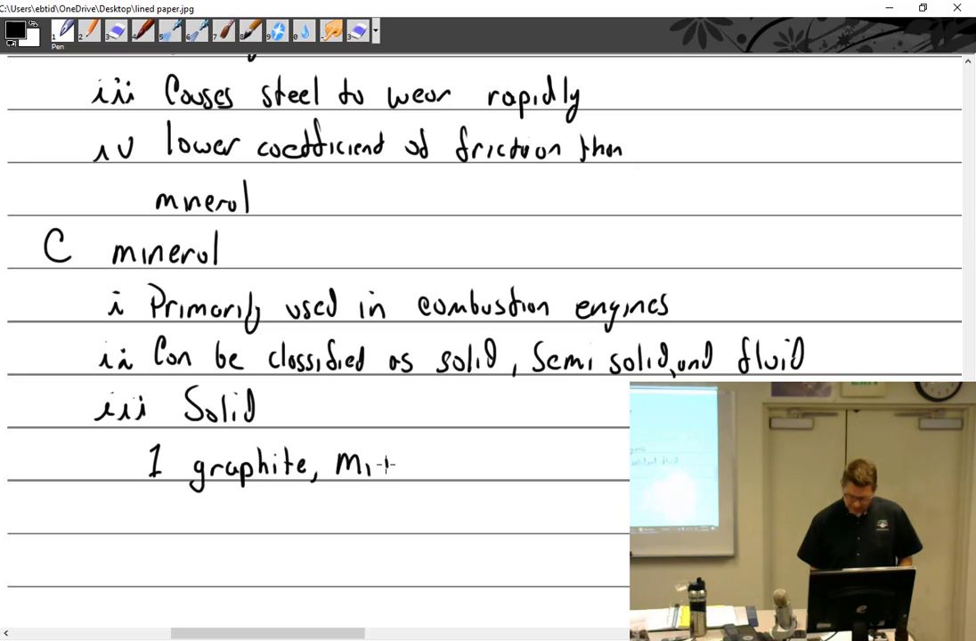
{"action": "type", "text": "ca, Soapstone"}
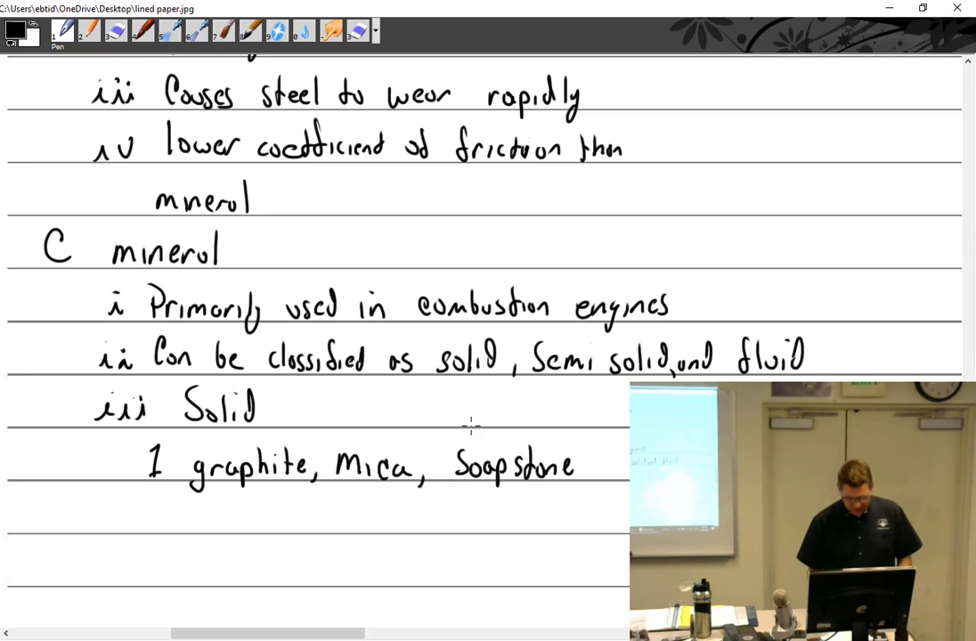
{"action": "left_click", "coordinate": [159, 515]}
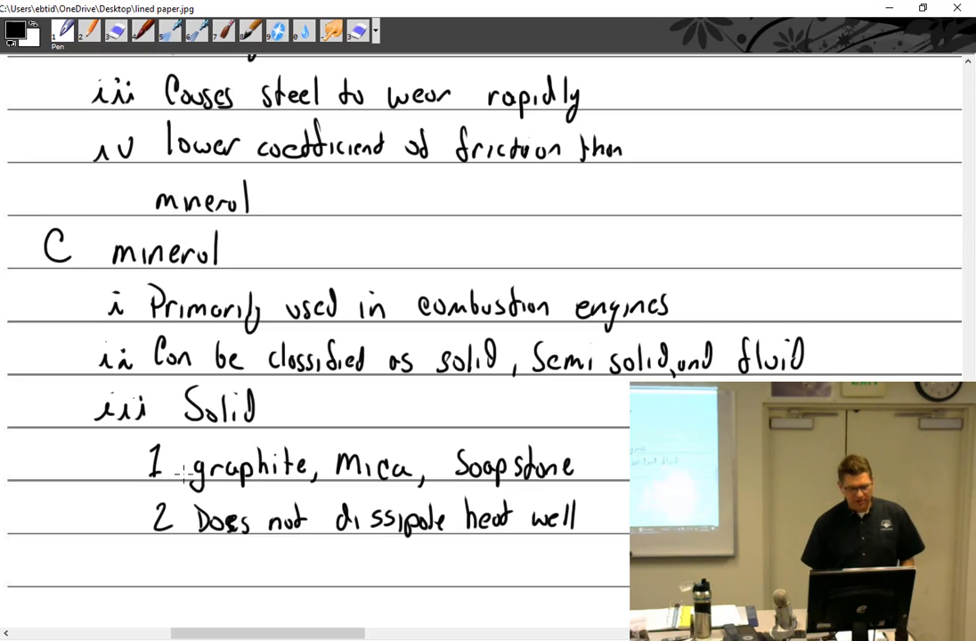
Write Solid item 3 'mainly used in light lubrication'.
{"action": "type", "text": "3"}
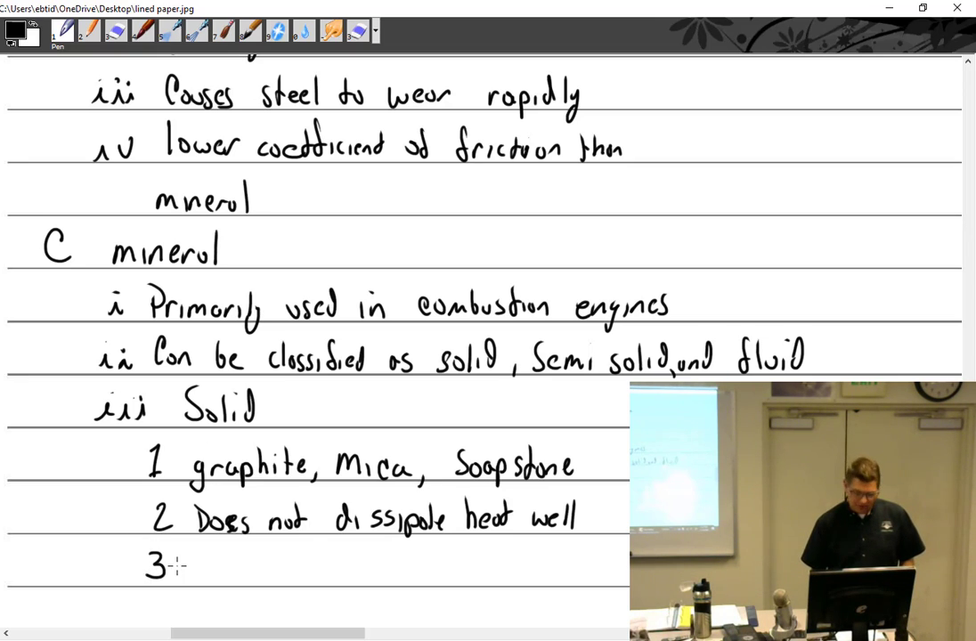
{"action": "type", "text": "mainly used in ligh"}
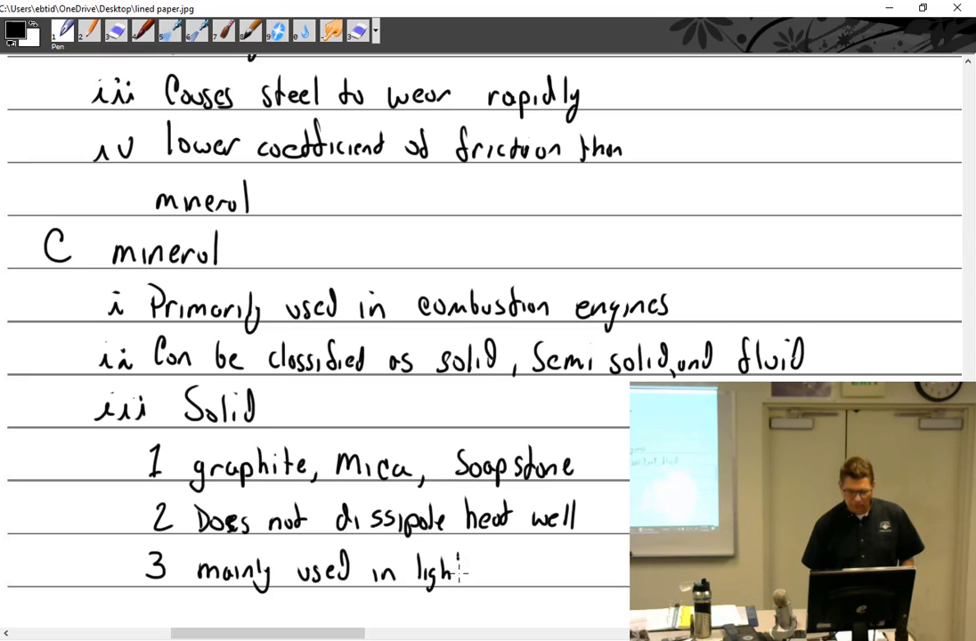
{"action": "type", "text": "lubrication"}
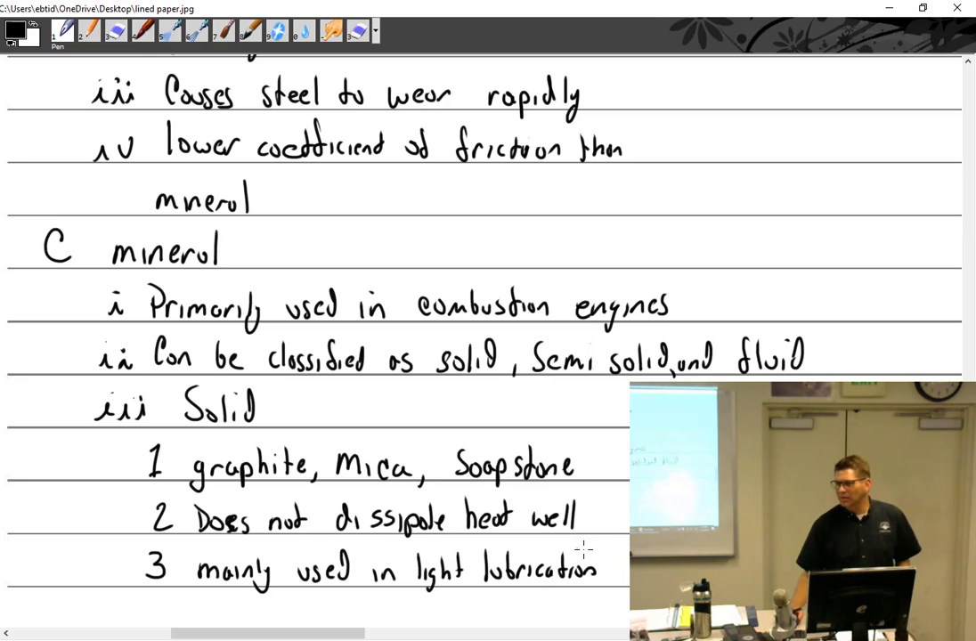
{"action": "scroll", "scroll_direction": "down", "scroll_amount": 3}
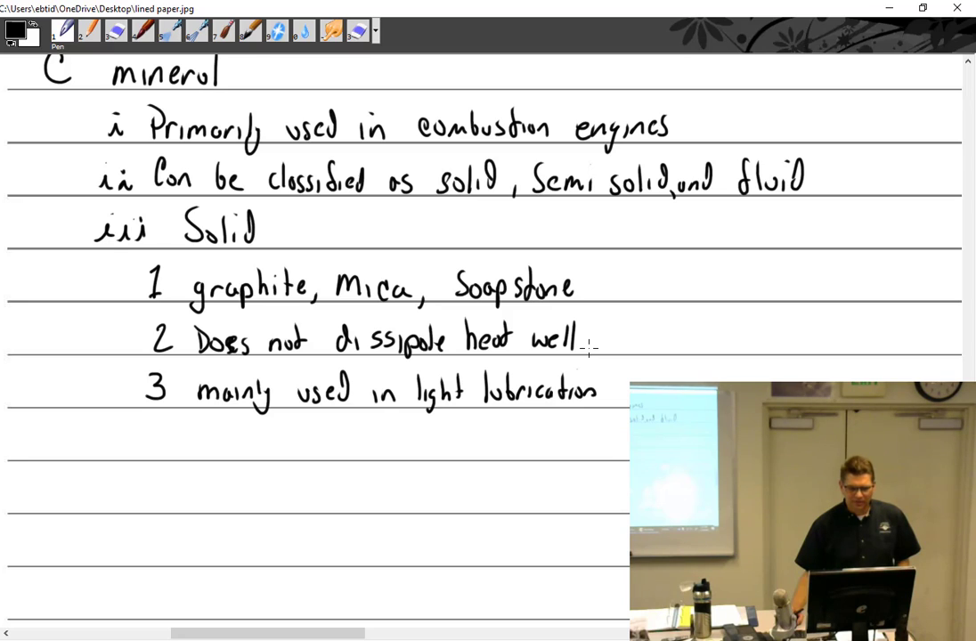
{"action": "scroll", "scroll_direction": "down", "scroll_amount": 3}
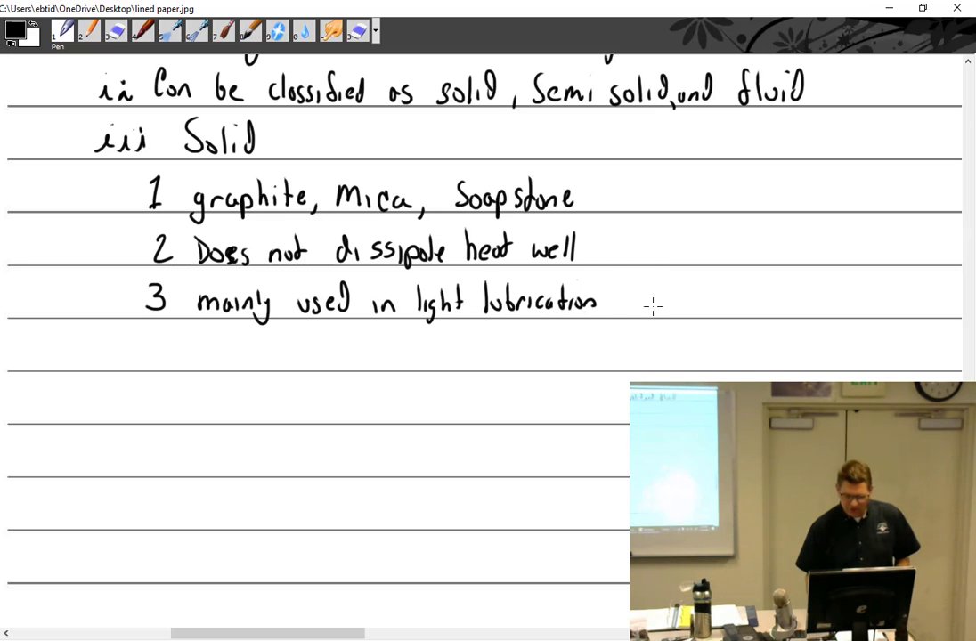
Add 'especially when freezing could be a problem (firearms, locks)' to item 3.
{"action": "type", "text": "especially"}
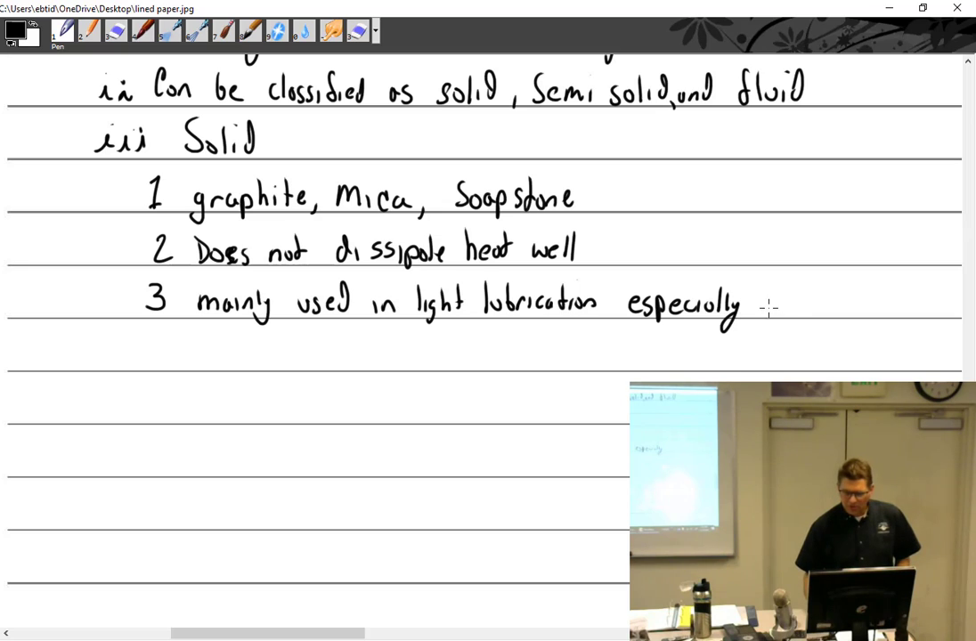
{"action": "type", "text": "when"}
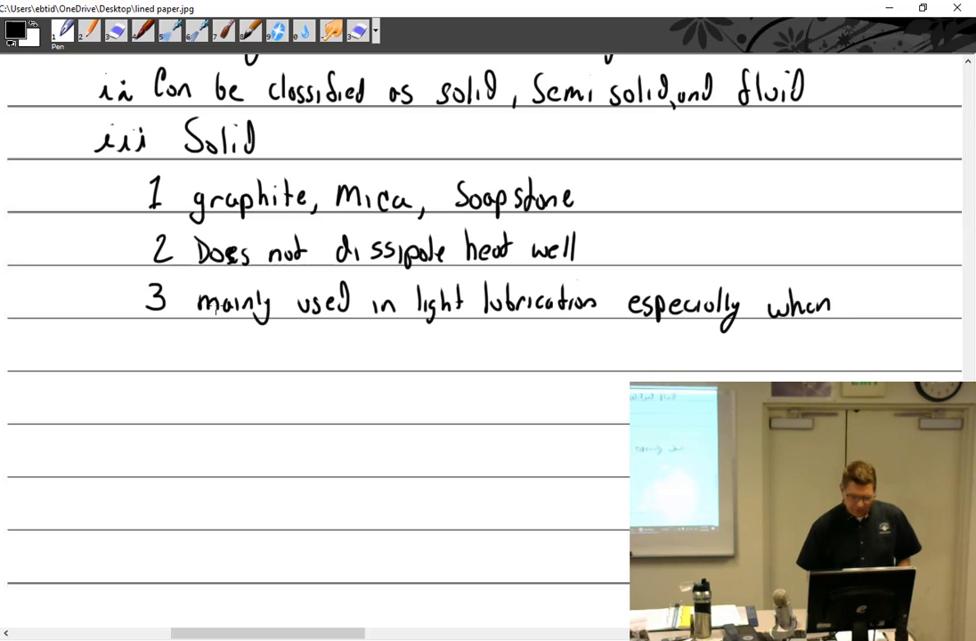
{"action": "left_click_drag", "start_coordinate": [139, 357], "coordinate": [196, 356]}
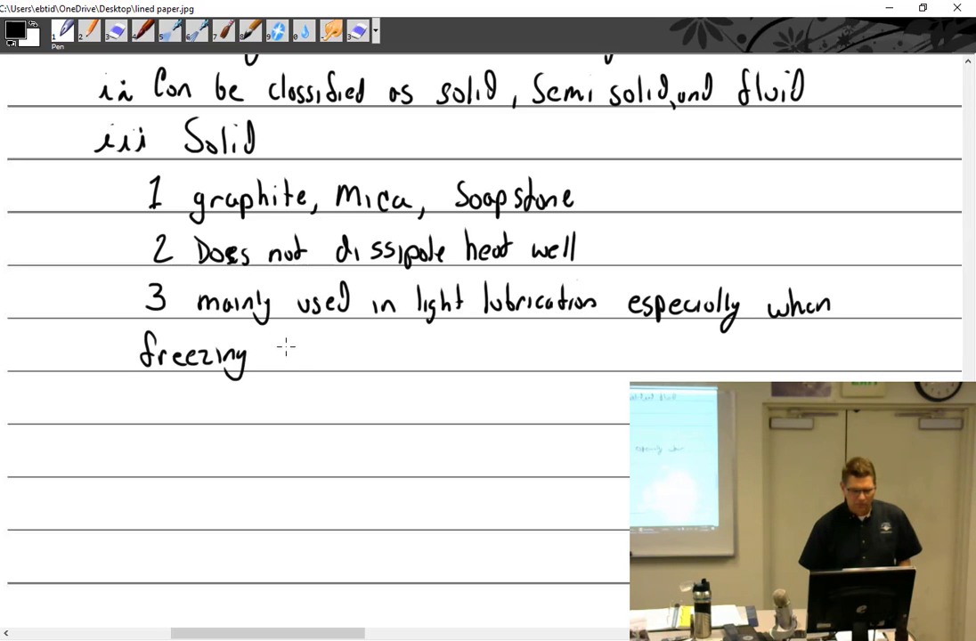
{"action": "type", "text": "could be a problem ("}
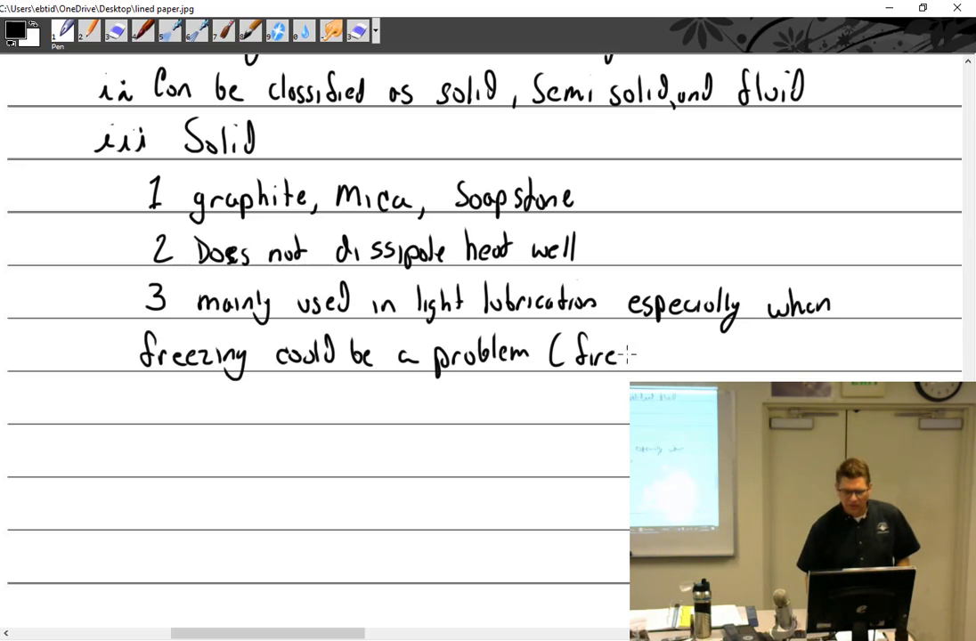
{"action": "type", "text": "firearms,"}
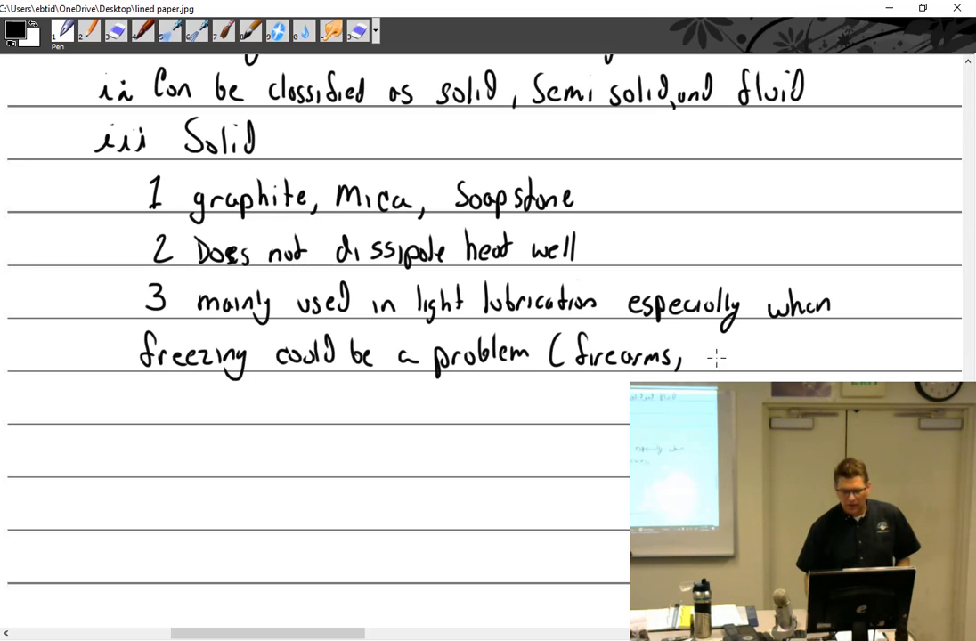
{"action": "type", "text": "locks)"}
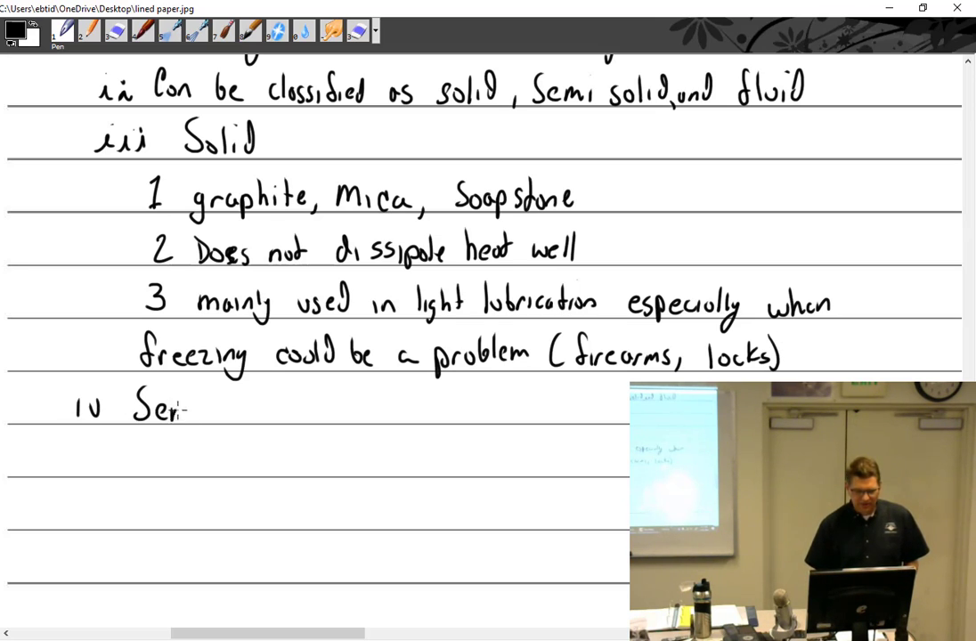
Finish heading 'iv Semi Solid' and write item 1 'Extremely heavy oils and greases'.
{"action": "type", "text": "Semi Solid"}
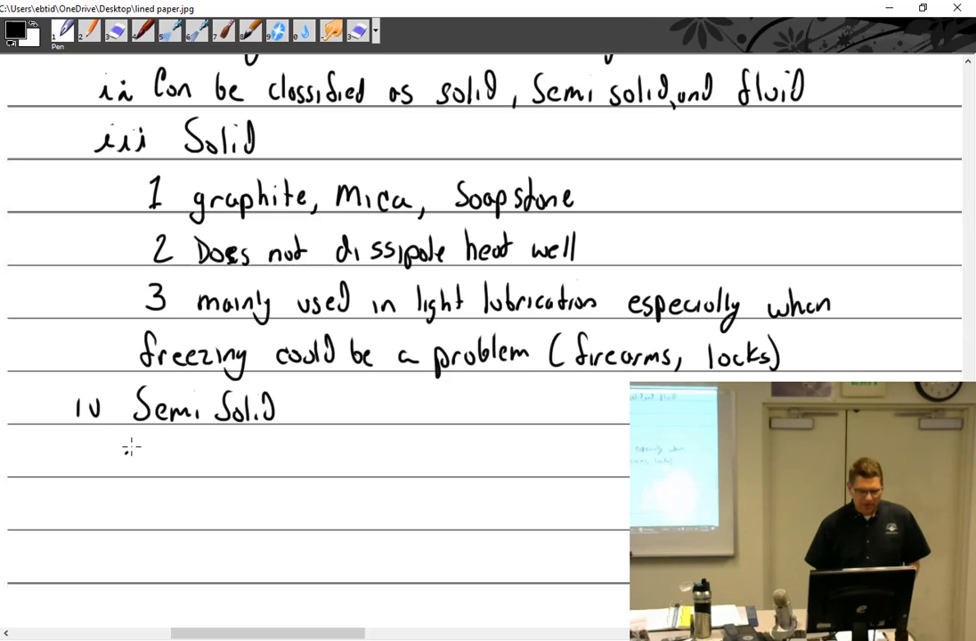
{"action": "type", "text": "1 E"}
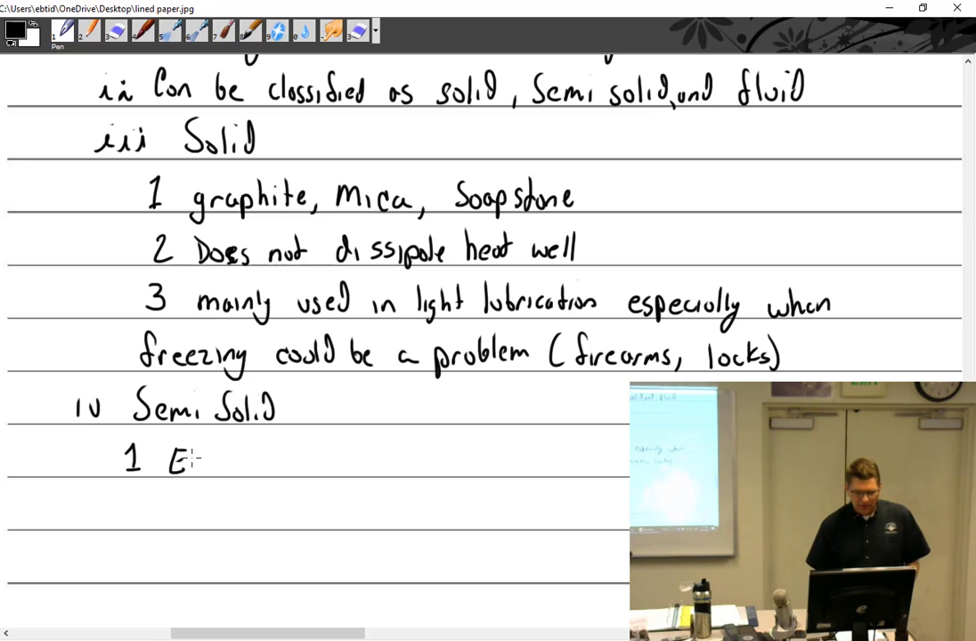
{"action": "type", "text": "xtremely"}
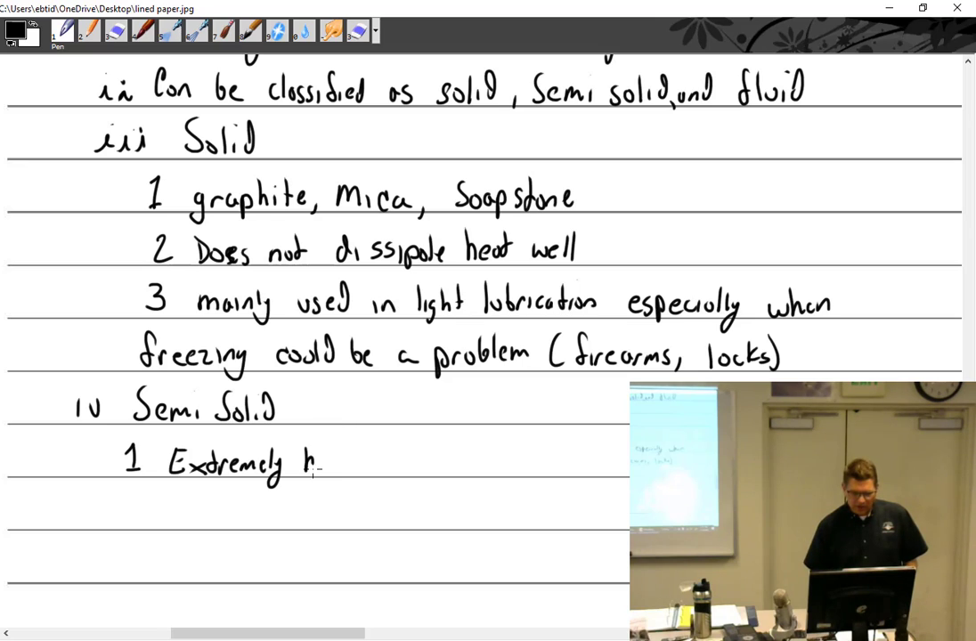
{"action": "type", "text": "heavy"}
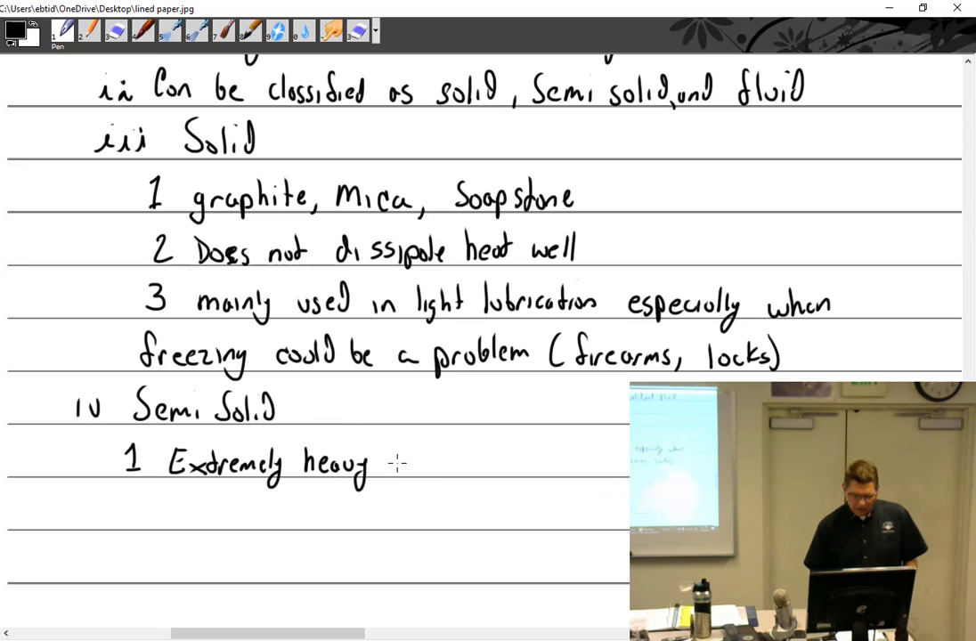
{"action": "type", "text": "oils"}
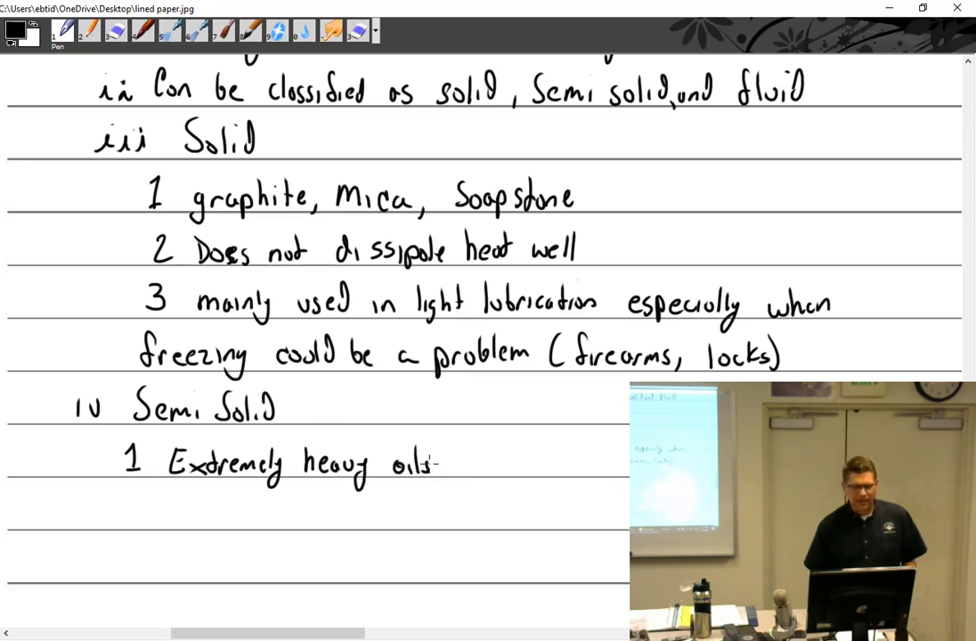
{"action": "type", "text": "o"}
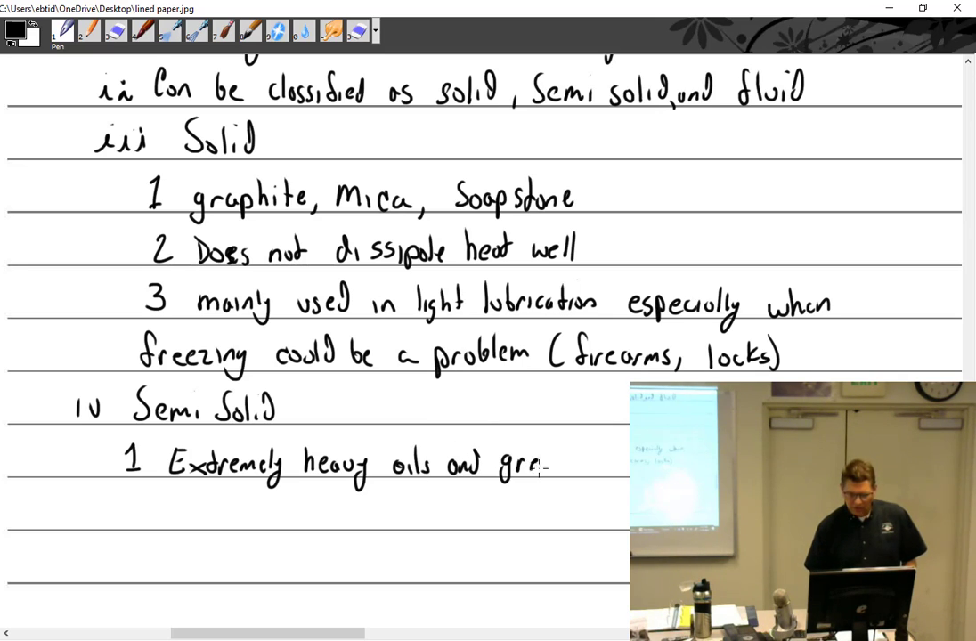
{"action": "type", "text": "greases"}
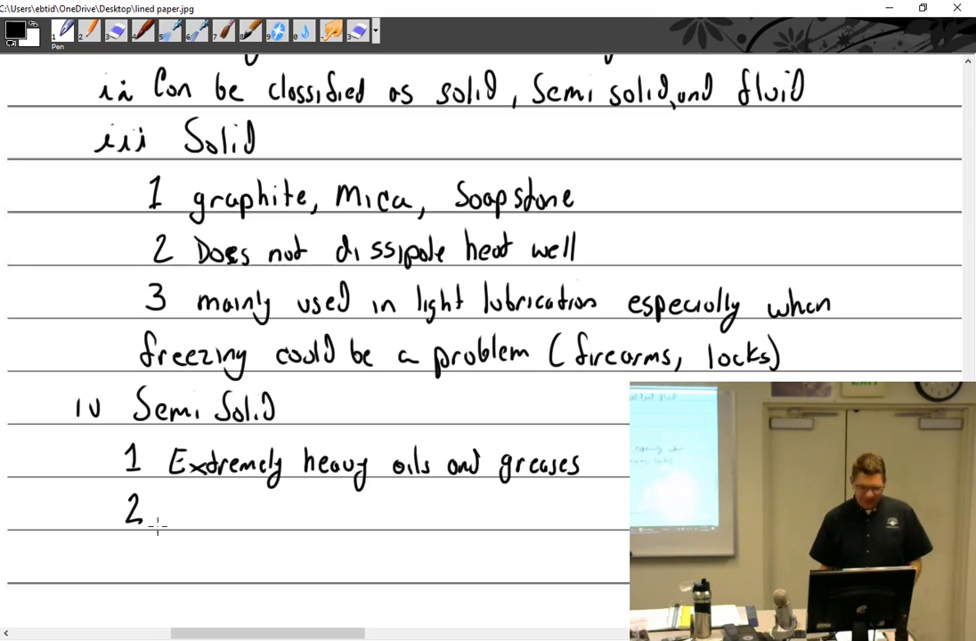
Write item 2 defining grease as a mixture, noting use on gears and hot running equipment.
{"action": "type", "text": "Gr"}
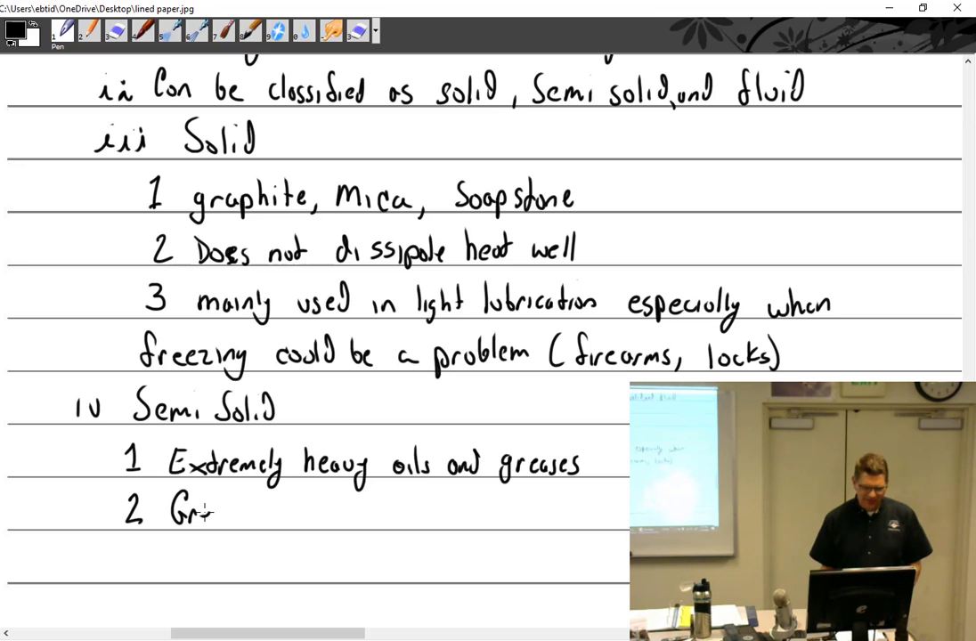
{"action": "type", "text": "ase is a"}
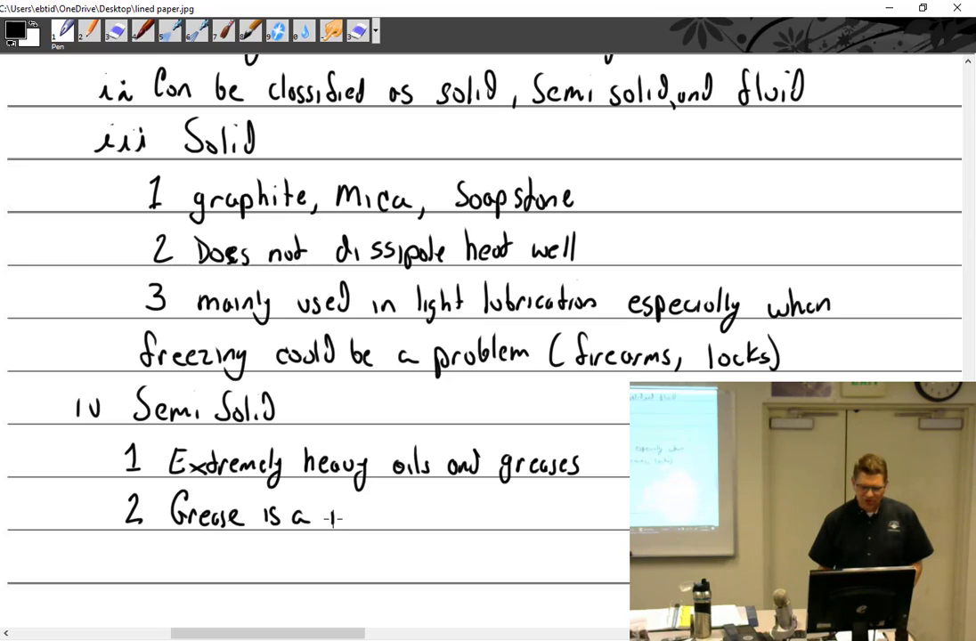
{"action": "type", "text": "mixture"}
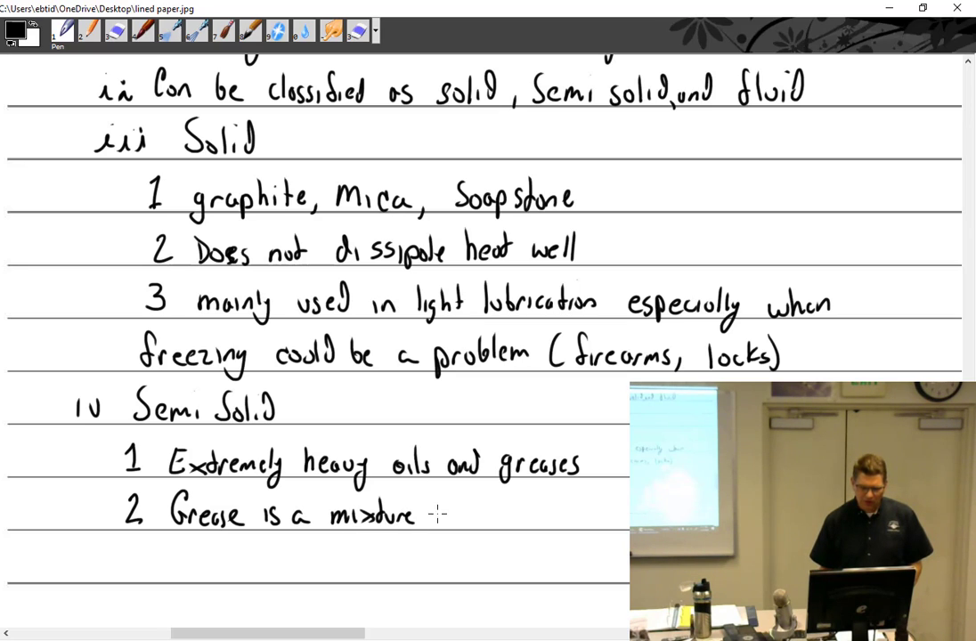
{"action": "type", "text": "of oil and soap"}
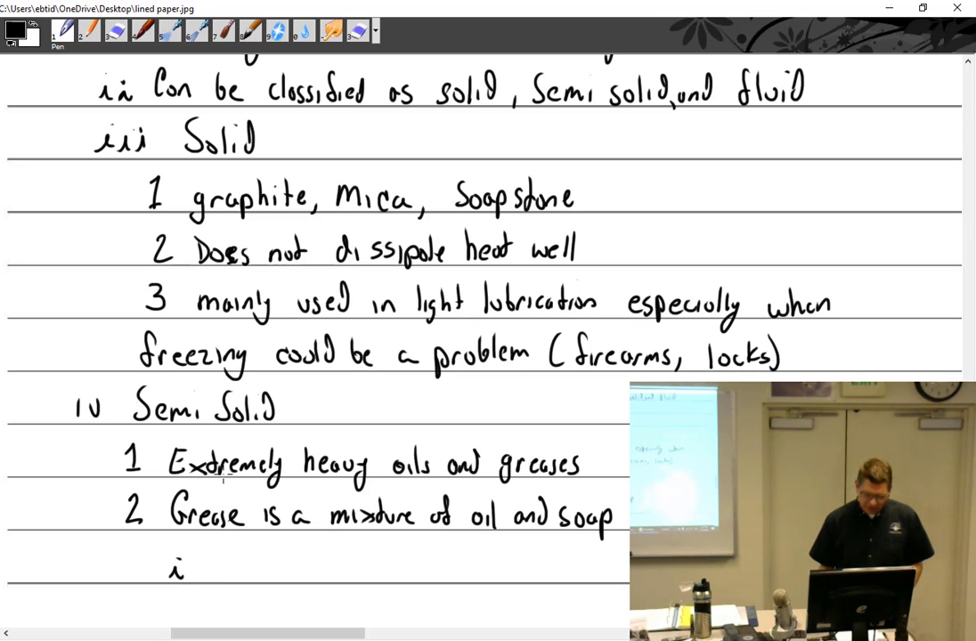
{"action": "type", "text": "gears and hot"}
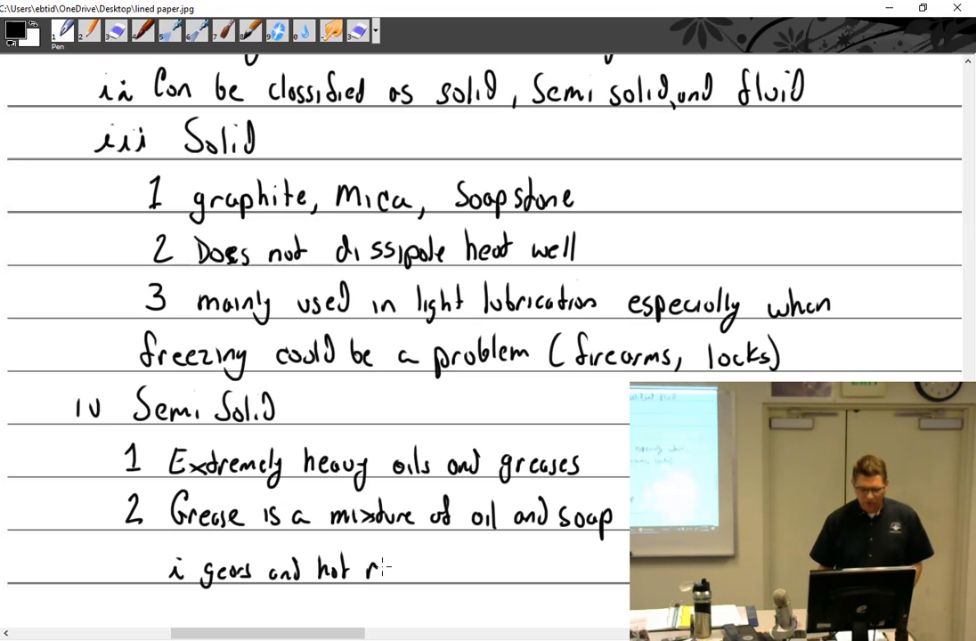
{"action": "type", "text": "running"}
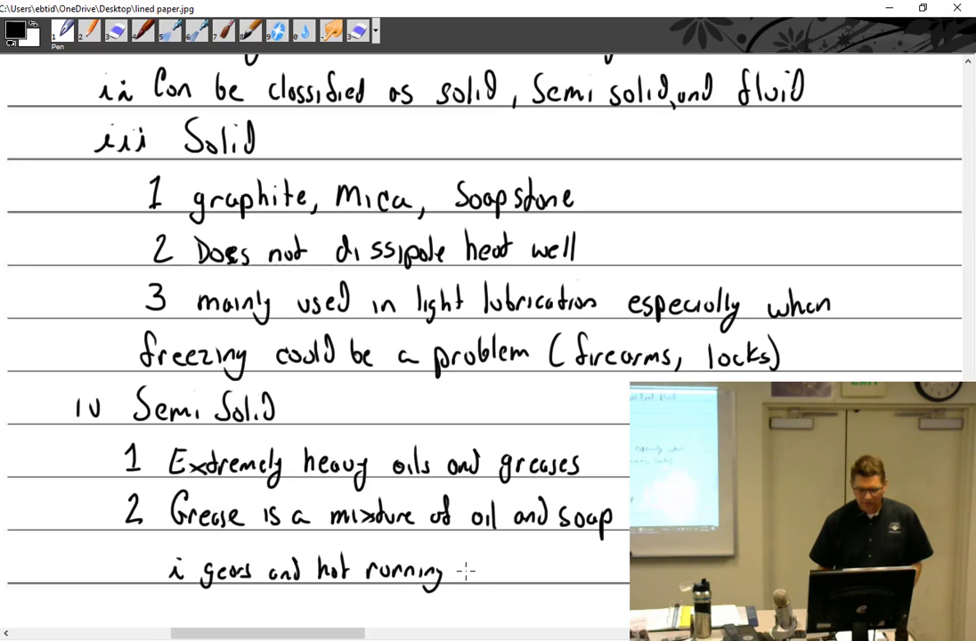
{"action": "type", "text": "equipt"}
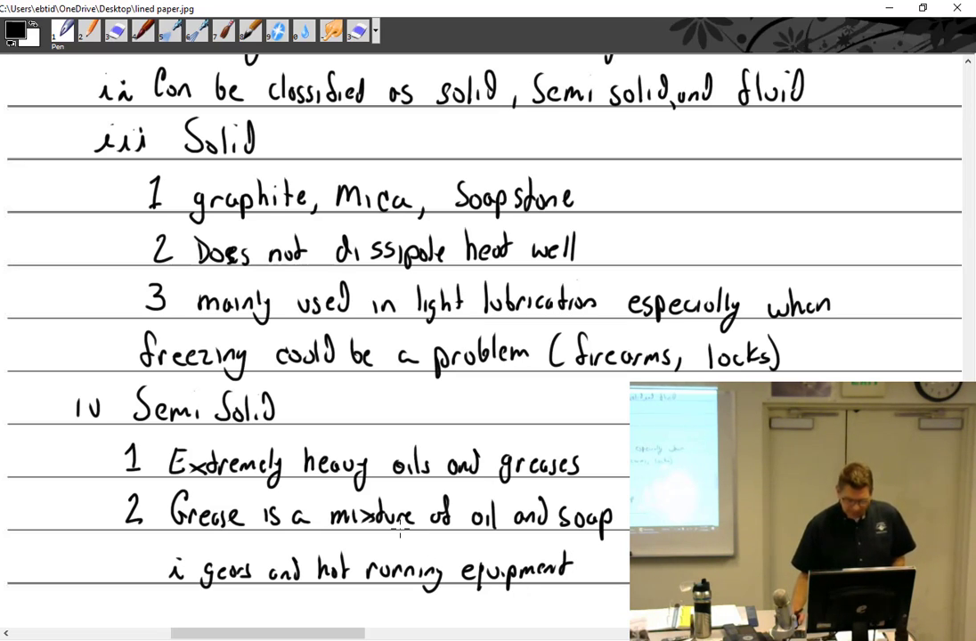
{"action": "scroll", "scroll_direction": "down", "scroll_amount": 3}
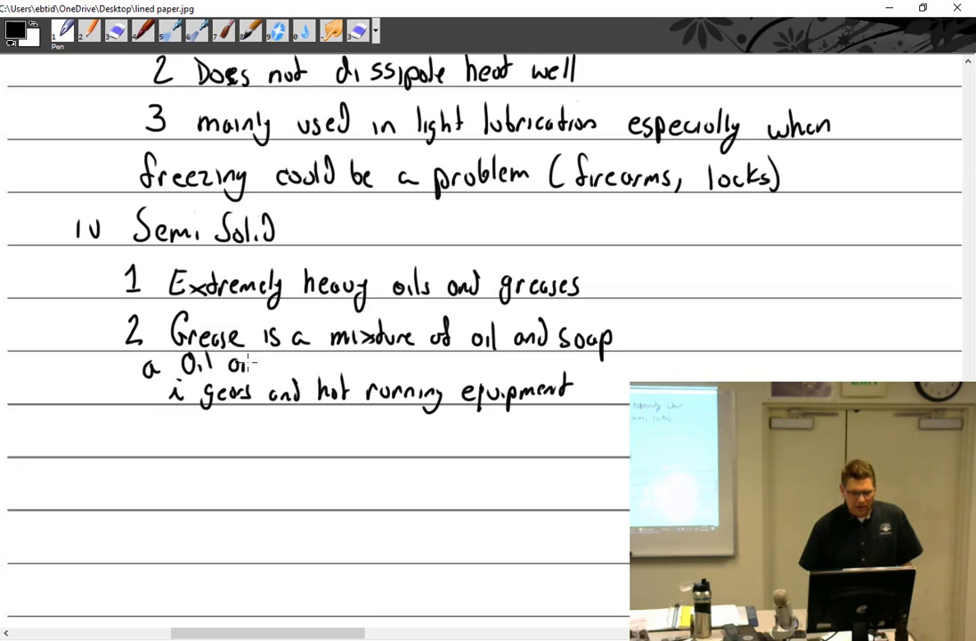
List the grease soaps: sodium soap, calcium soap (cup grease), and c 'Oil and aluminum soap'.
{"action": "type", "text": "and Sodium Soap"}
{"action": "left_click", "coordinate": [380, 435]}
{"action": "type", "text": "b O"}
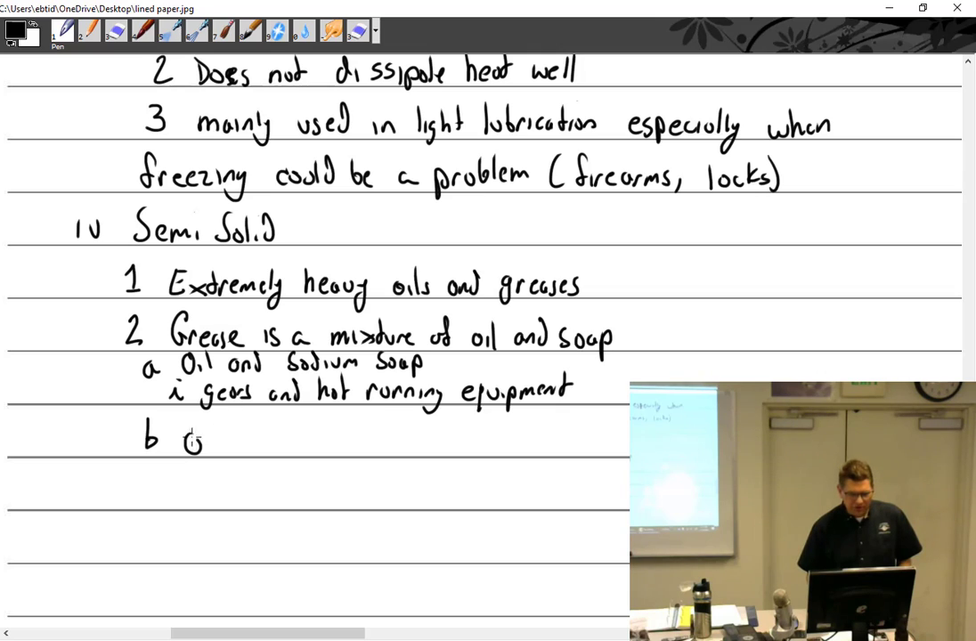
{"action": "type", "text": "il and"}
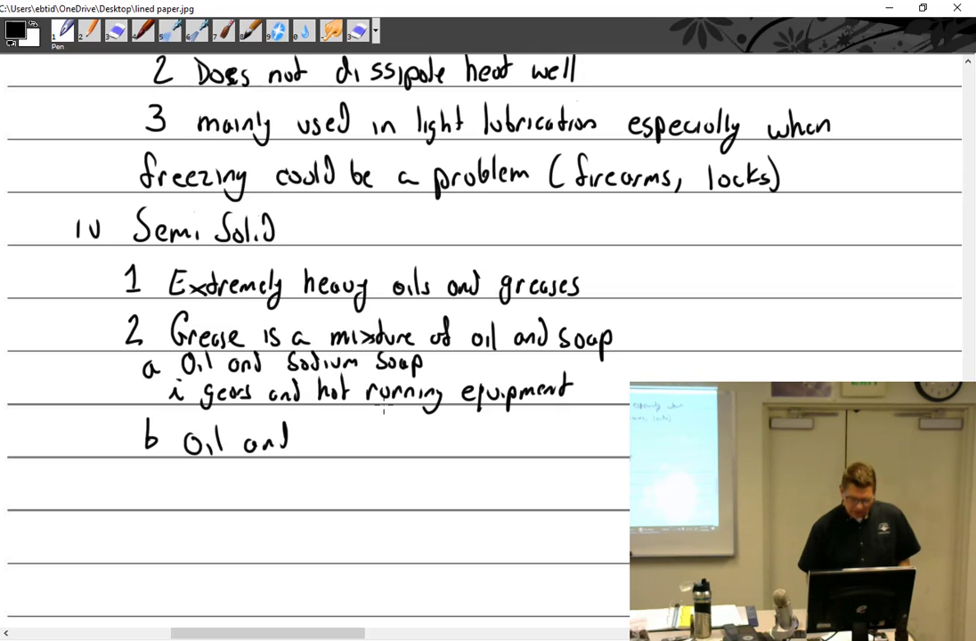
{"action": "type", "text": "Ca"}
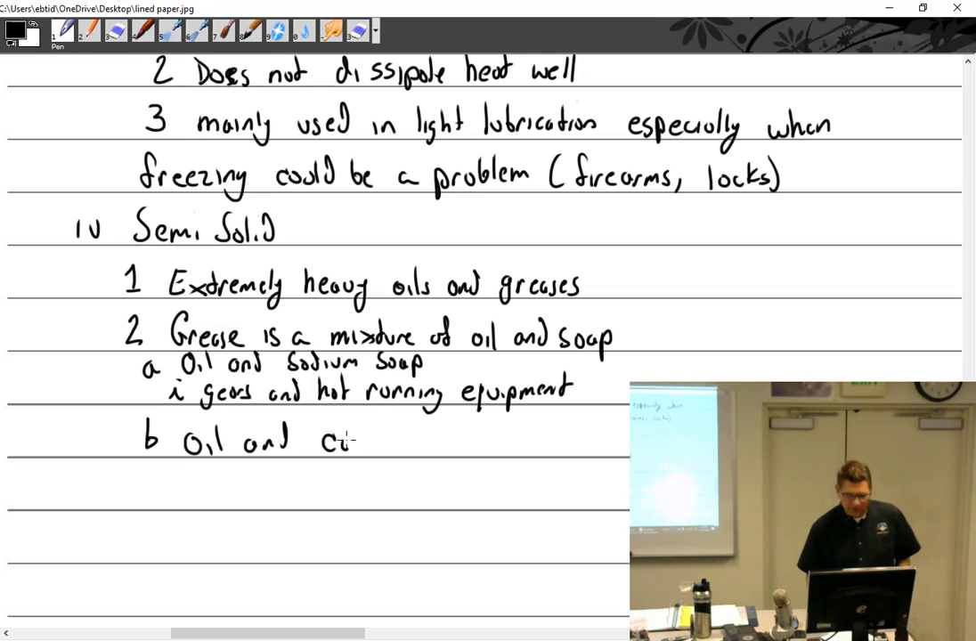
{"action": "type", "text": "Calcium soap"}
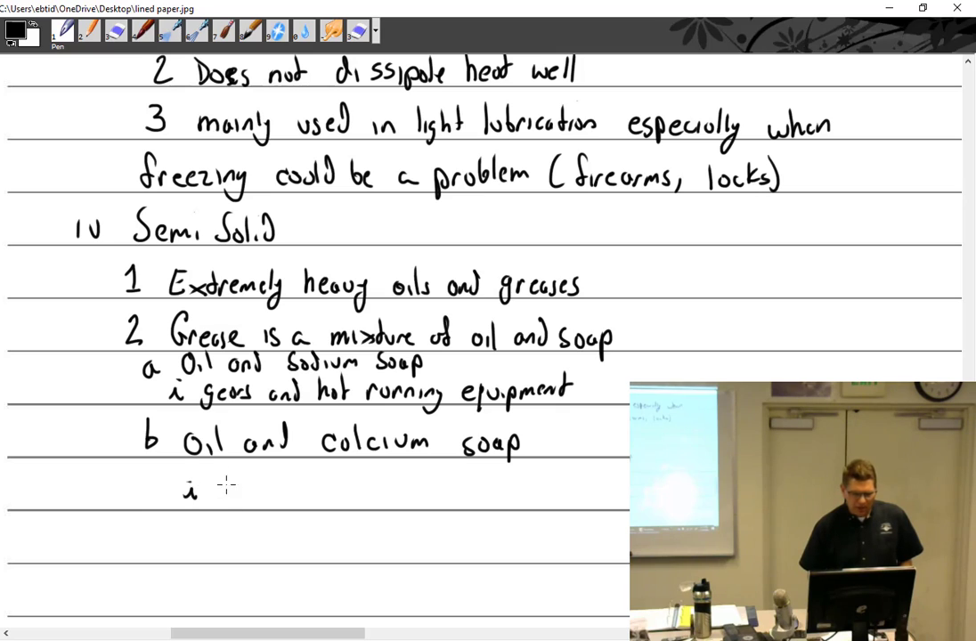
{"action": "type", "text": "Cup grease"}
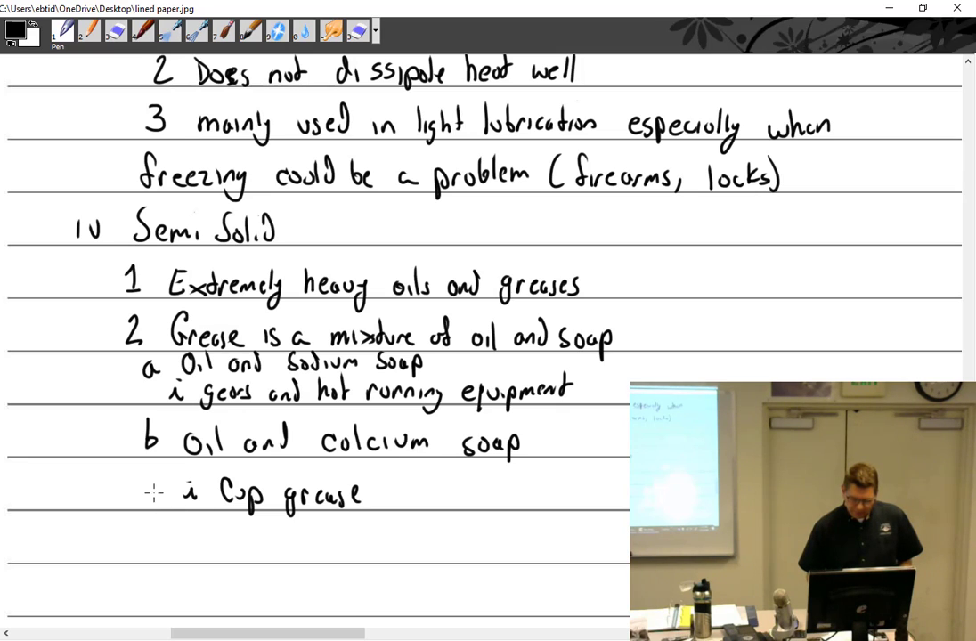
{"action": "mouse_move", "coordinate": [164, 513]}
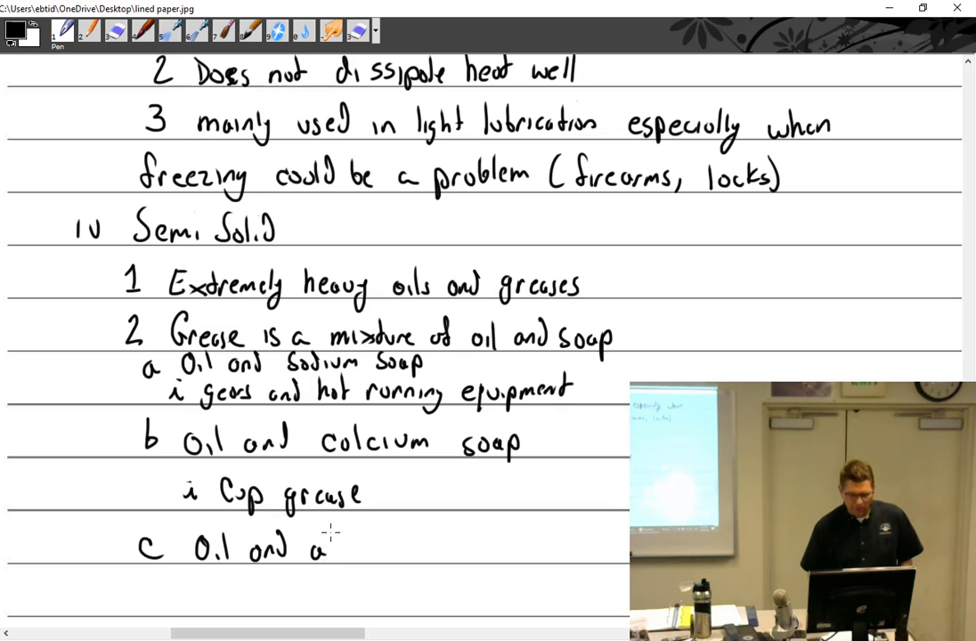
{"action": "type", "text": "aluminum"}
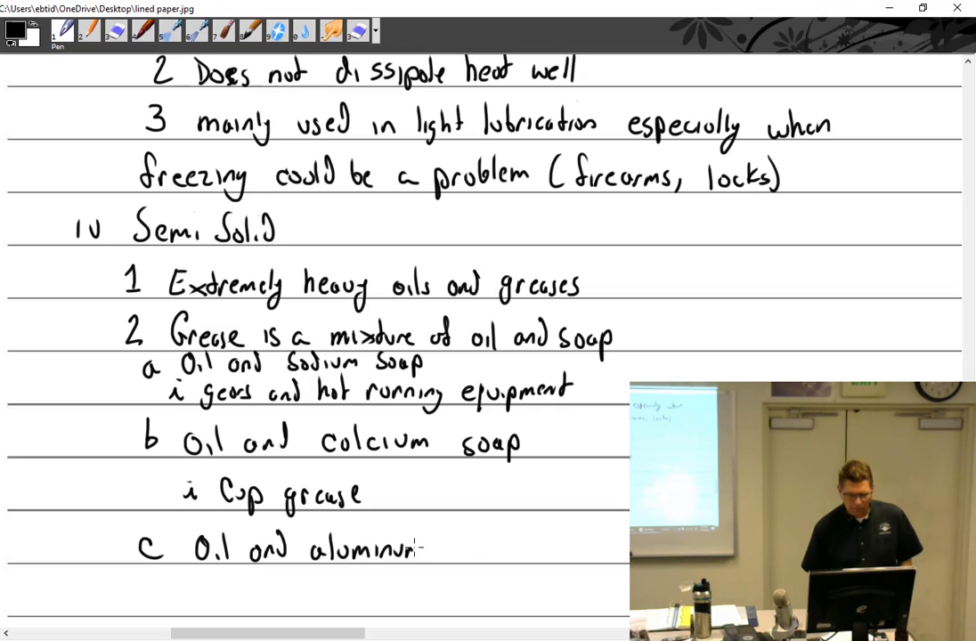
{"action": "type", "text": "soap"}
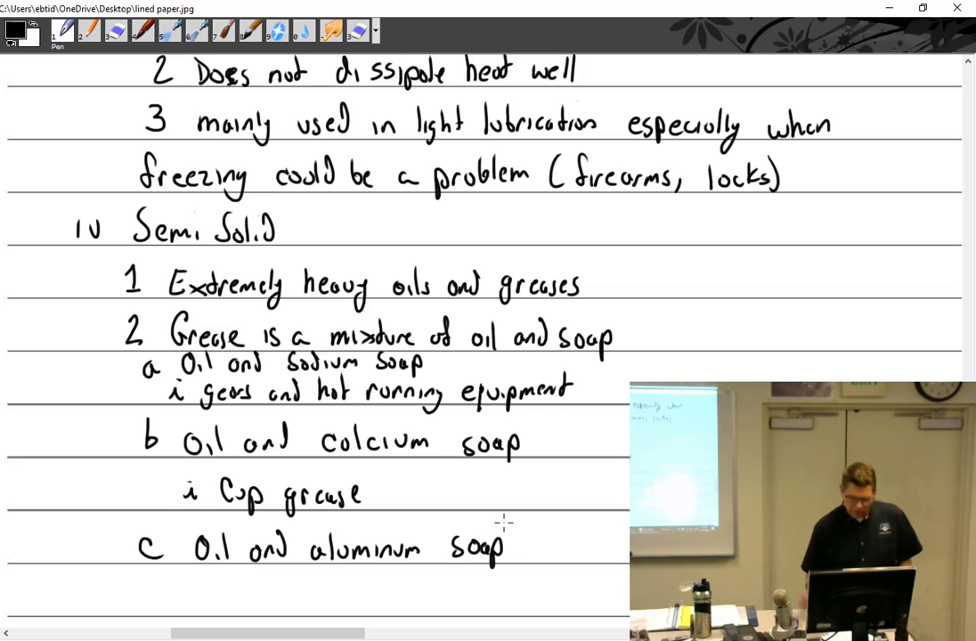
{"action": "scroll", "scroll_direction": "down", "scroll_amount": 3}
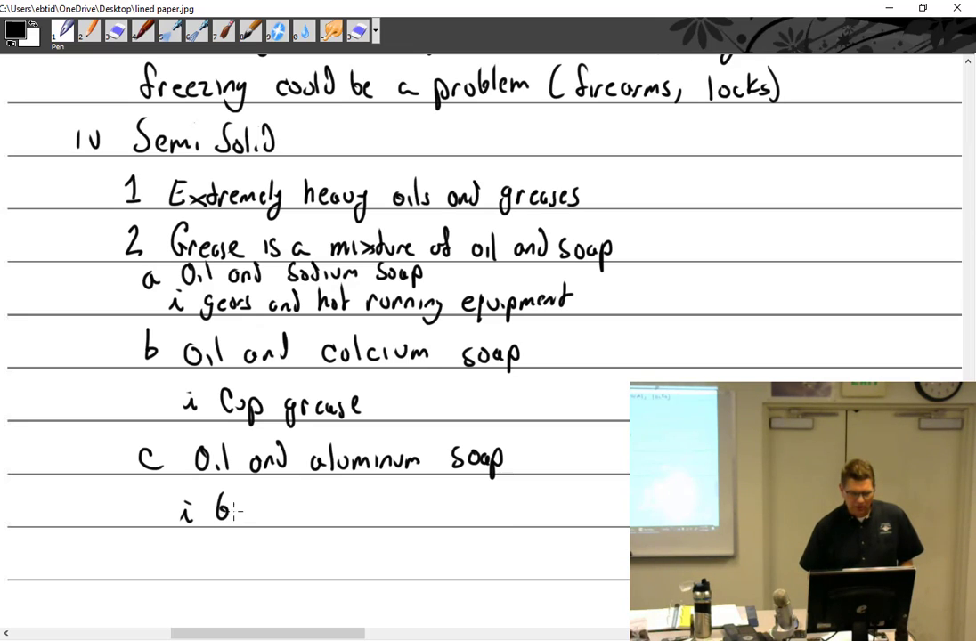
Handwrite 'i Ball bearings and high pressure application EP (extreme pressure)' under aluminum soap grease.
{"action": "type", "text": "ball bear"}
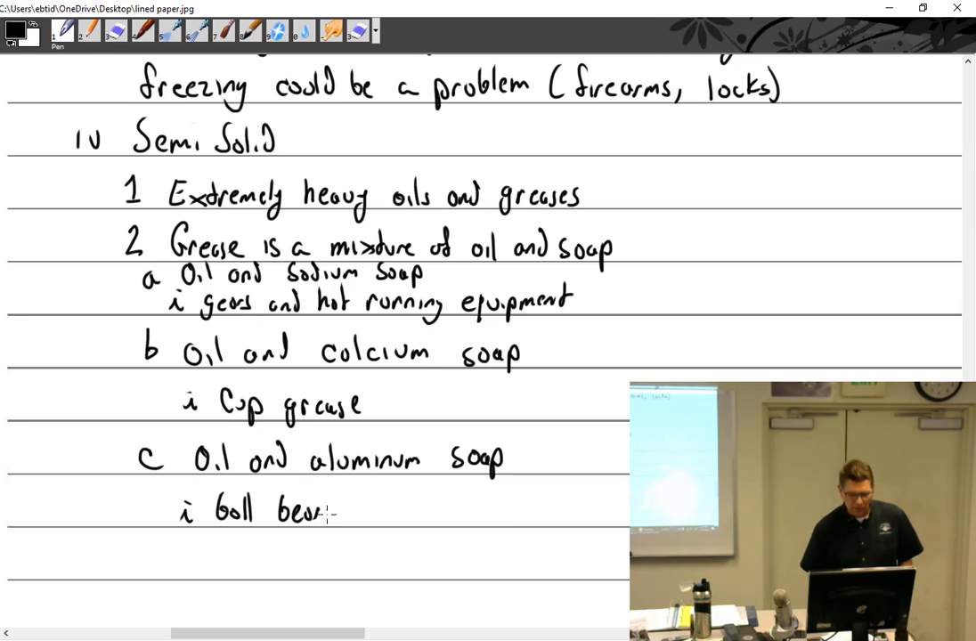
{"action": "type", "text": "ings on"}
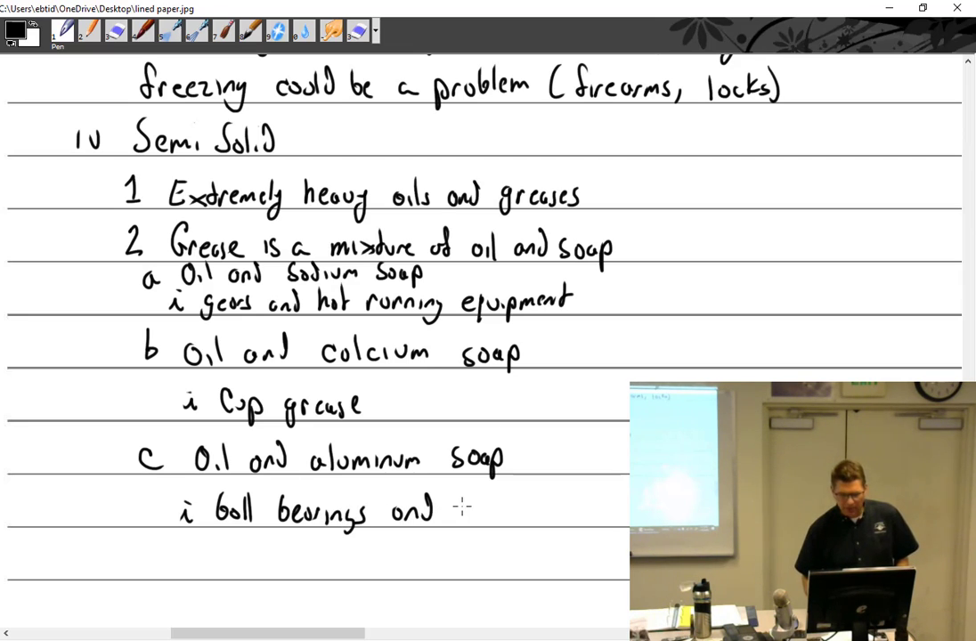
{"action": "type", "text": "high p"}
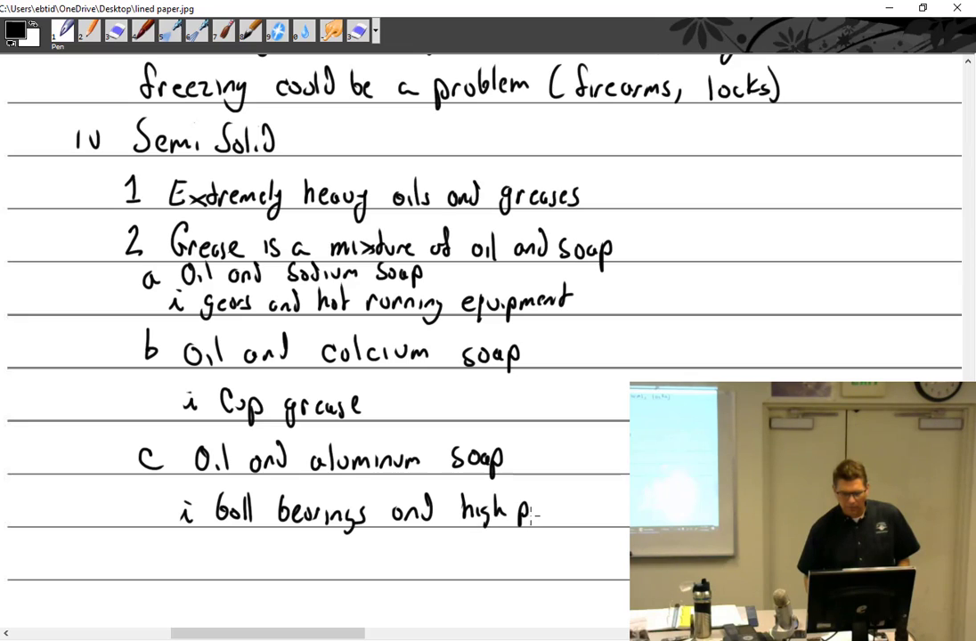
{"action": "type", "text": "ssure"}
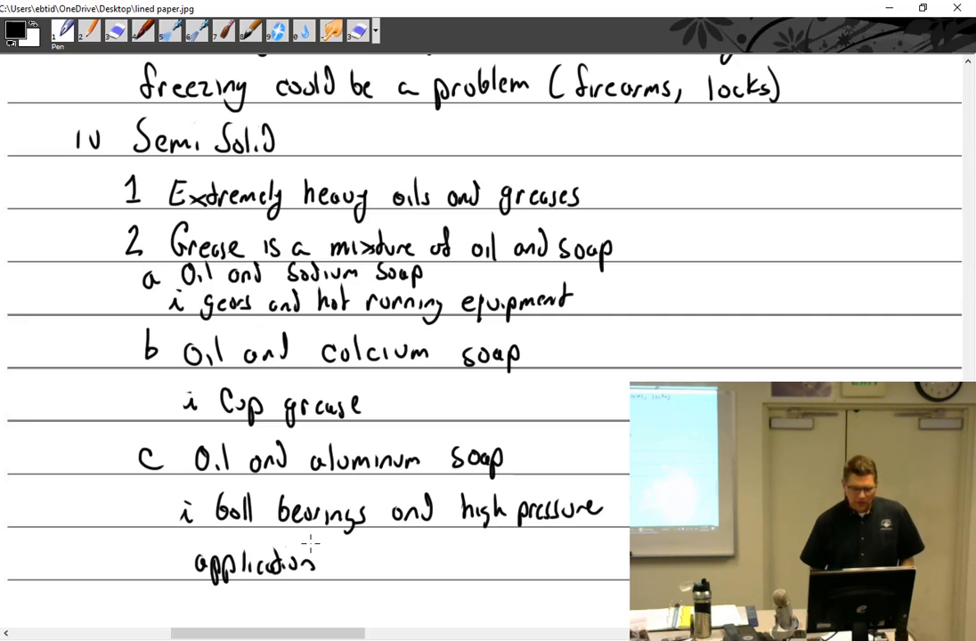
{"action": "scroll", "scroll_direction": "down", "scroll_amount": 3}
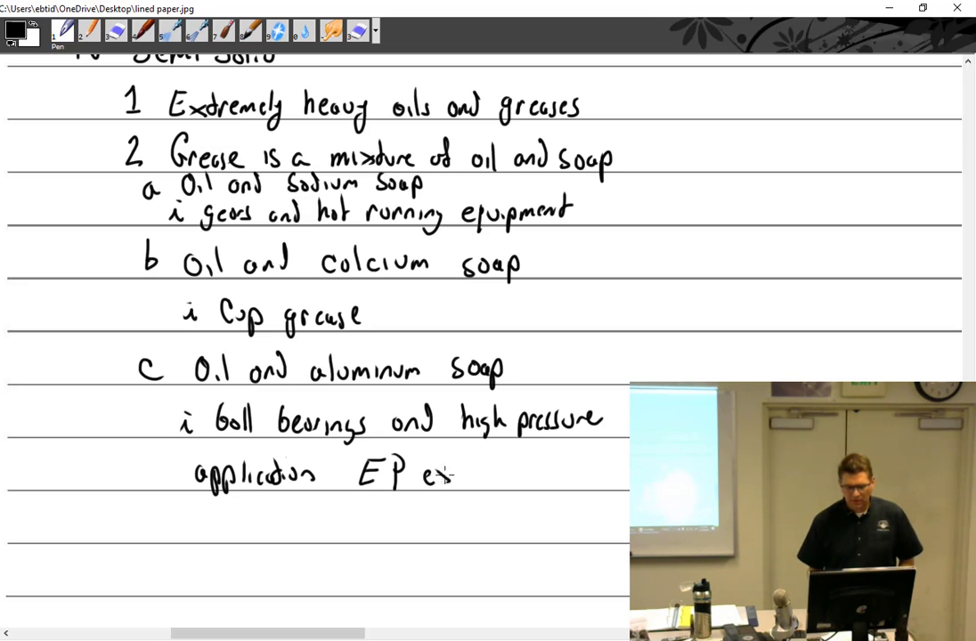
{"action": "type", "text": "extreme pressure)"}
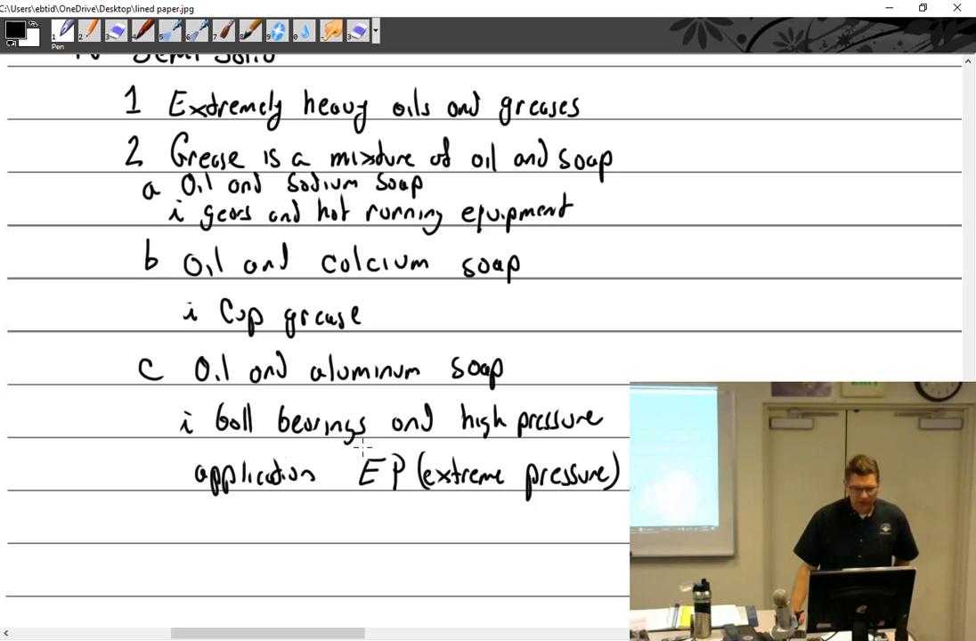
{"action": "scroll", "scroll_direction": "down", "scroll_amount": 3}
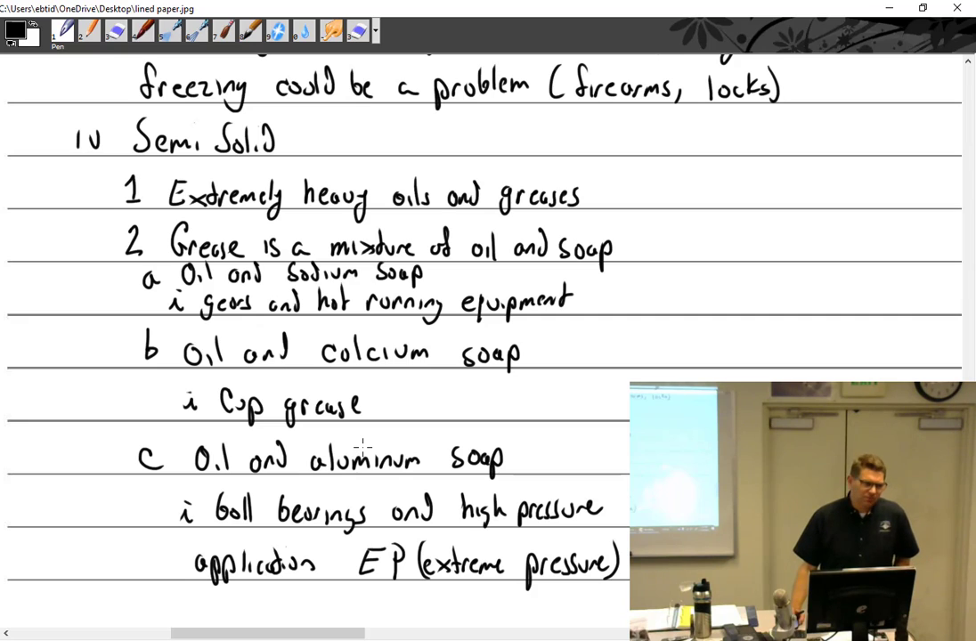
{"action": "scroll", "scroll_direction": "down", "scroll_amount": 3}
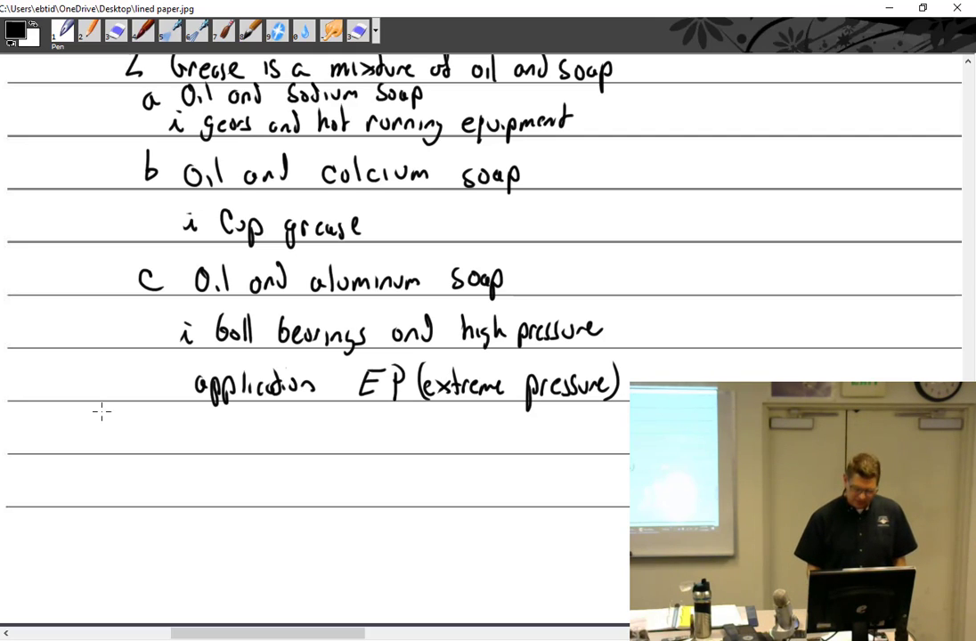
Handwrite the heading 'V Fluid' and item '1 Oils' on the next lines.
{"action": "left_click_drag", "start_coordinate": [62, 418], "coordinate": [80, 454]}
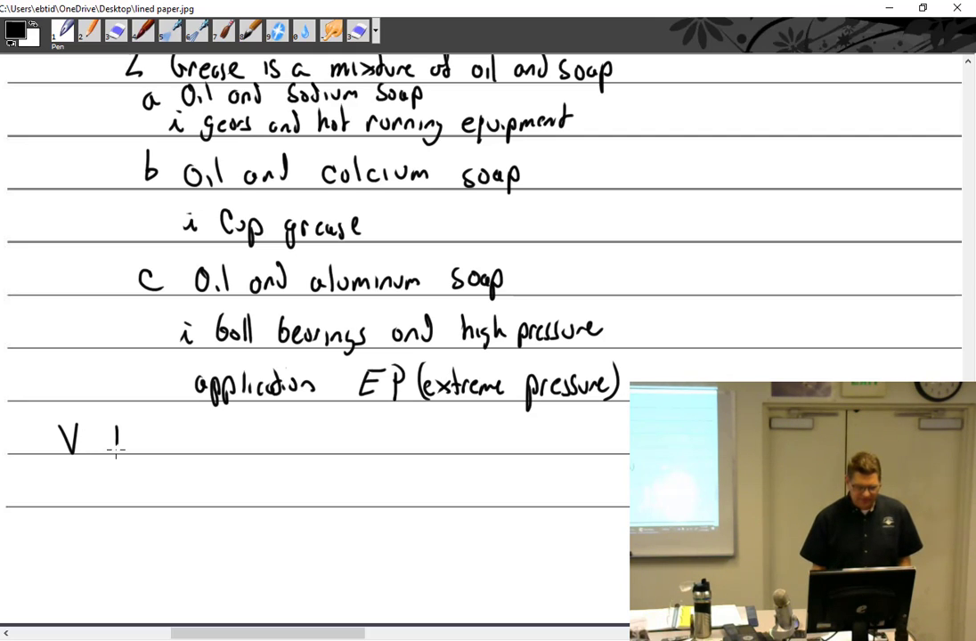
{"action": "type", "text": "Fluid"}
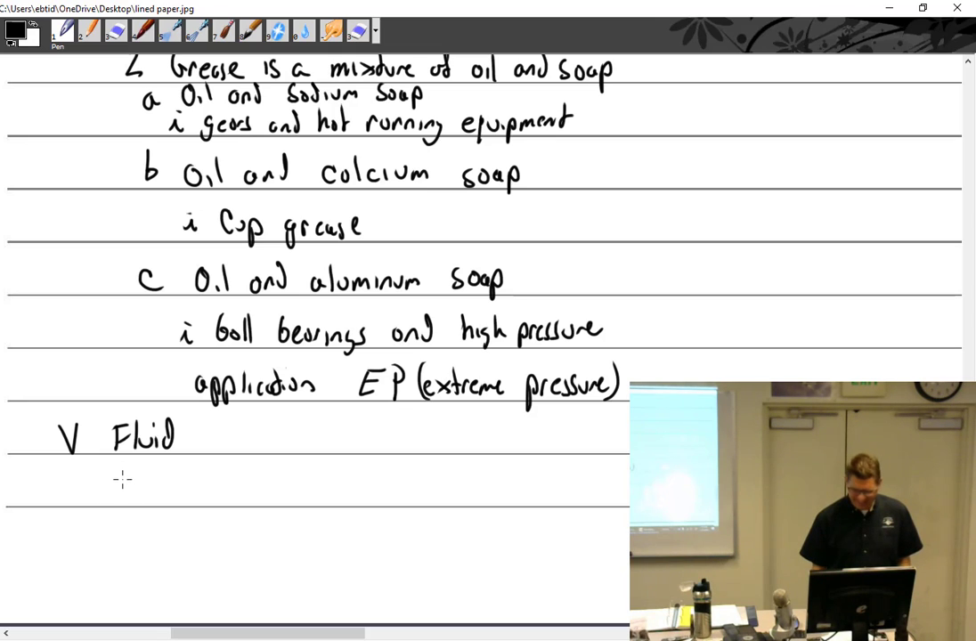
{"action": "type", "text": "1 Oils"}
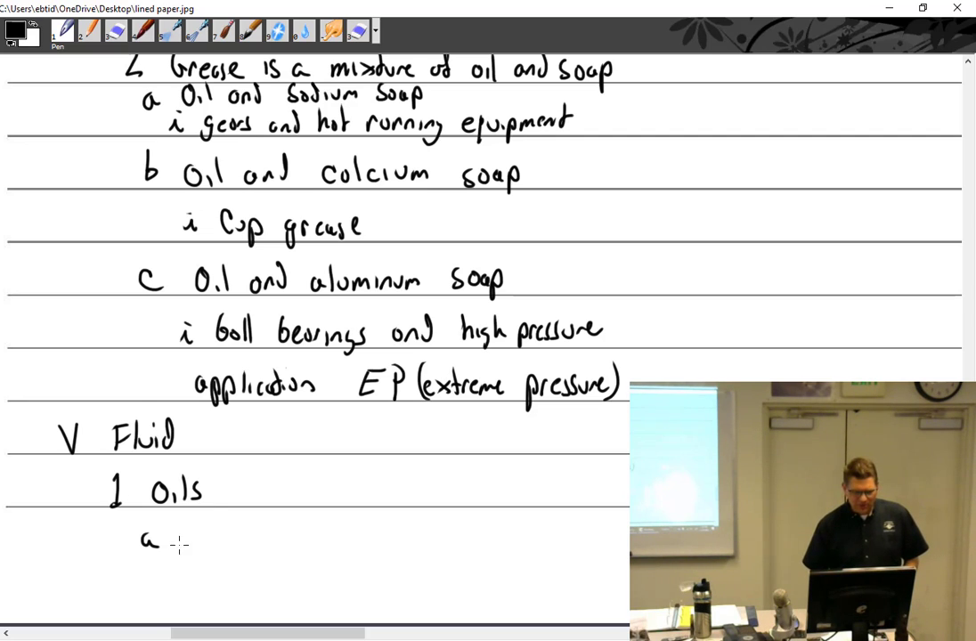
Handwrite point 'a used as a primary lubricant in engines' under Oils.
{"action": "type", "text": "used as a"}
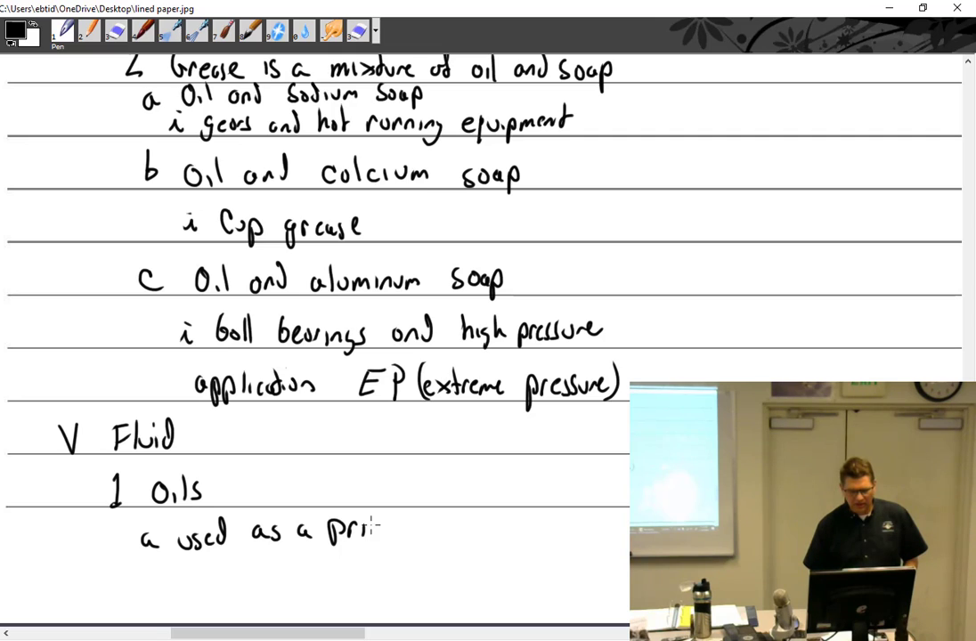
{"action": "type", "text": "primary t"}
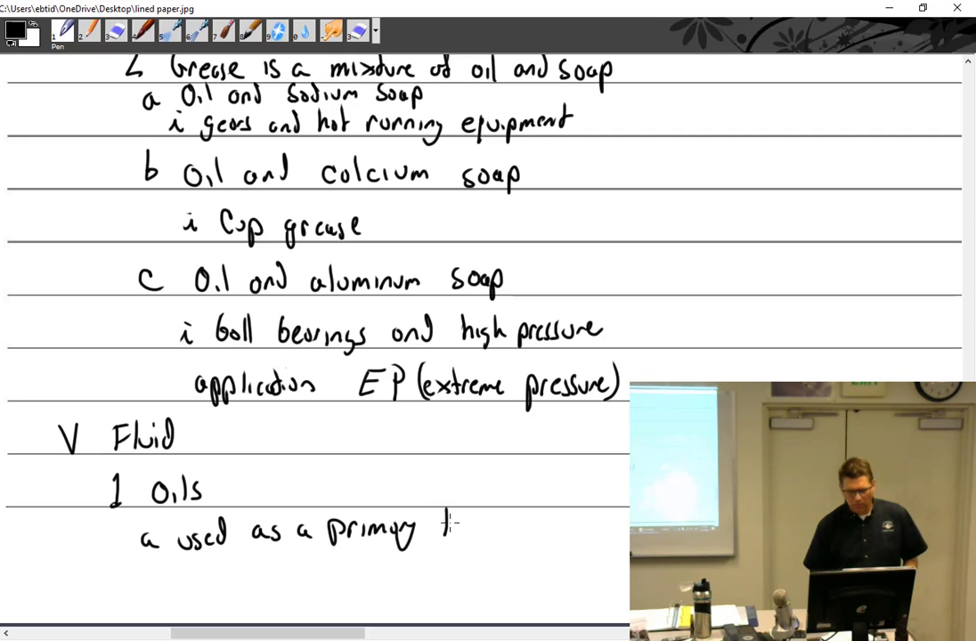
{"action": "type", "text": "lubrican"}
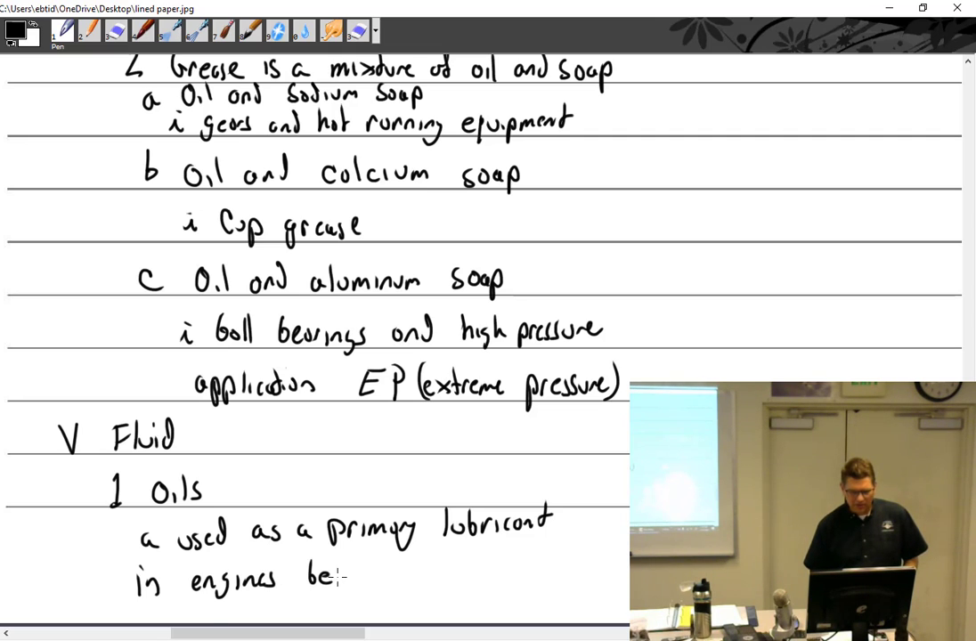
{"action": "type", "text": "ause"}
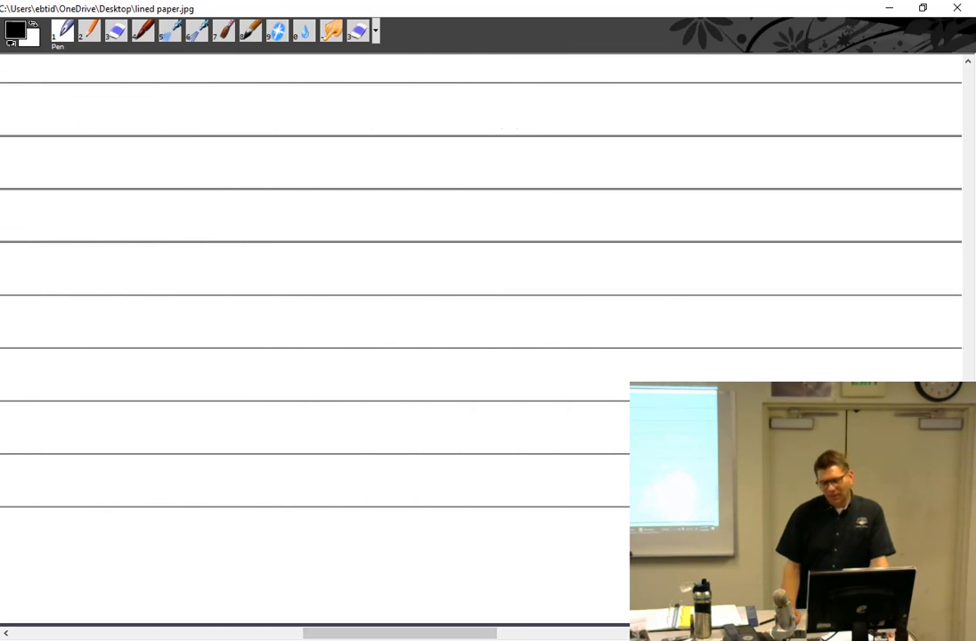
Handwrite 'i Easily pumped' and 'ii Easily sprayed' on fresh lines of the new page.
{"action": "scroll", "scroll_direction": "down", "scroll_amount": 3}
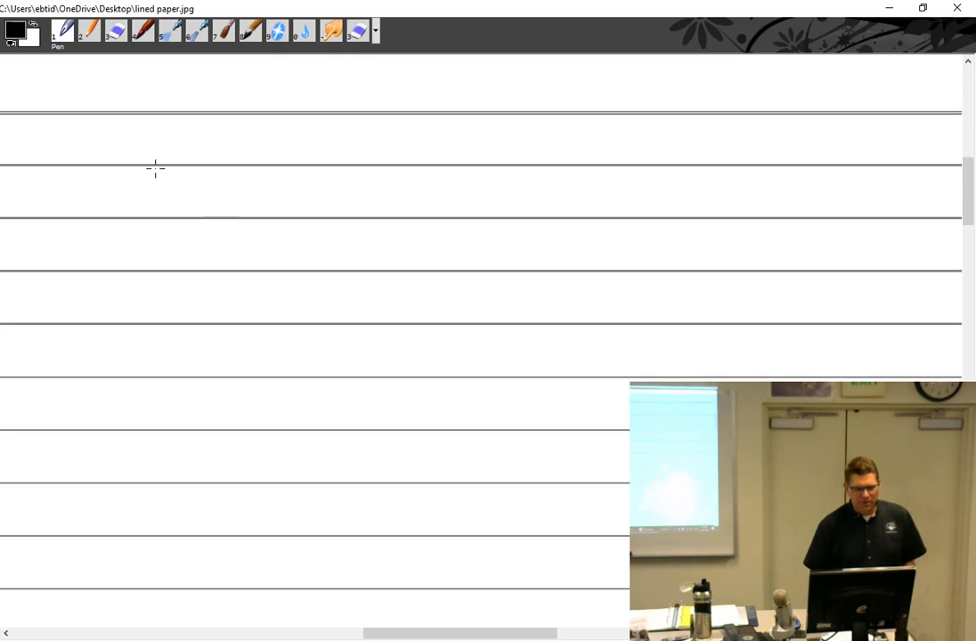
{"action": "left_click_drag", "start_coordinate": [161, 164], "coordinate": [174, 146]}
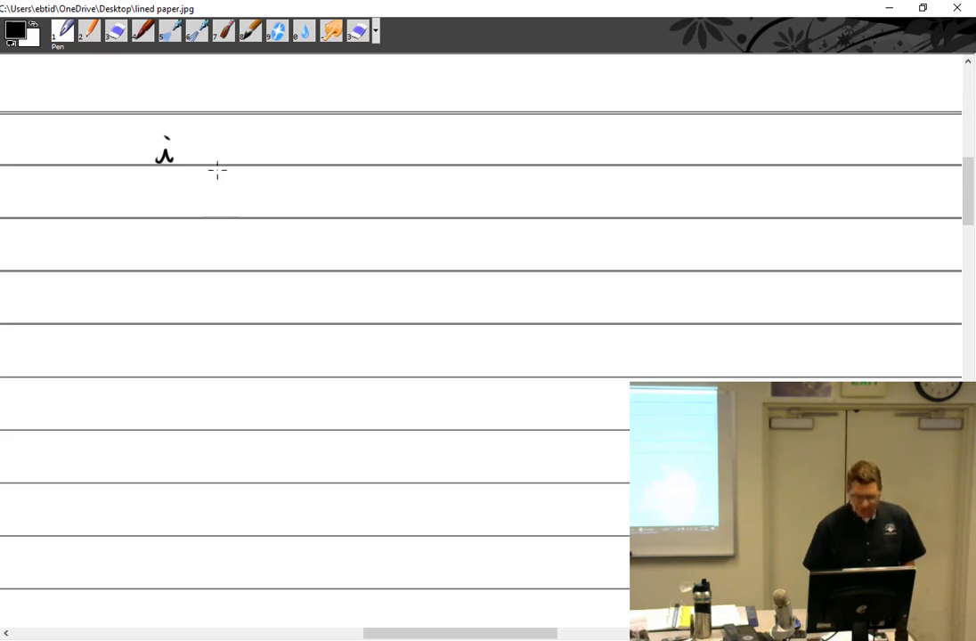
{"action": "left_click_drag", "start_coordinate": [210, 150], "coordinate": [267, 153]}
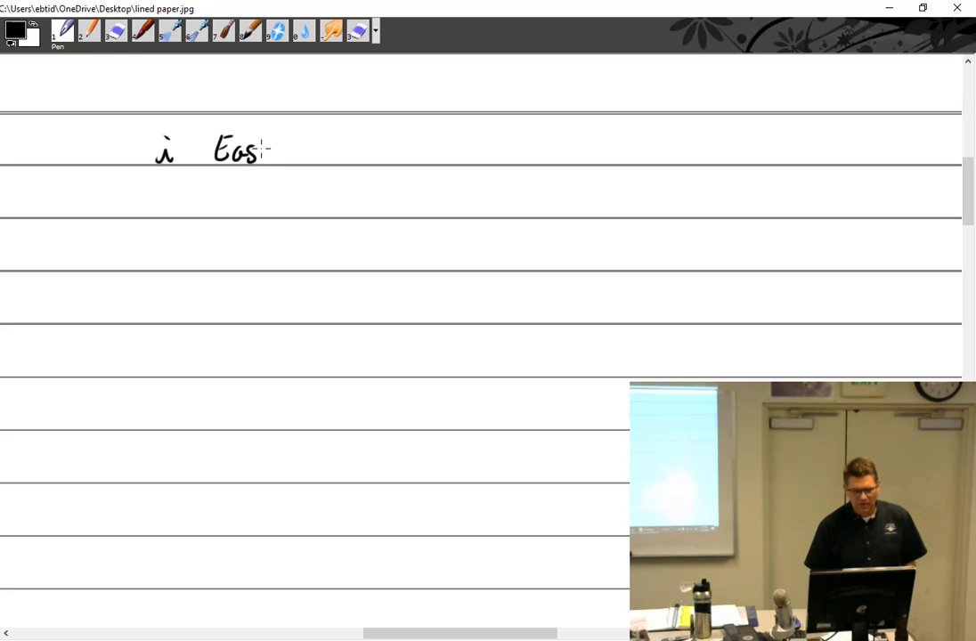
{"action": "left_click_drag", "start_coordinate": [259, 151], "coordinate": [365, 157]}
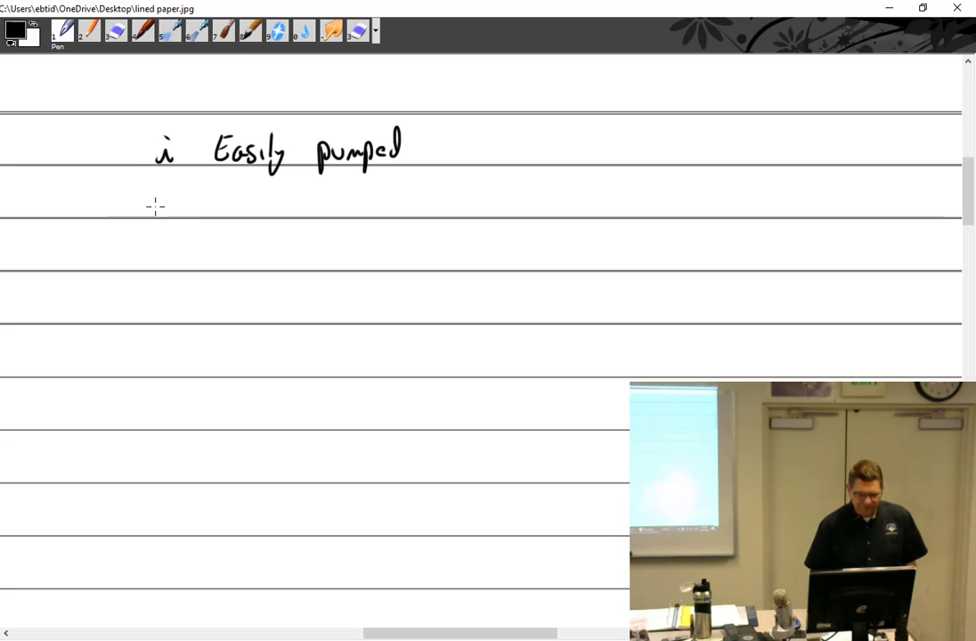
{"action": "left_click_drag", "start_coordinate": [150, 199], "coordinate": [182, 200]}
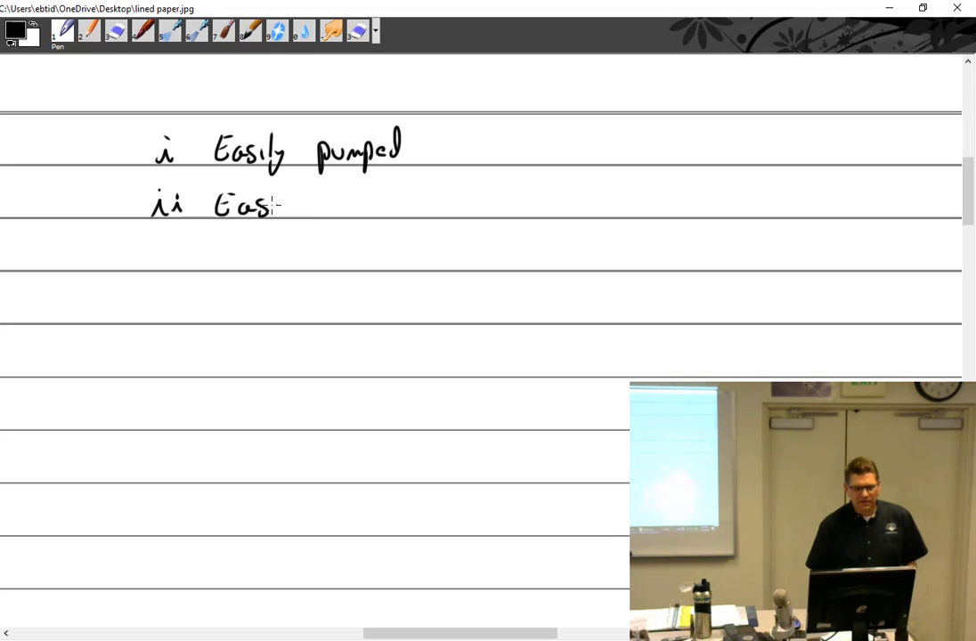
{"action": "left_click_drag", "start_coordinate": [285, 205], "coordinate": [386, 205]}
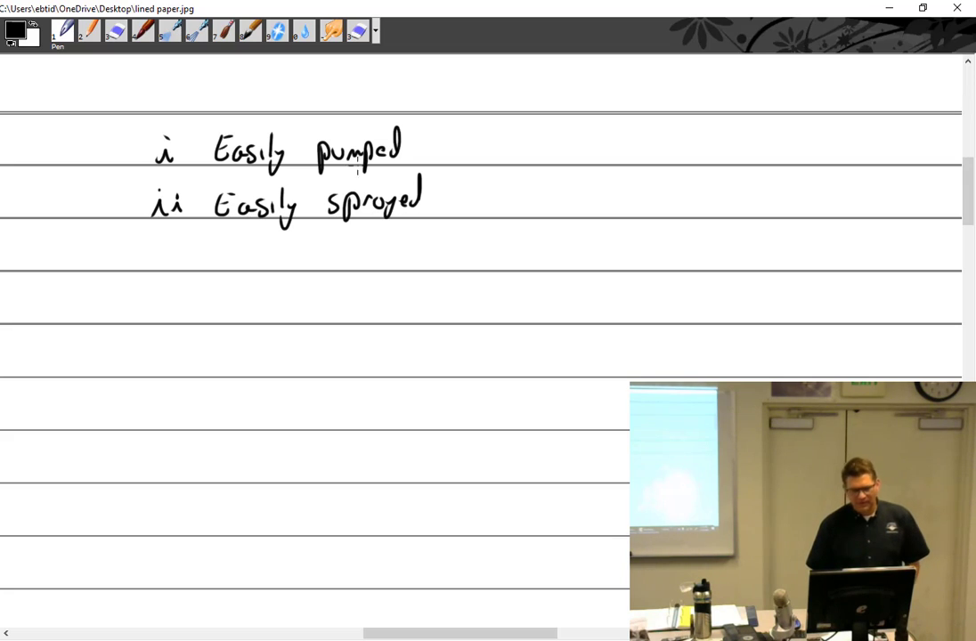
{"action": "mouse_move", "coordinate": [559, 484]}
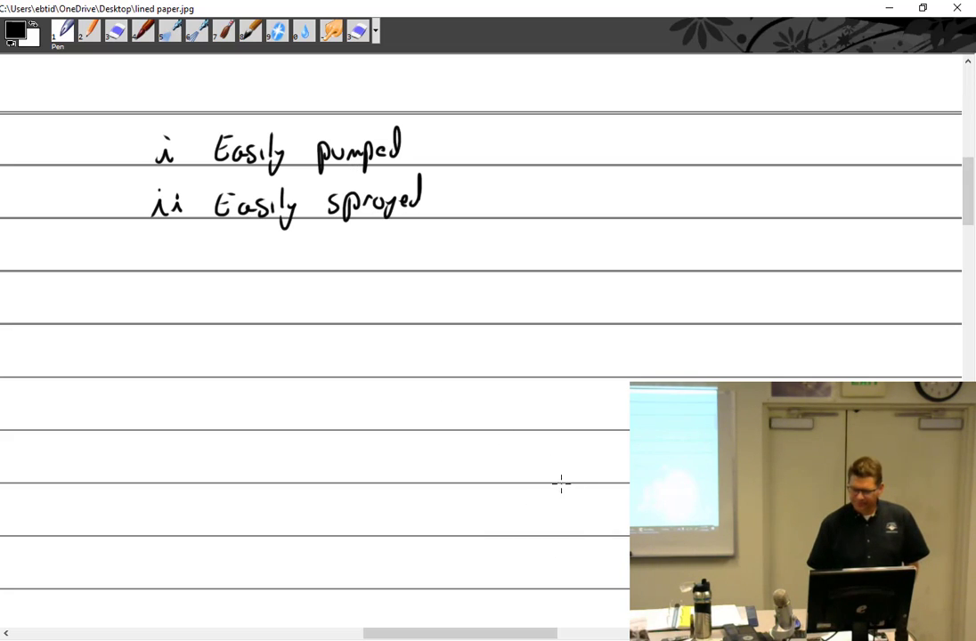